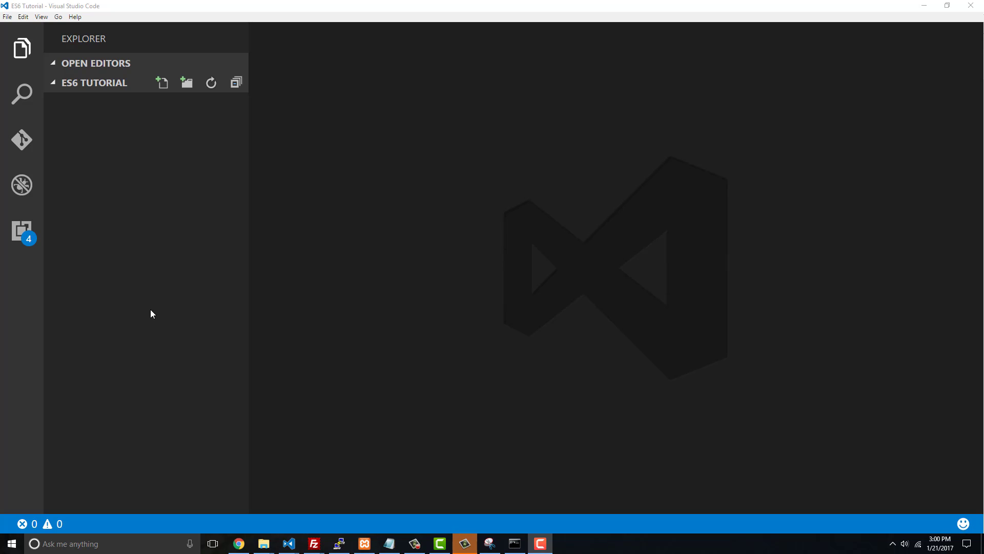
mouse_move(237, 300)
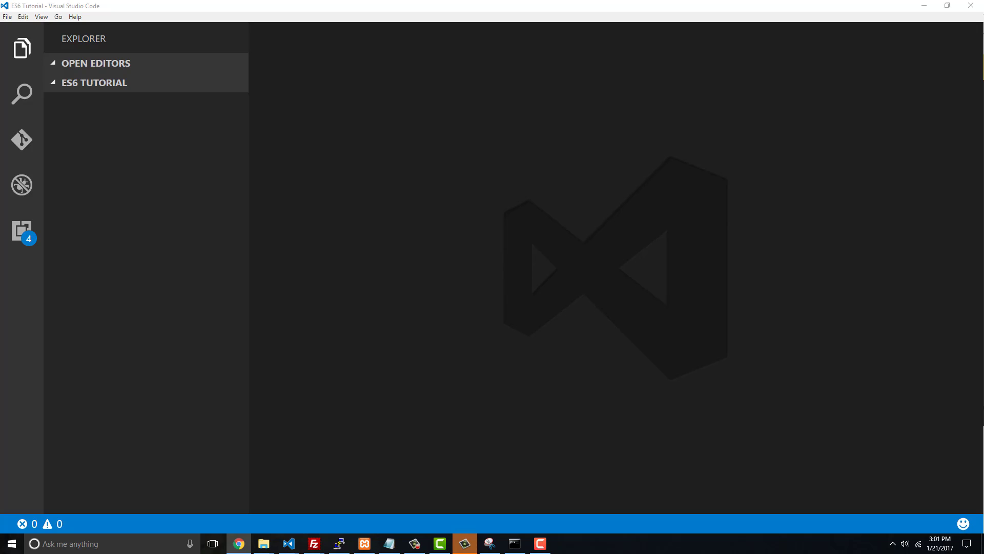
- Bring Chrome to the front showing the babeljs.io homepage
click(237, 543)
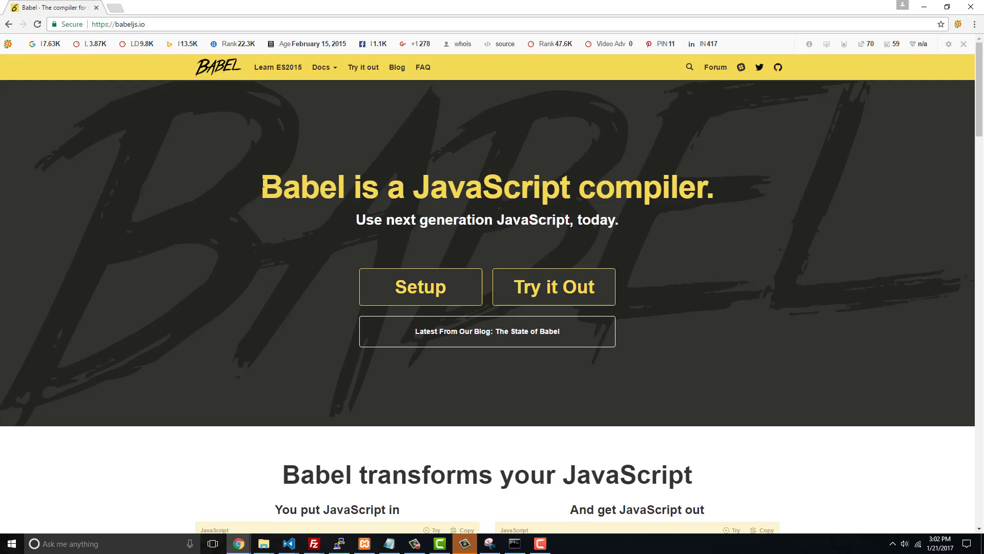
- Read Babel's setup steps, open the Node.js website, then return to VS Code
scroll(down, 3)
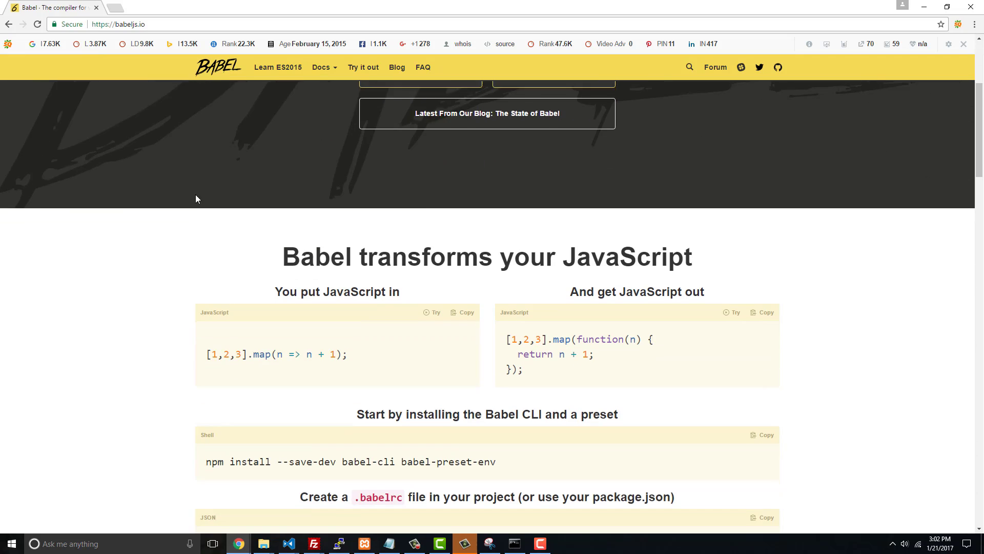
scroll(down, 3)
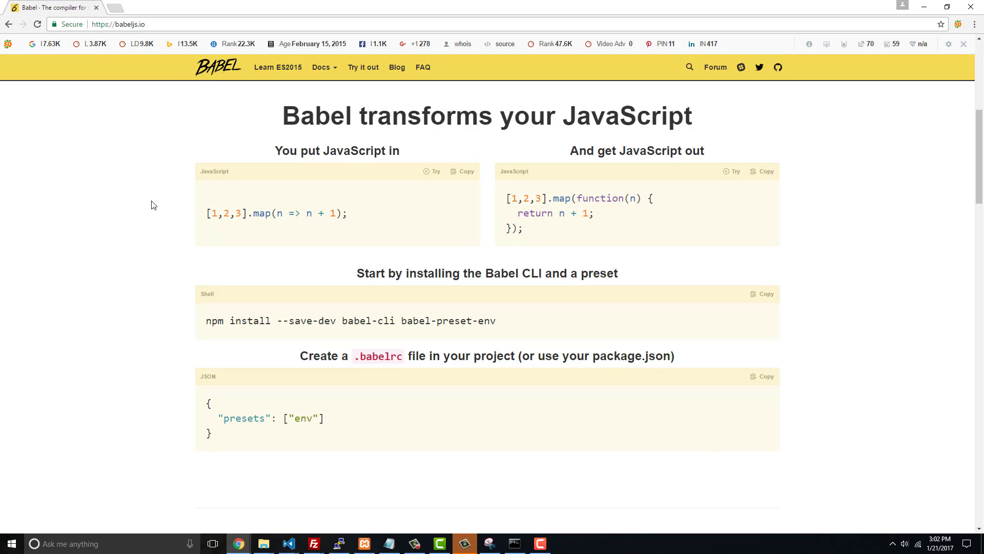
scroll(down, 3)
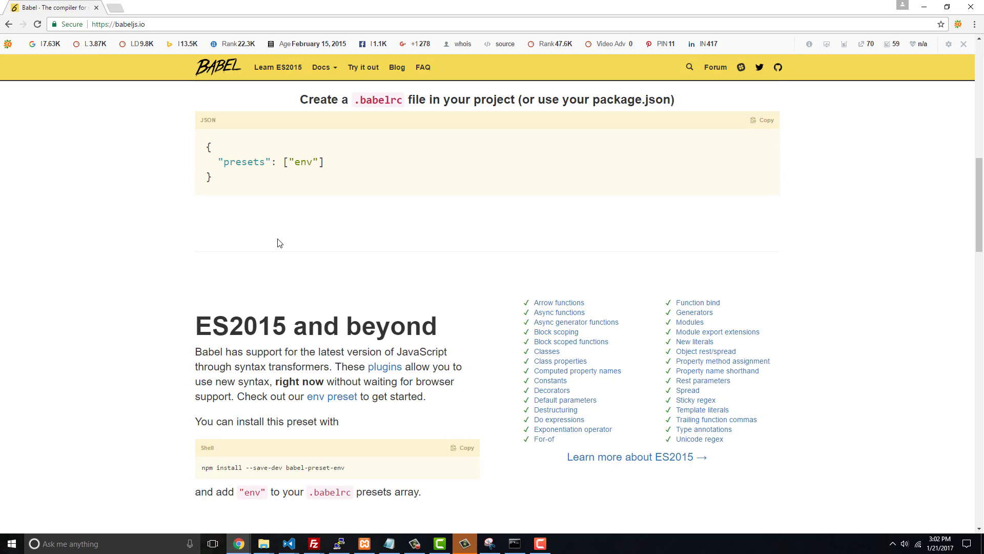
scroll(down, 3)
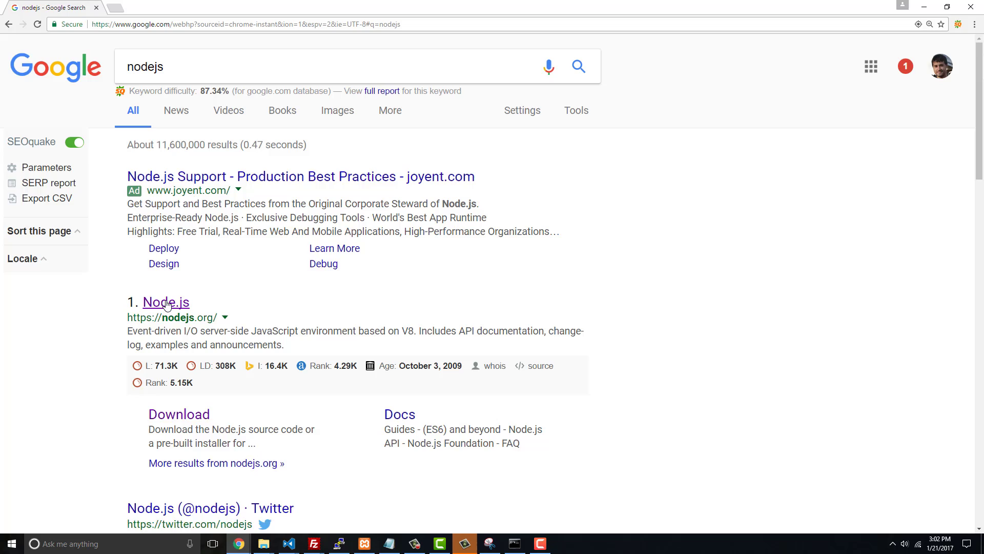
click(166, 301)
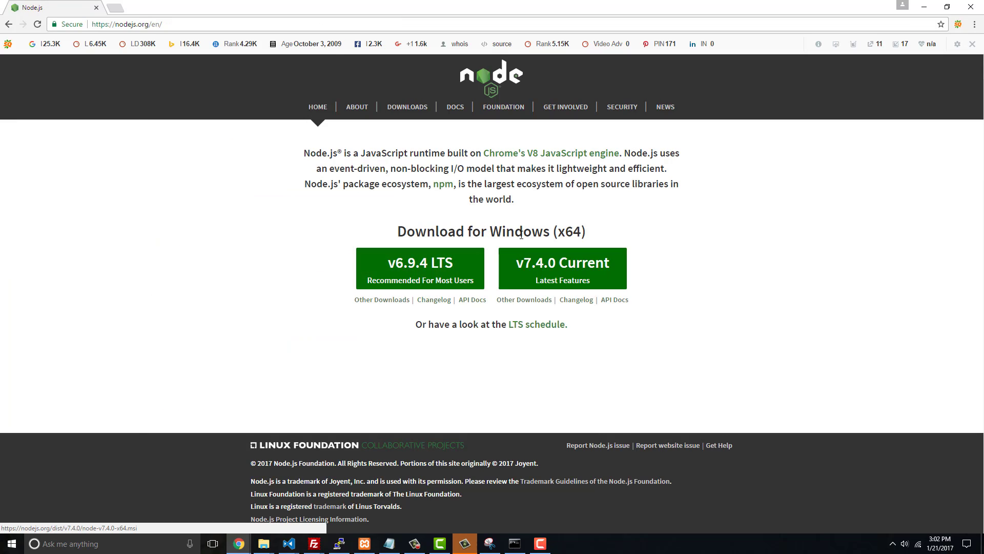
click(464, 543)
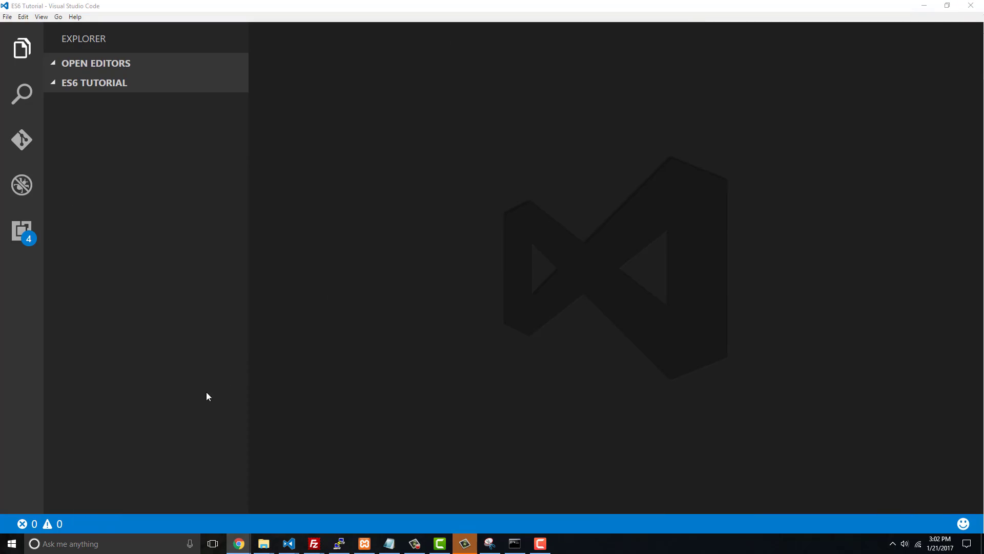
mouse_move(248, 355)
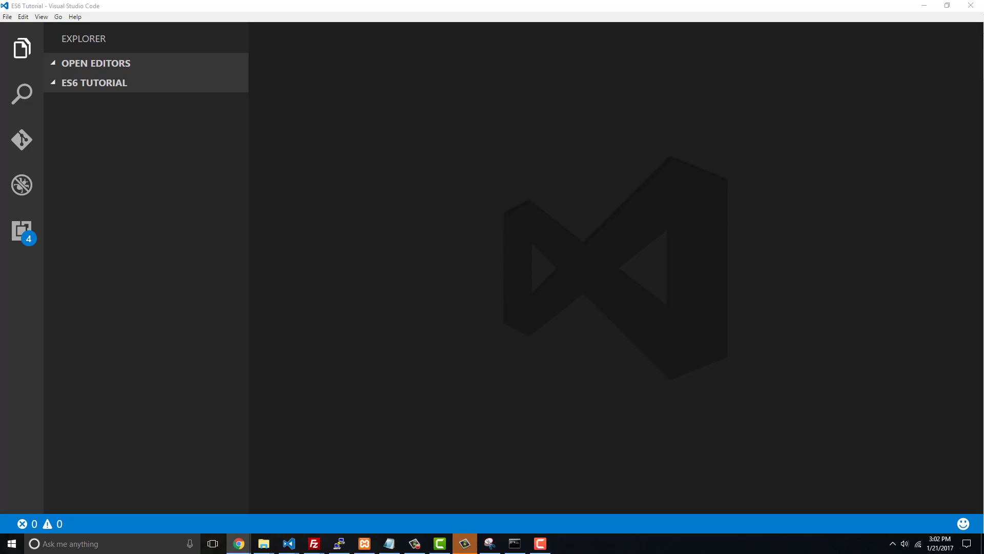
mouse_move(419, 266)
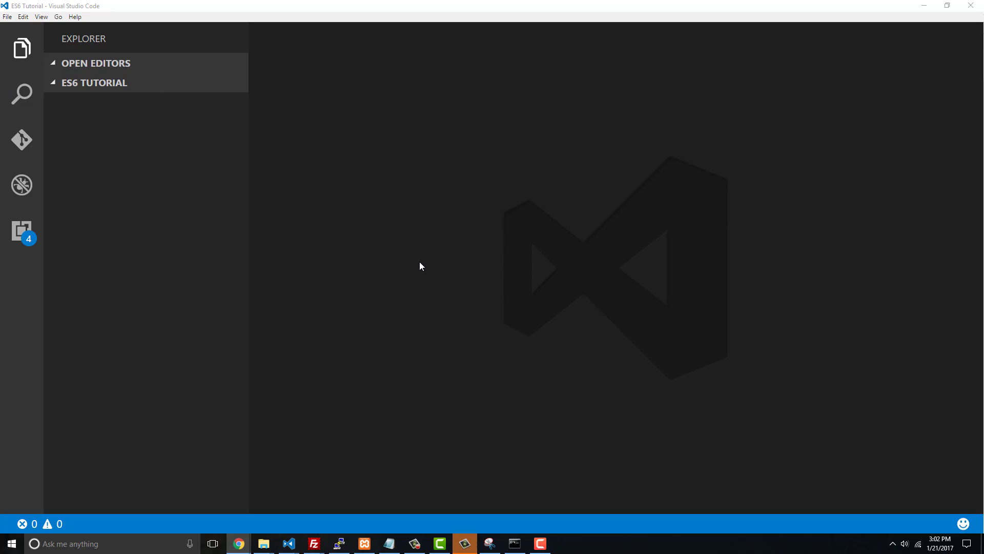
mouse_move(484, 281)
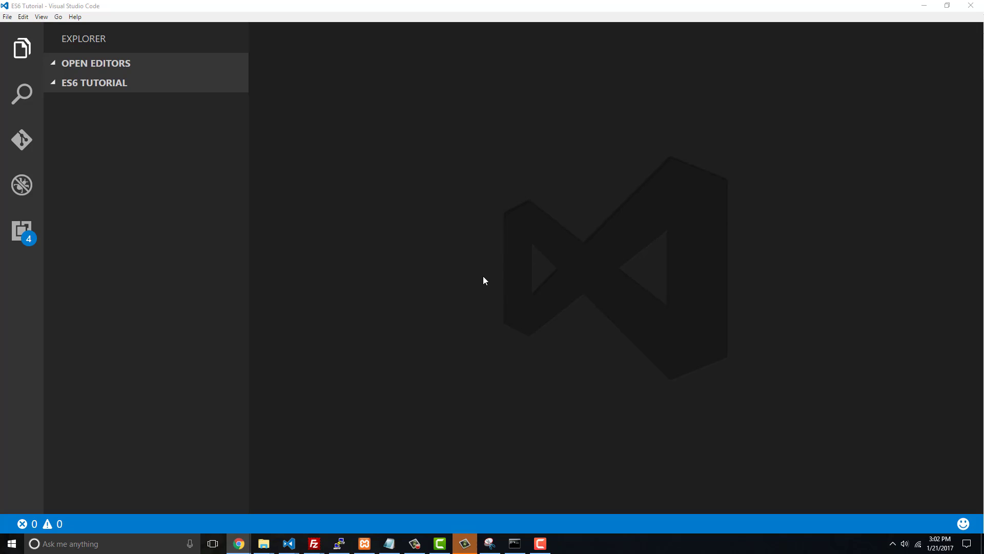
mouse_move(288, 196)
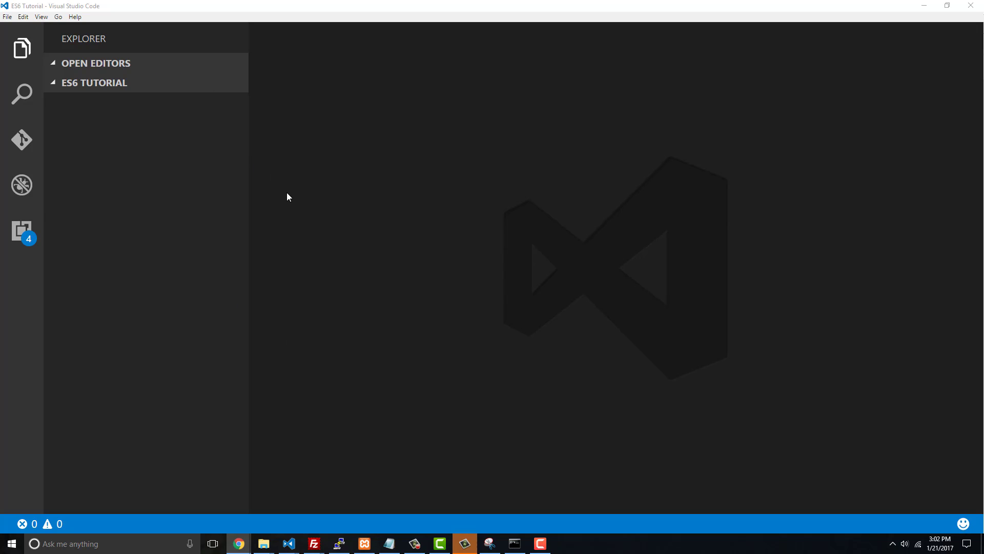
mouse_move(806, 168)
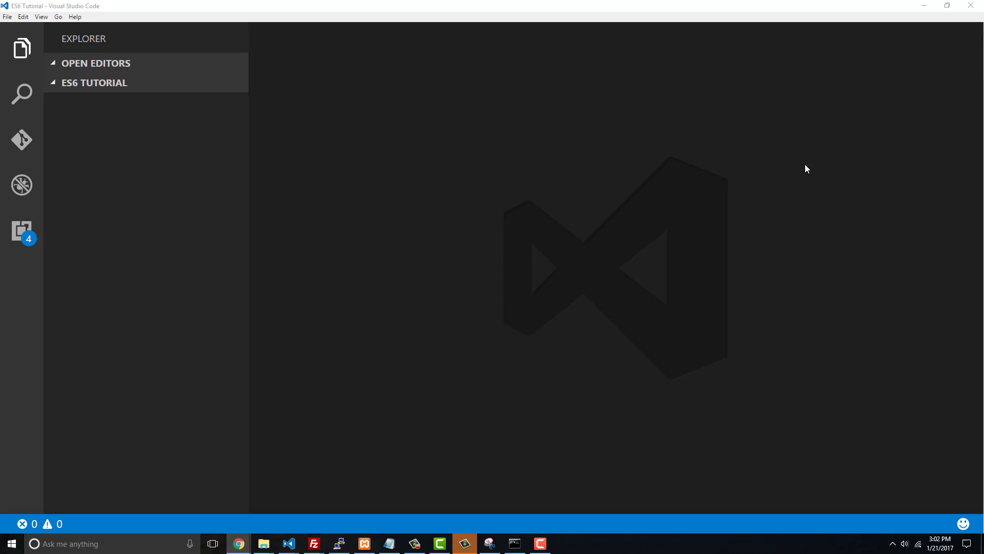
mouse_move(536, 195)
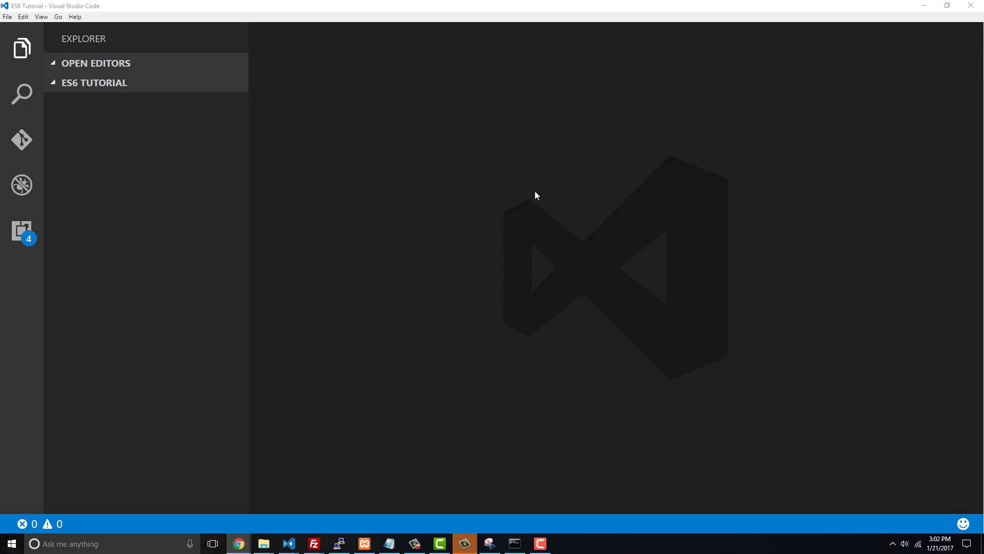
mouse_move(195, 82)
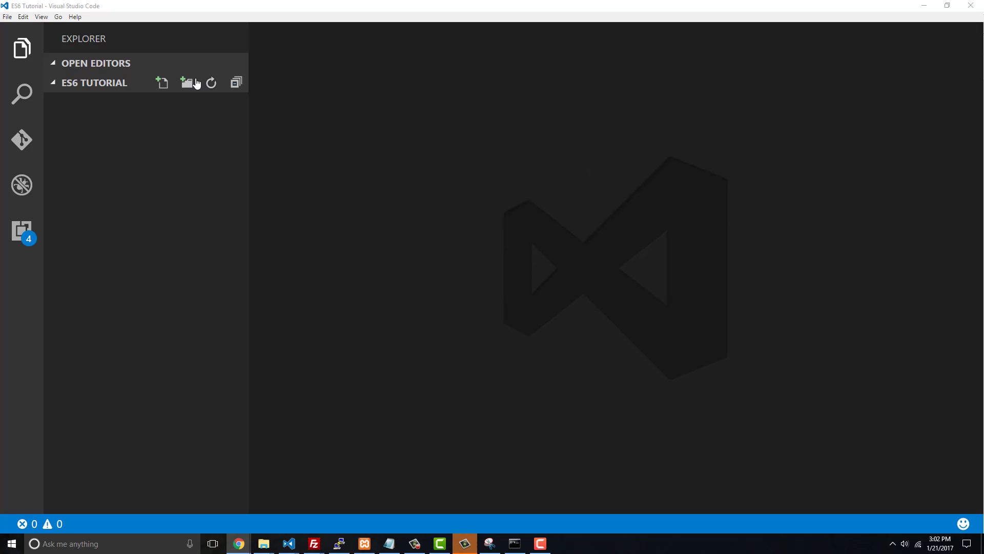
mouse_move(80, 88)
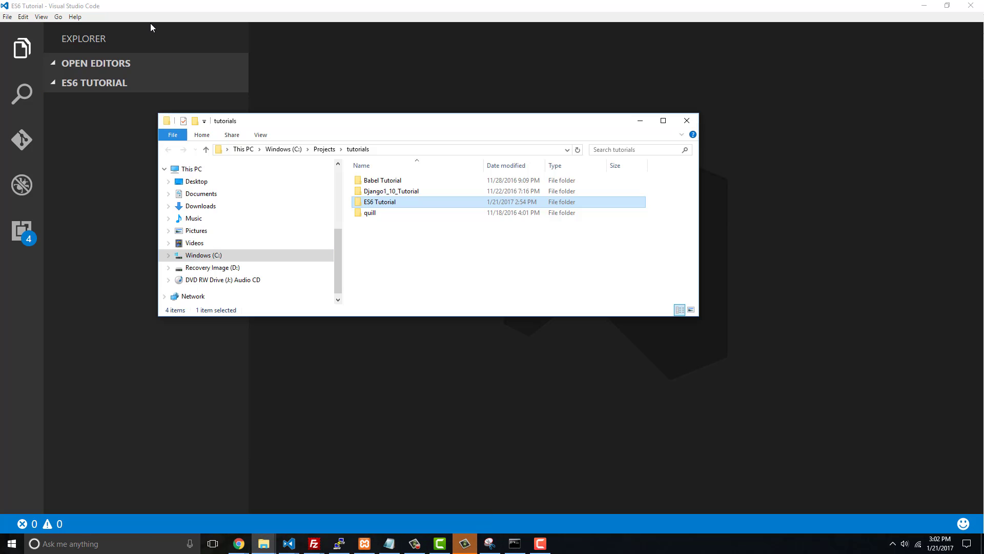
- Open the ES6 Tutorial folder in File Explorer and launch cmd from its address bar
double_click(379, 202)
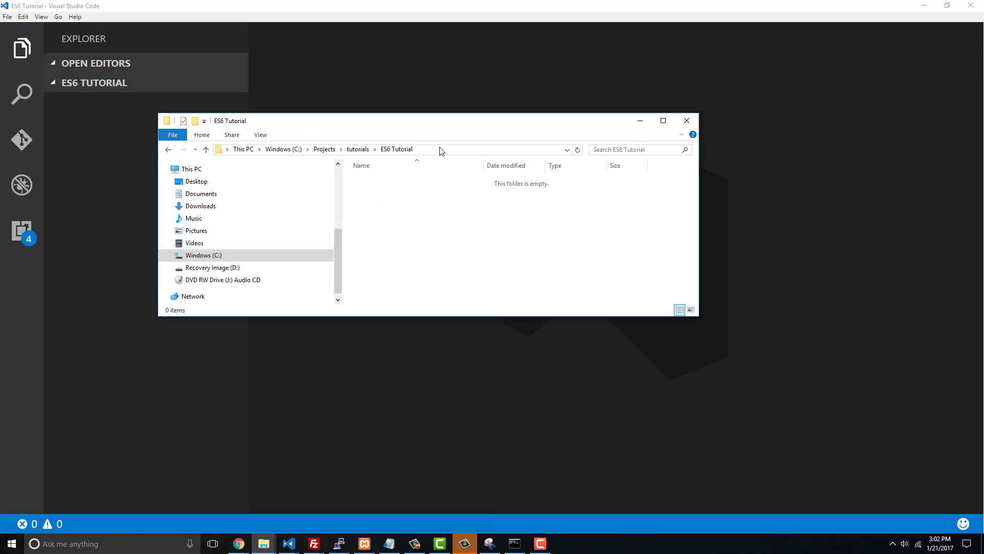
click(439, 149)
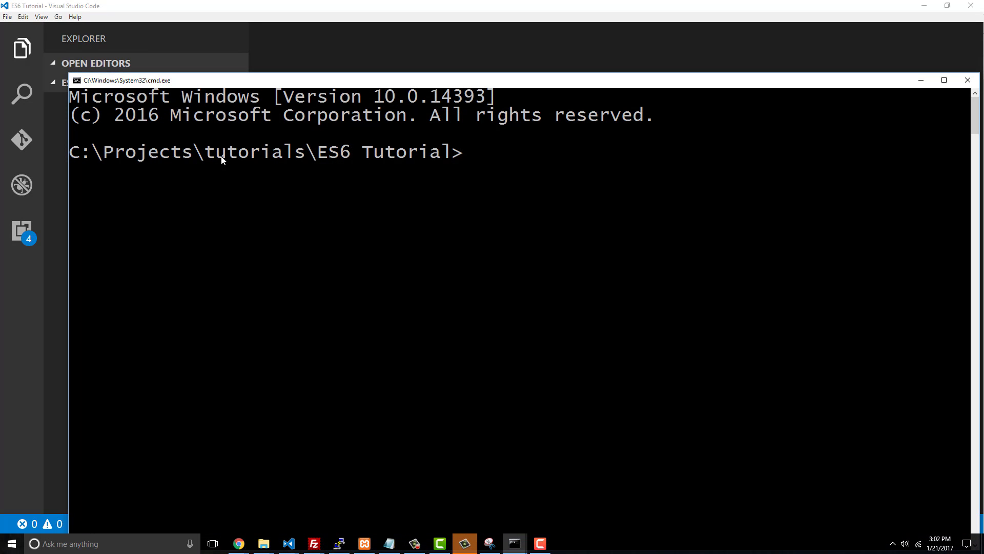
- Run npm init with package name es6 and accept all default fields
text(dir)
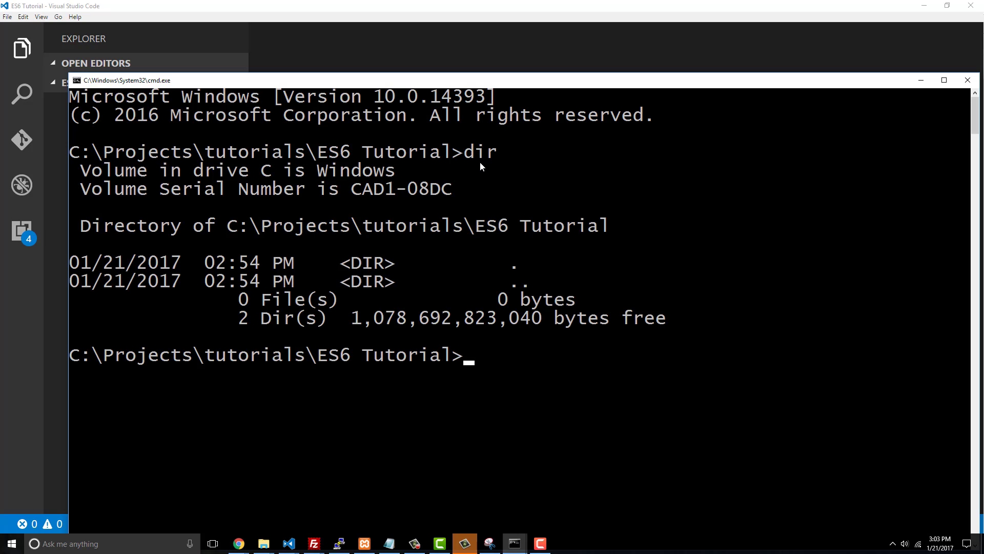
text(npm init)
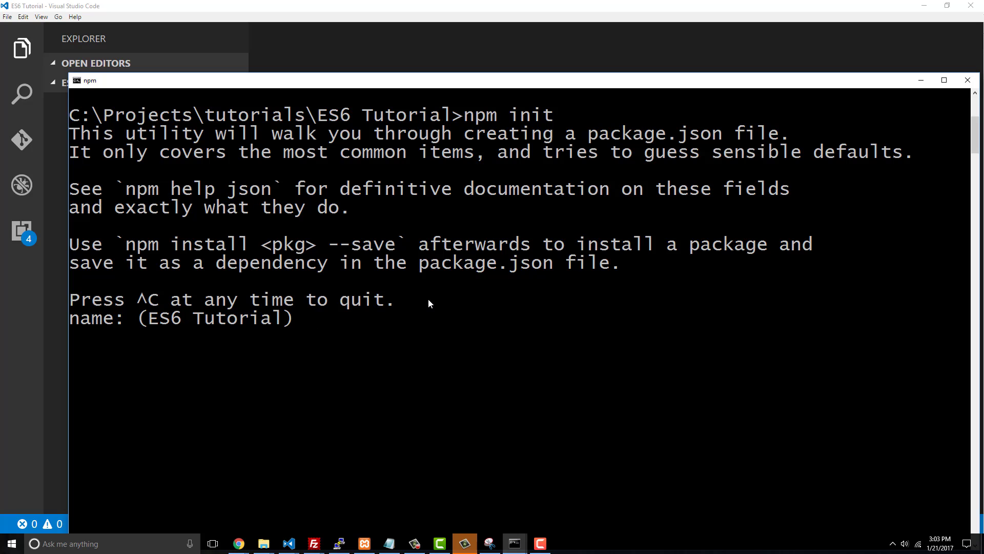
text(es6)
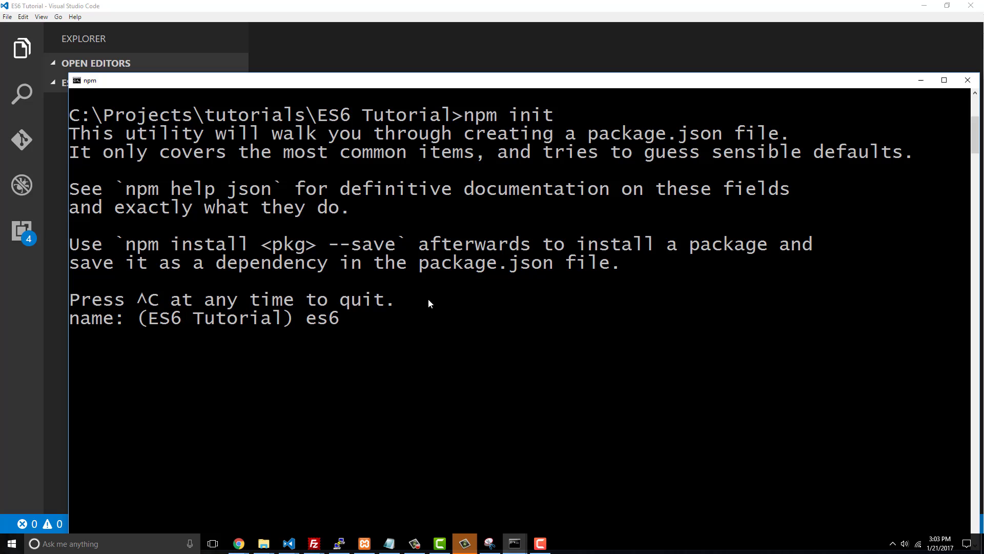
key(enter)
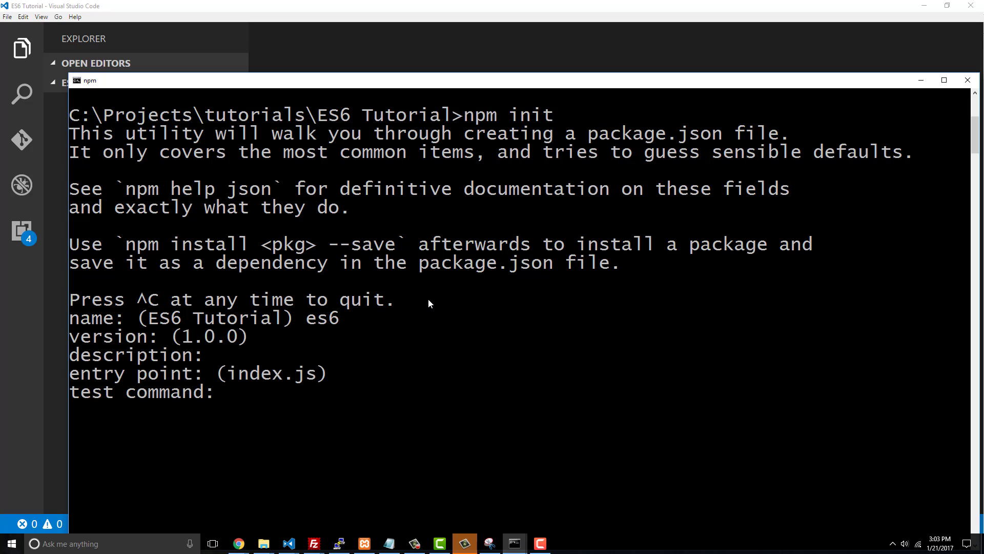
key(Enter)
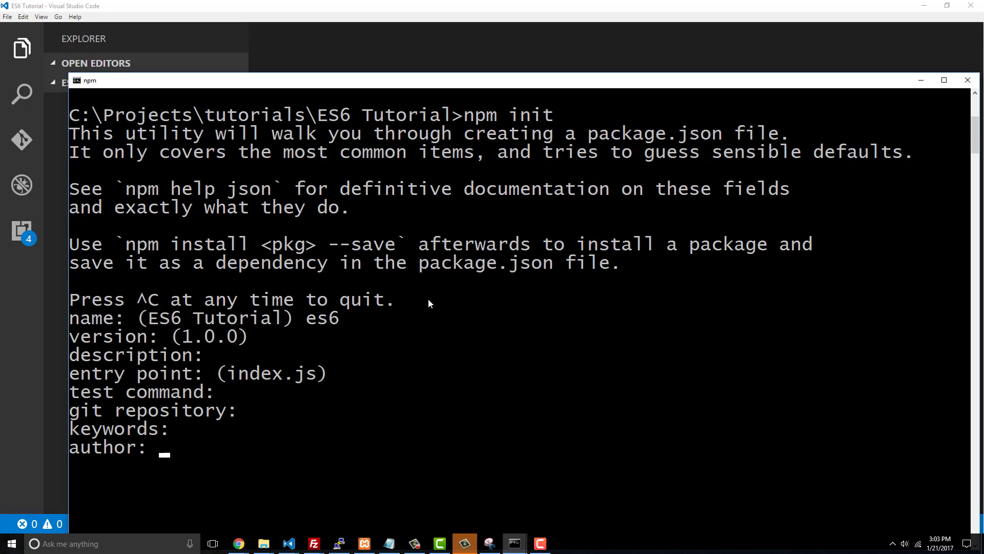
key(Enter)
text(dir)
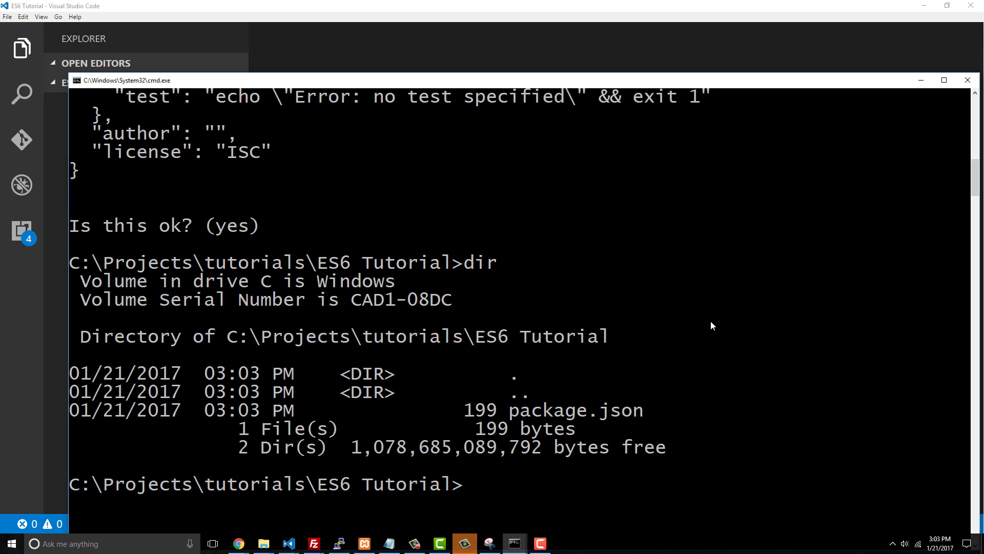
mouse_move(766, 296)
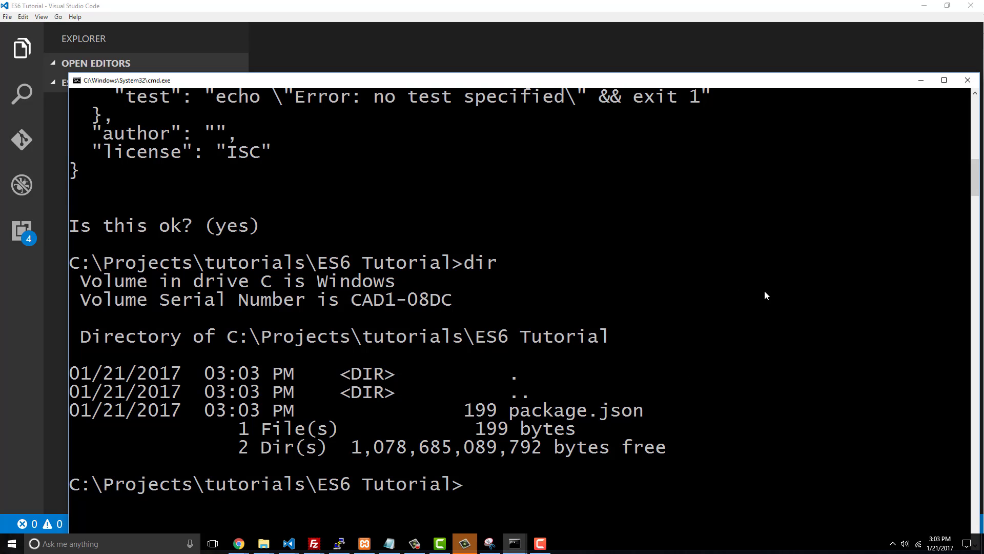
mouse_move(489, 331)
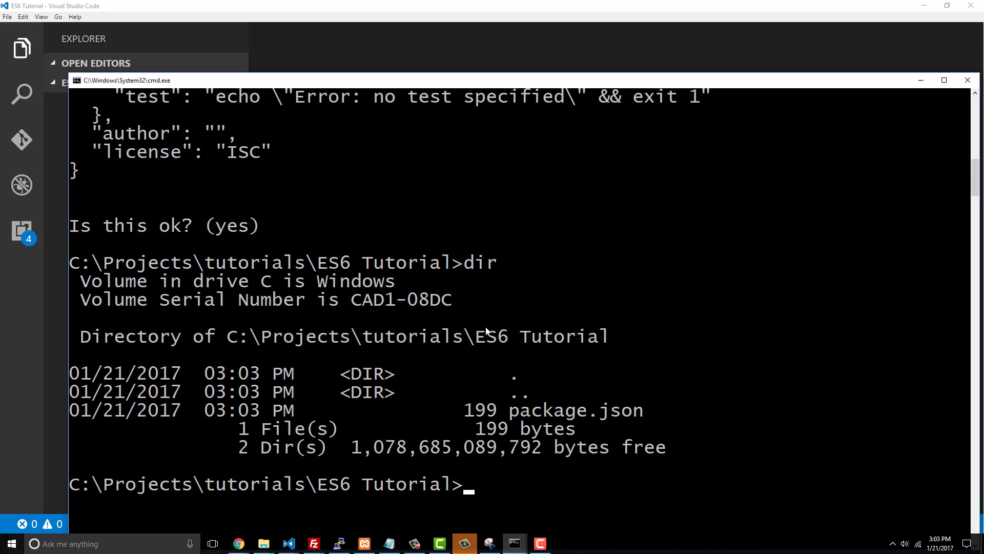
mouse_move(602, 464)
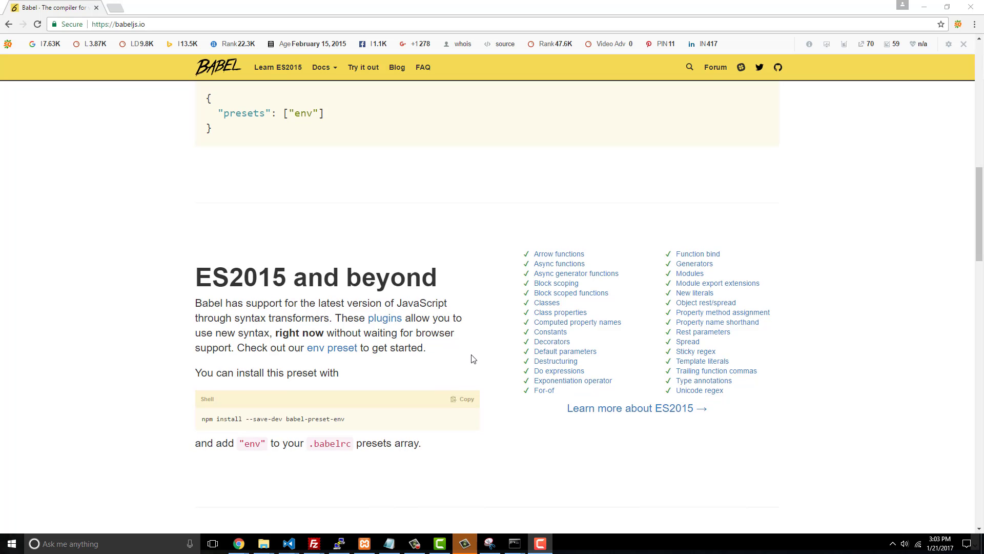
- Scroll to the Babel CLI and preset npm install command and select it
scroll(up, 3)
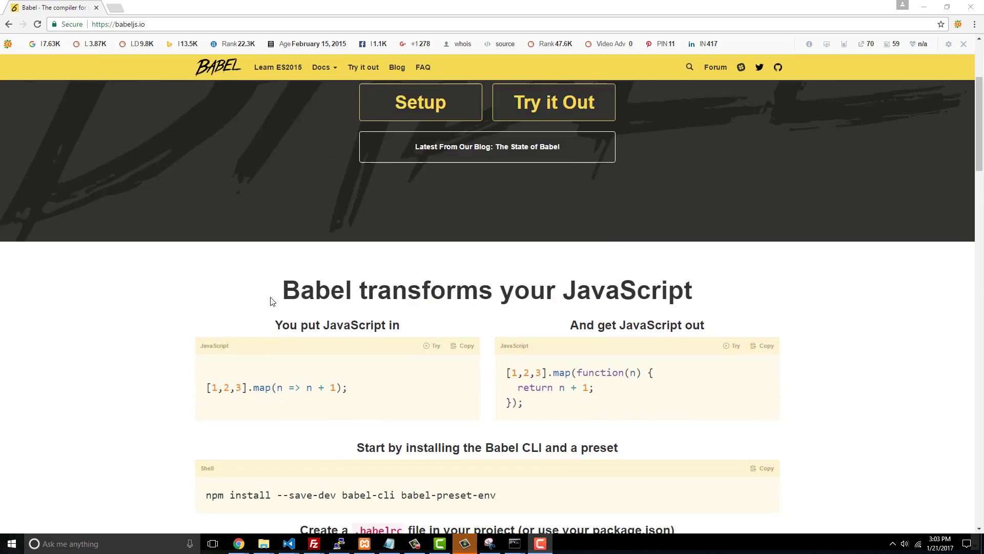
scroll(down, 3)
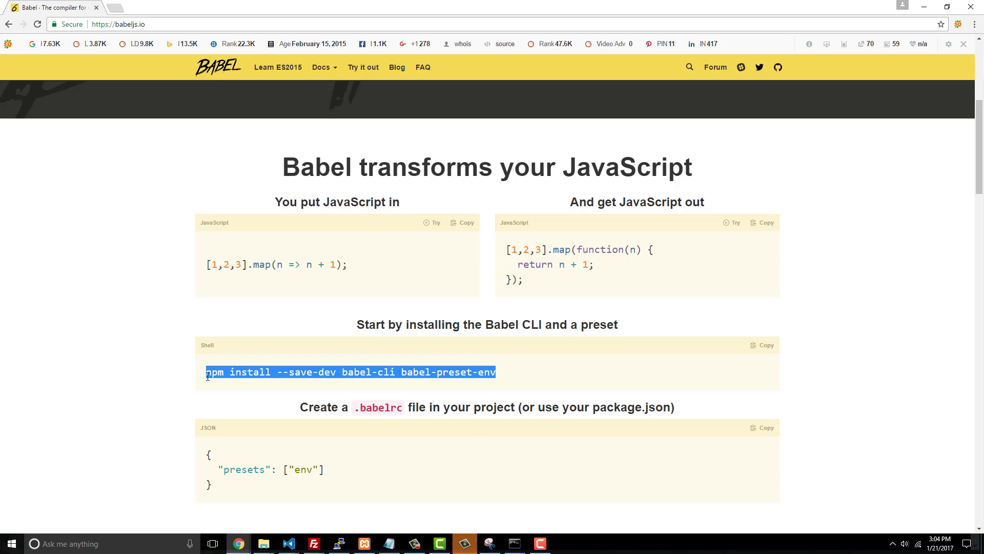
mouse_move(908, 12)
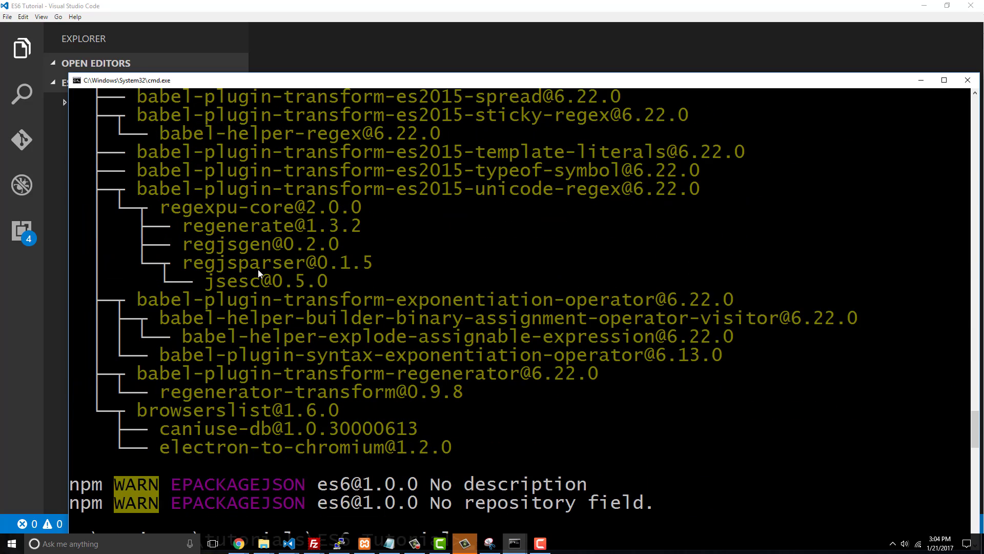
- Run npm install --save-dev babel-cli babel-preset-env, then list the folder with dir
text(dir)
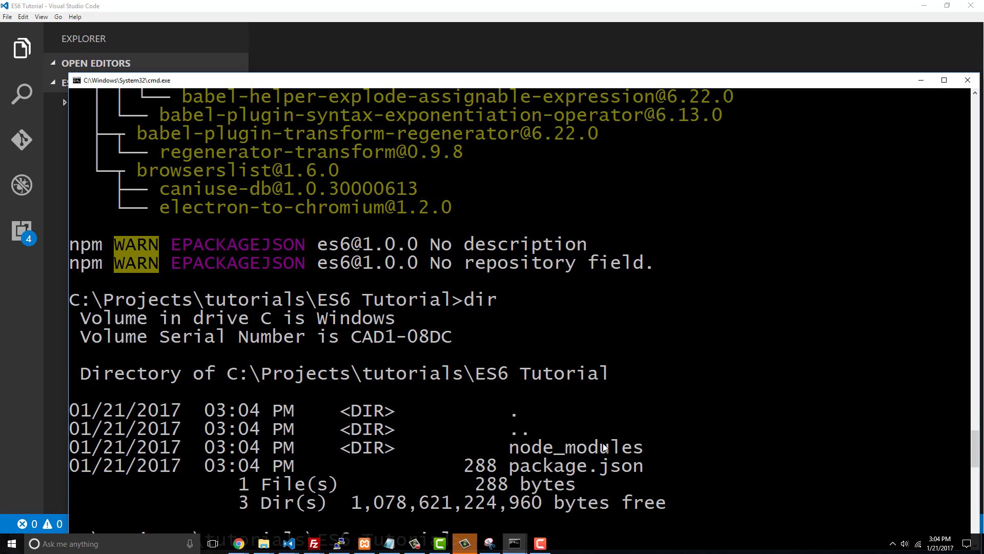
mouse_move(631, 455)
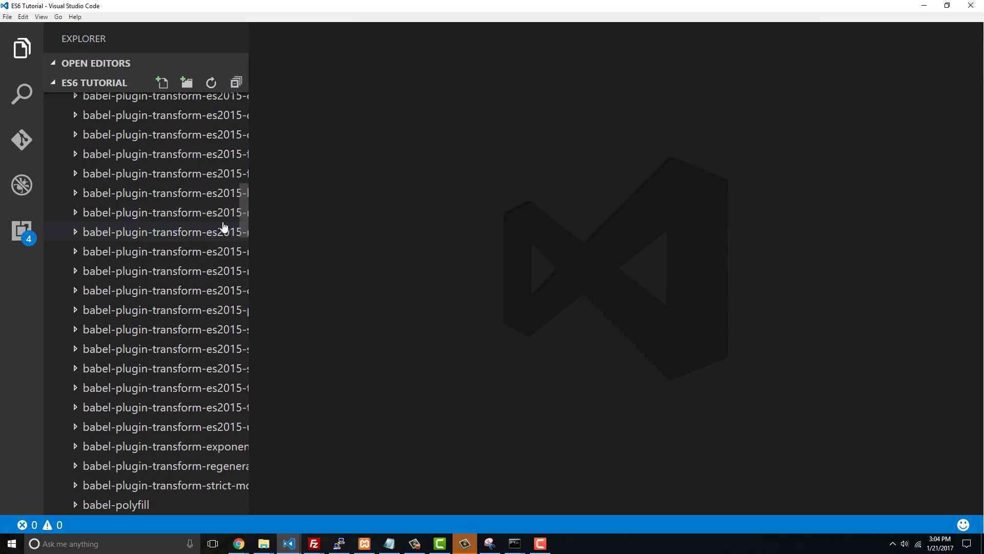
- Open package.json and highlight the babel-cli and babel-preset-env devDependencies
scroll(down, 3)
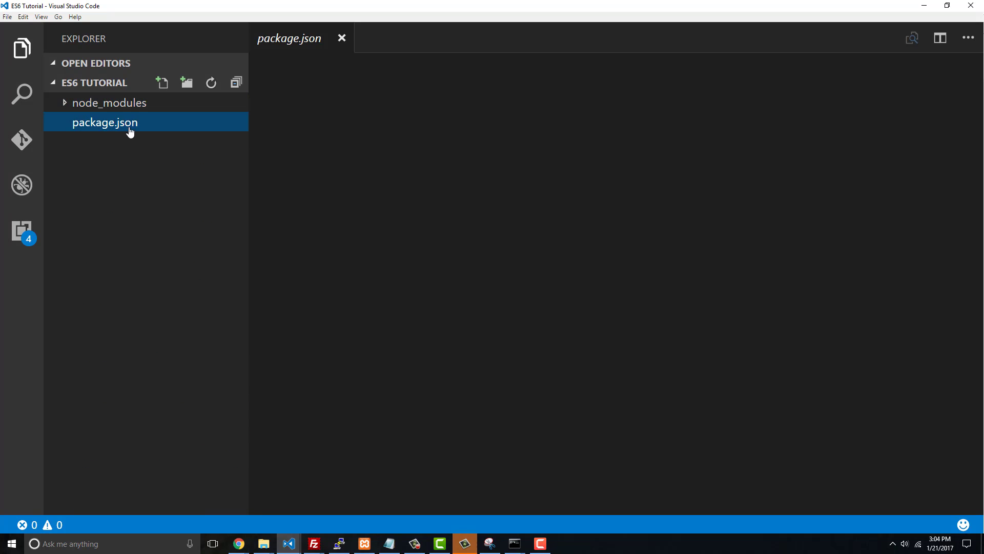
click(104, 123)
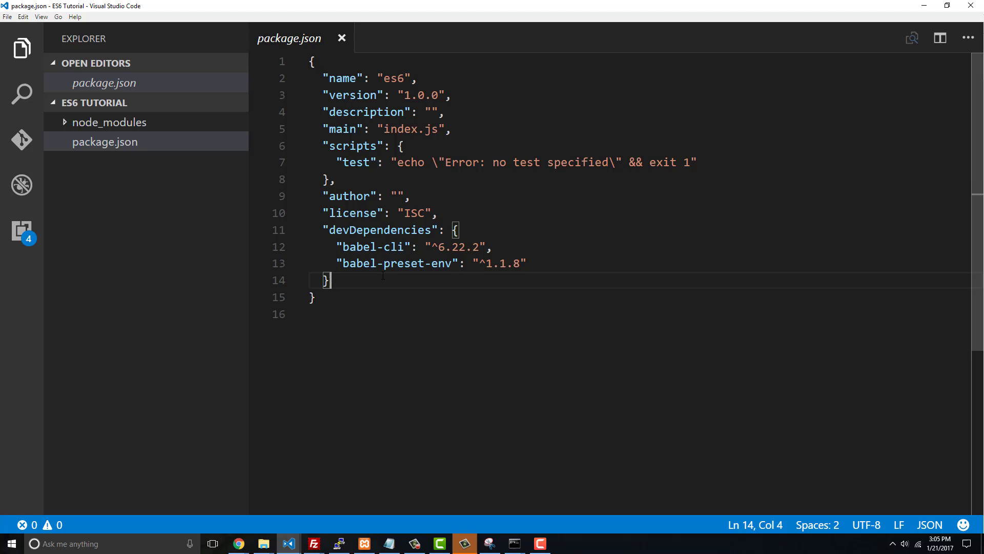
drag(336, 246, 526, 263)
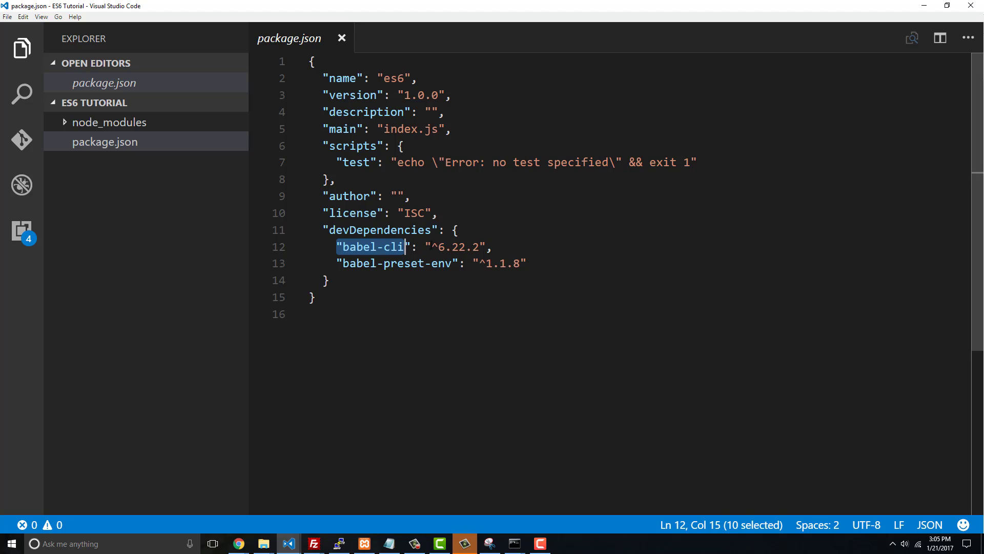
double_click(383, 263)
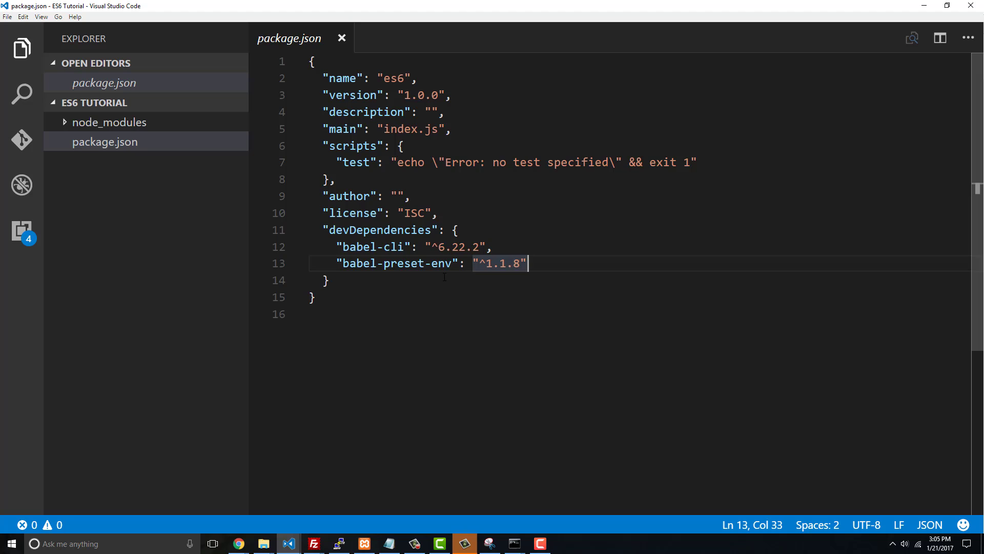
mouse_move(87, 123)
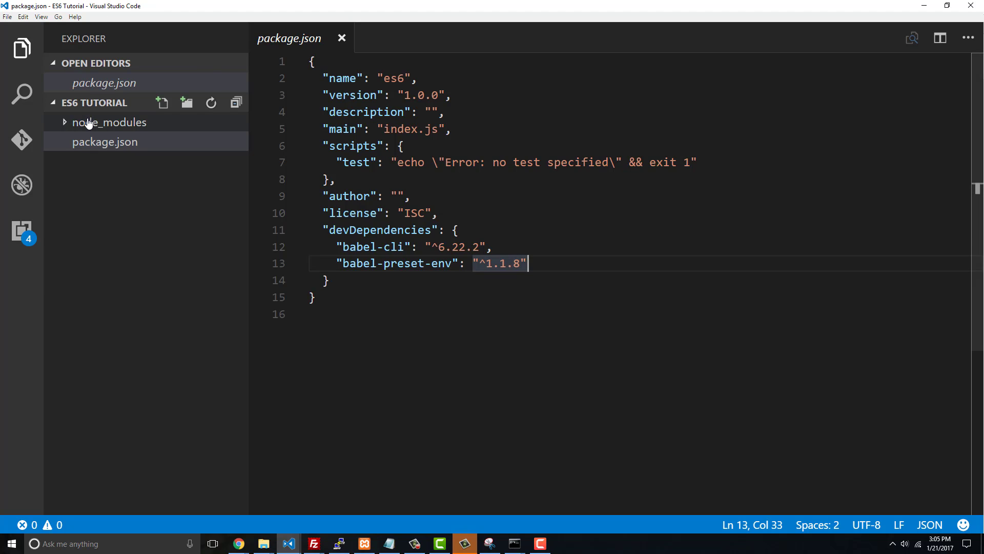
mouse_move(78, 135)
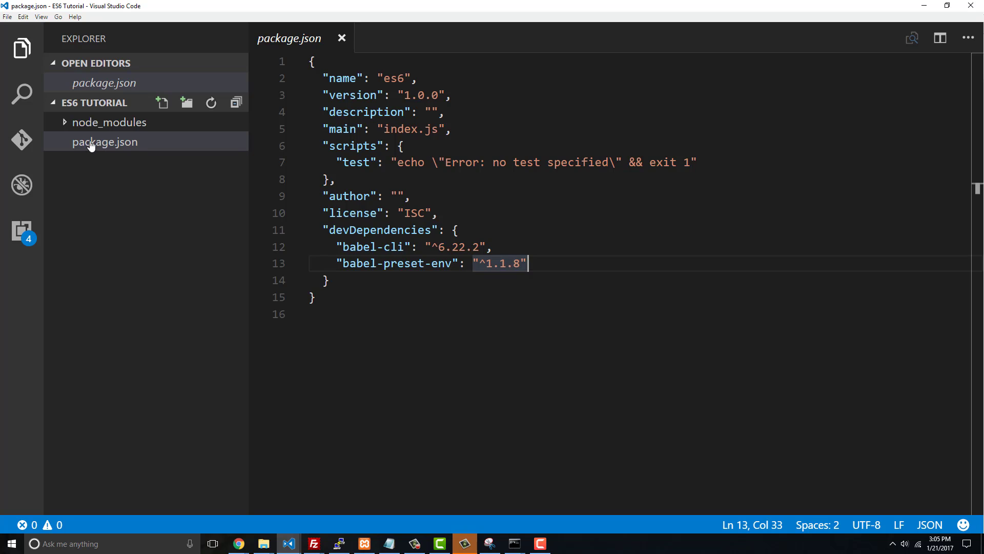
mouse_move(113, 145)
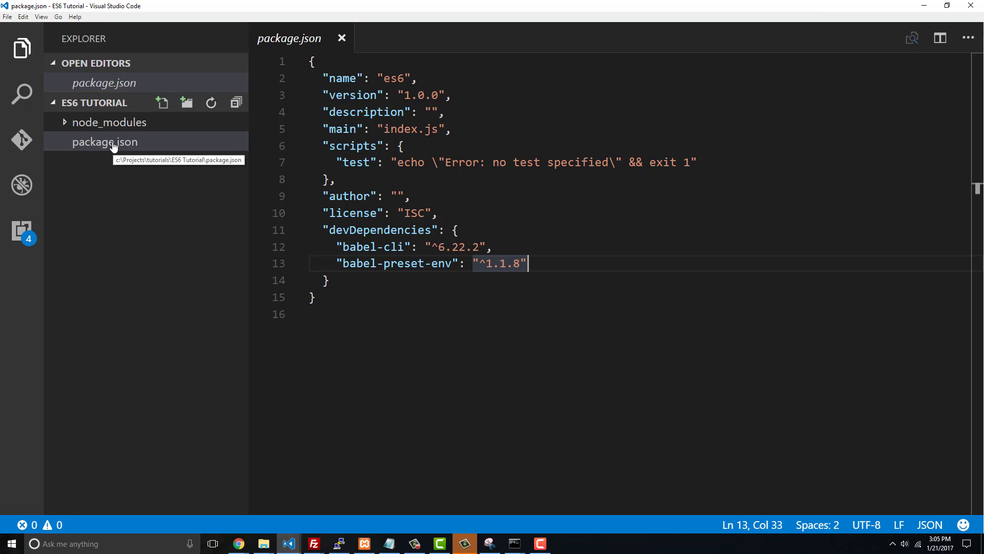
mouse_move(105, 141)
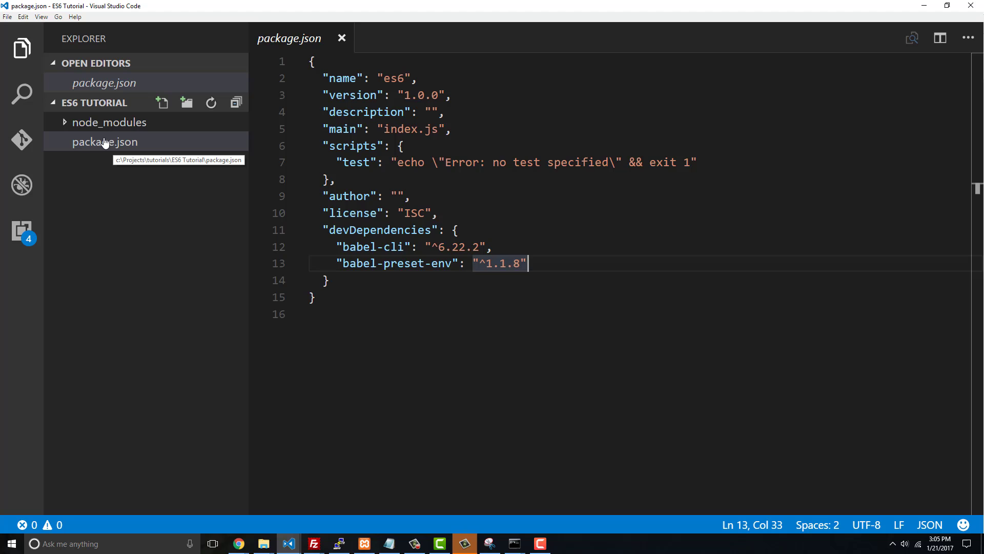
mouse_move(95, 145)
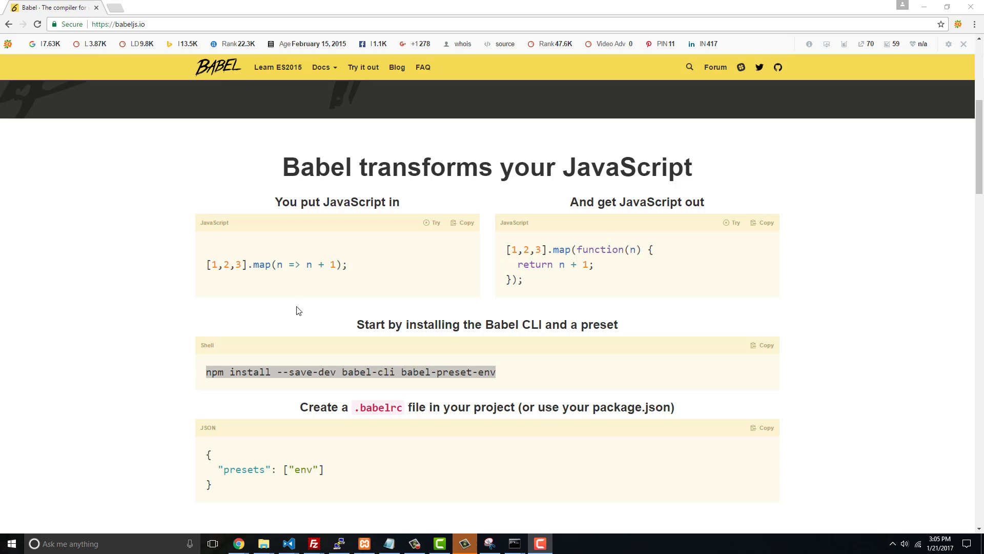
- Scroll babeljs.io to the 'Create a .babelrc file' section
scroll(down, 3)
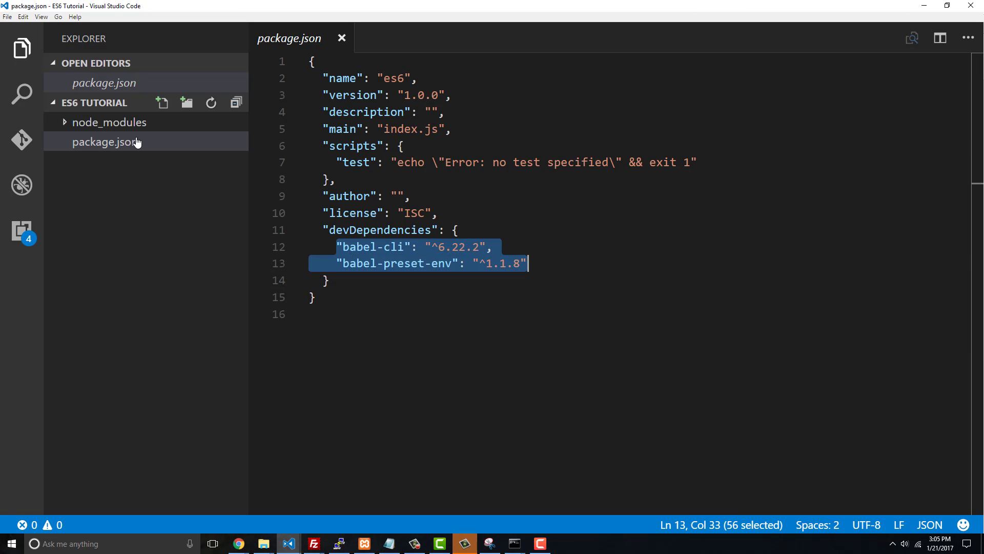
- Create .babelrc containing {"presets": ["env"]}
click(161, 103)
text(.babelrc)
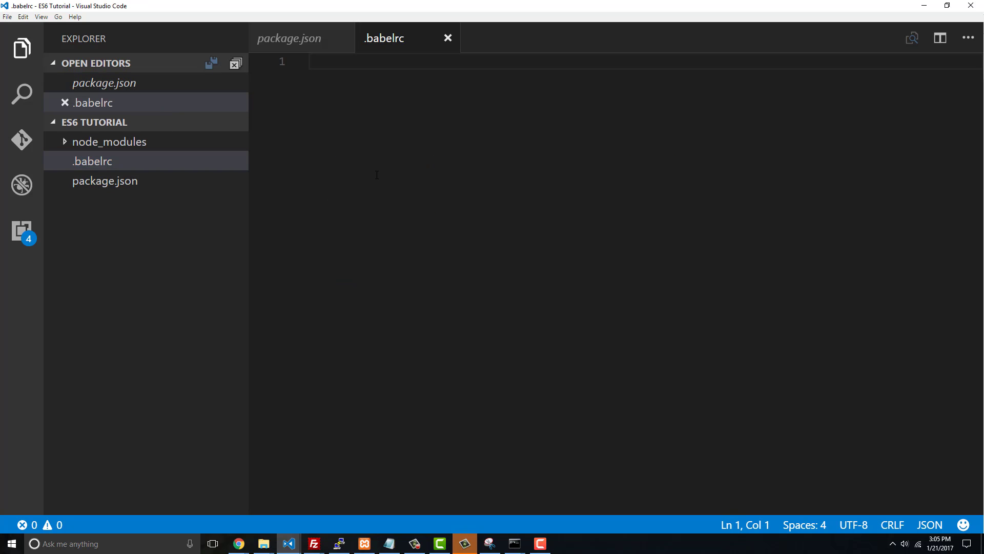
text({\n  "presets": ["env"]\n})
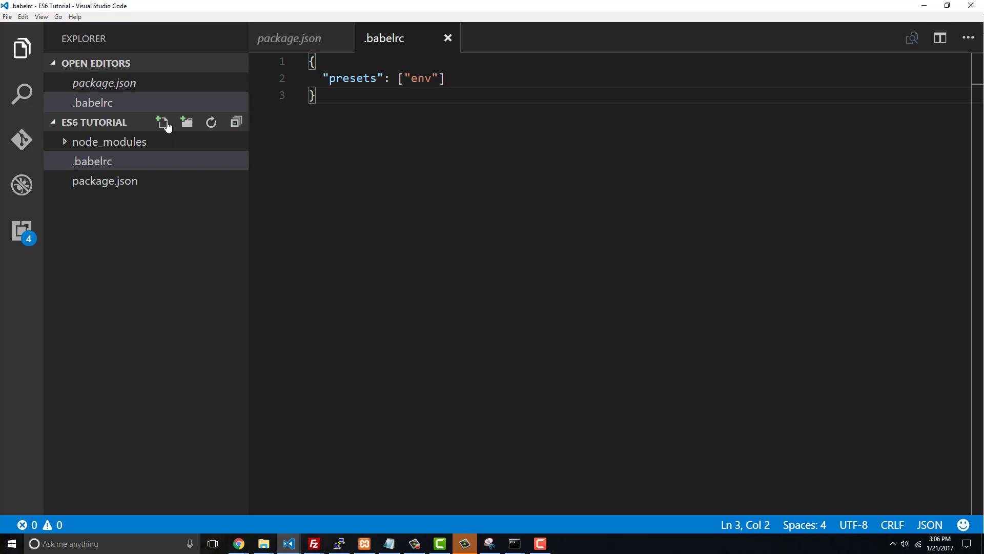
mouse_move(162, 122)
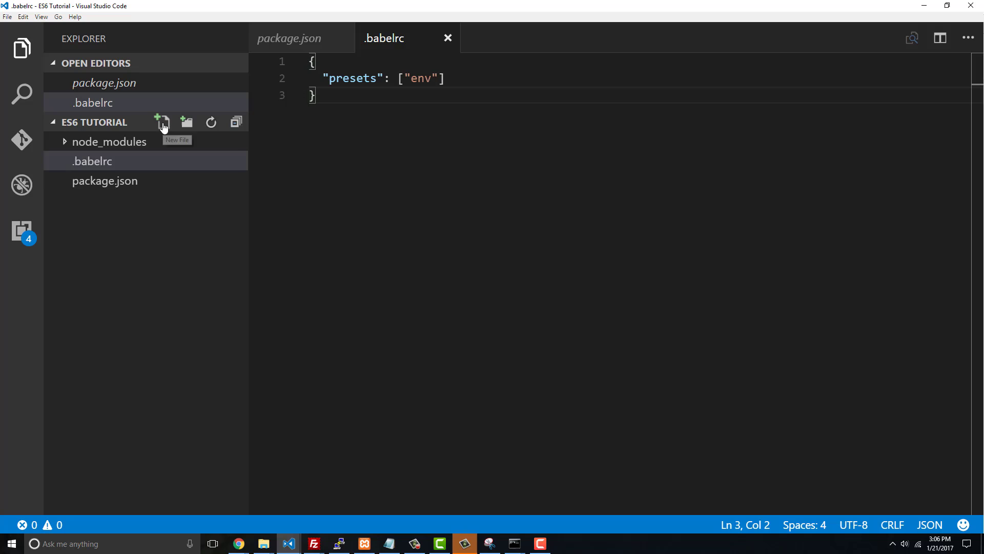
- Create and save first.js with var x = [1, 2, 3]; then select the line
click(162, 122)
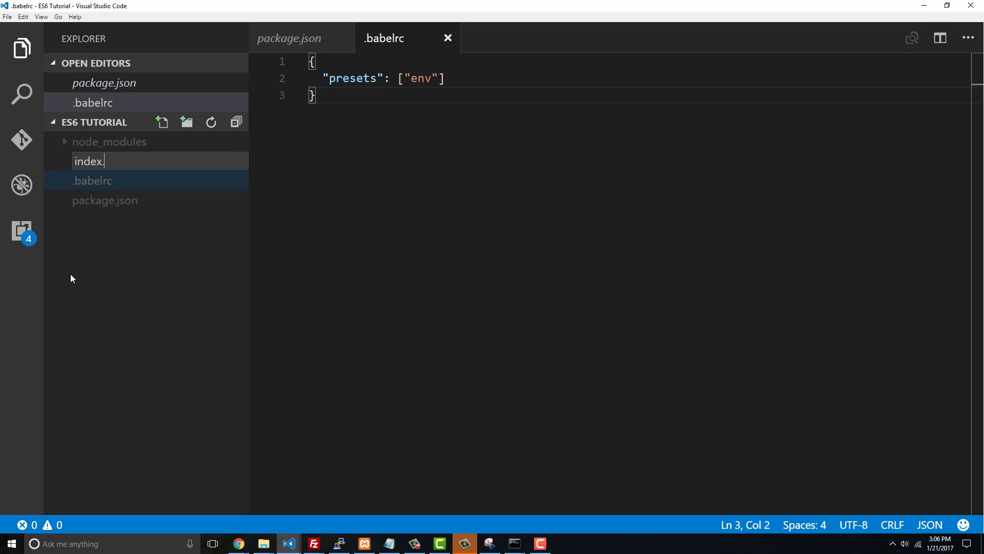
text(js)
text(var)
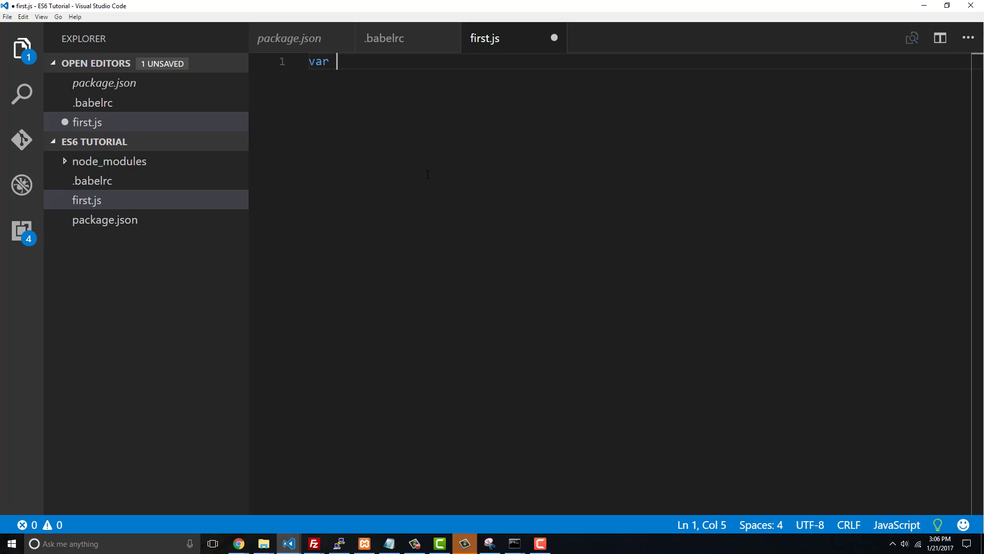
text(x = [])
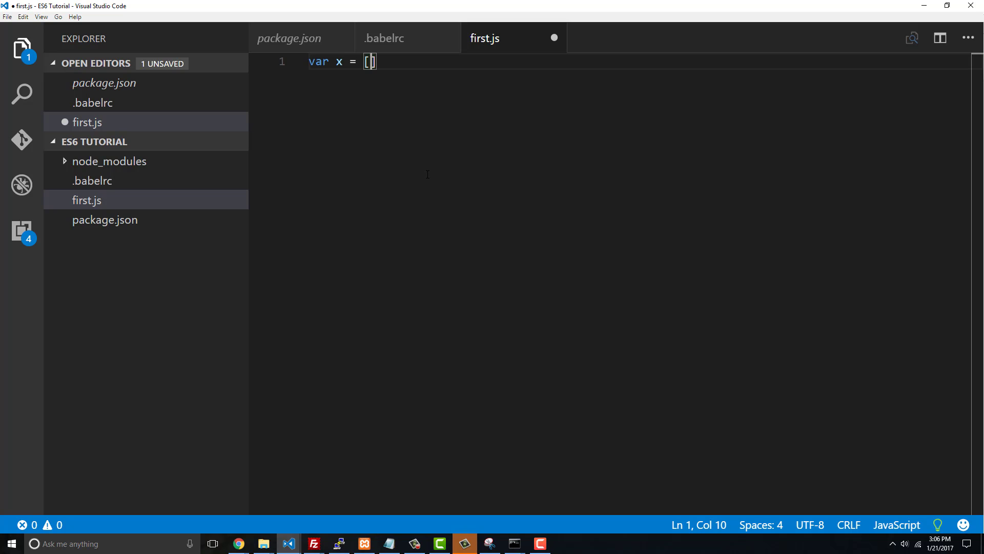
text(1, 2,)
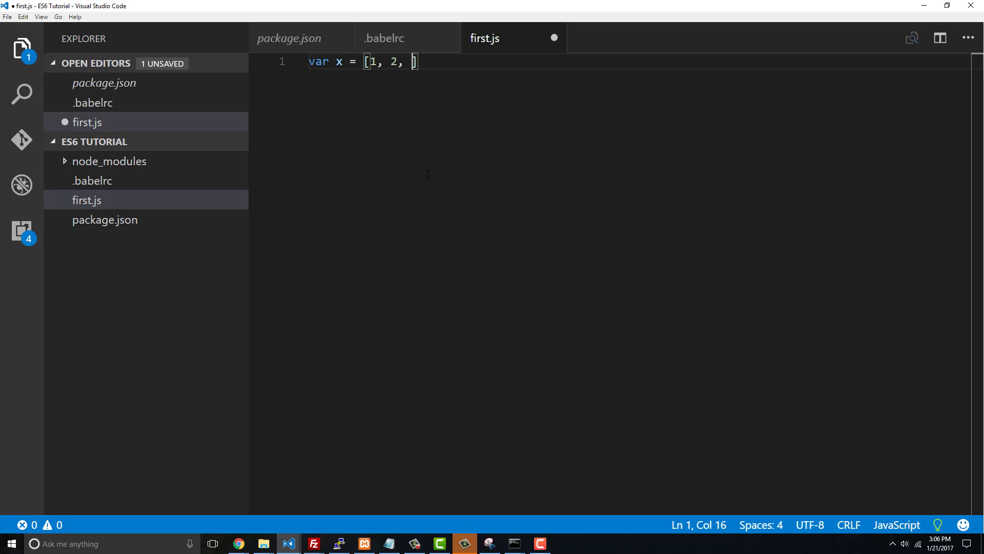
text(3];)
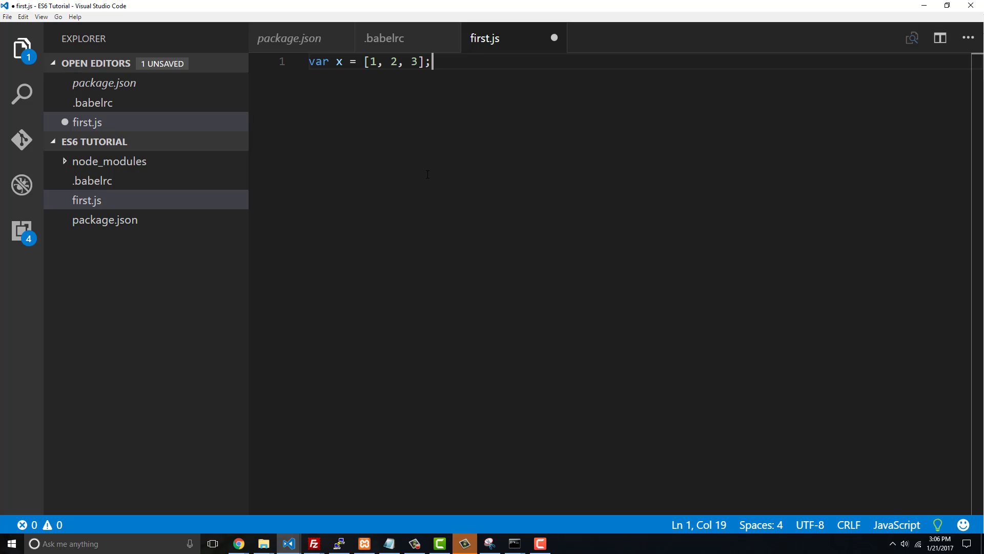
key(Enter)
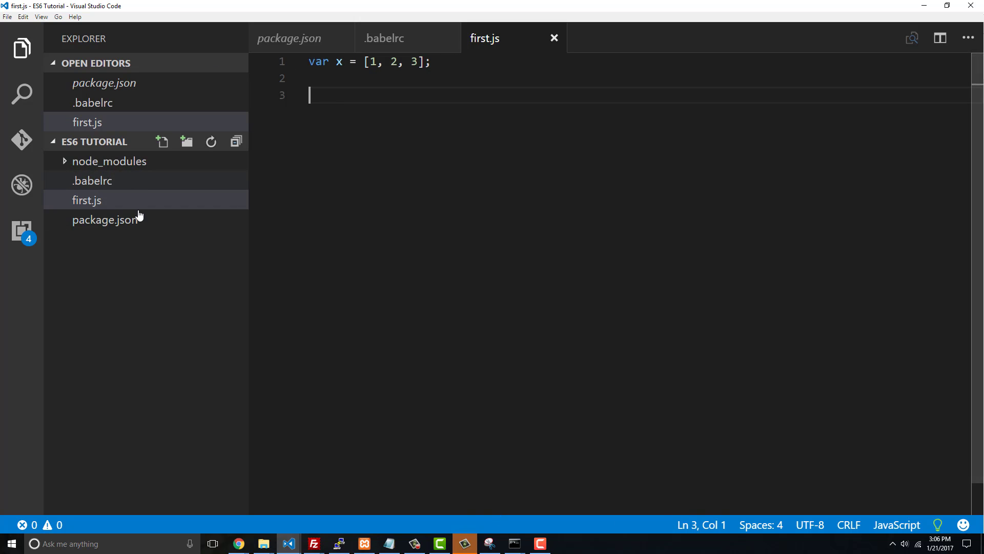
click(432, 61)
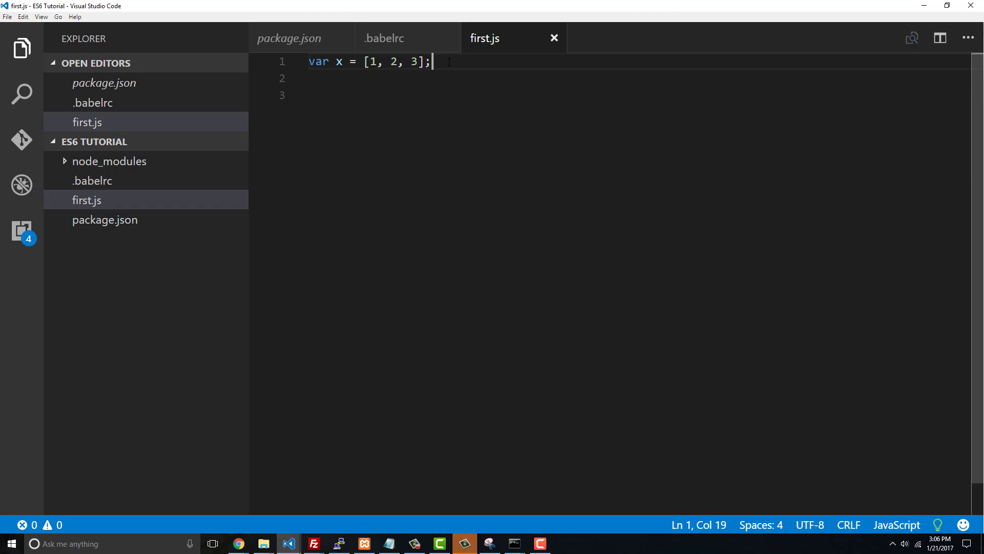
key(ctrl+a)
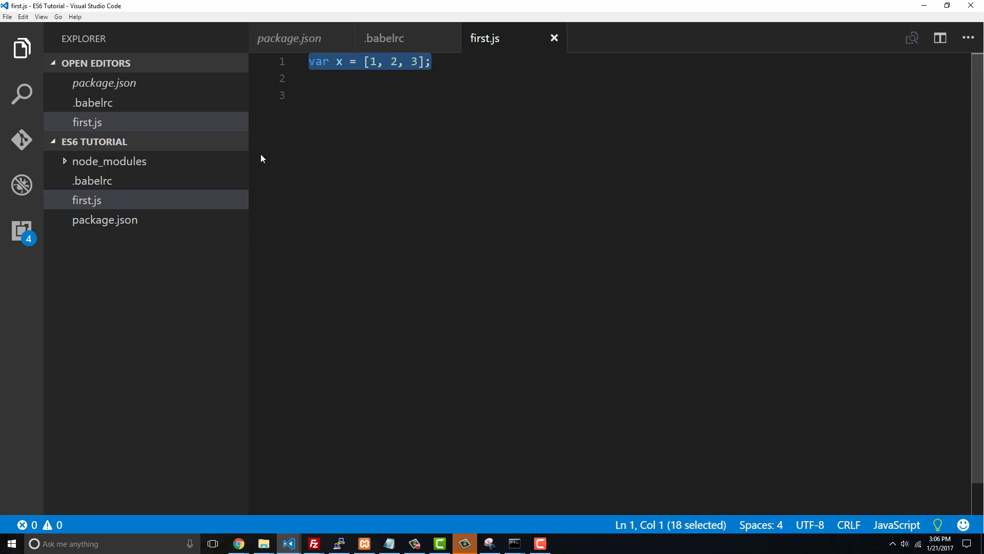
mouse_move(106, 188)
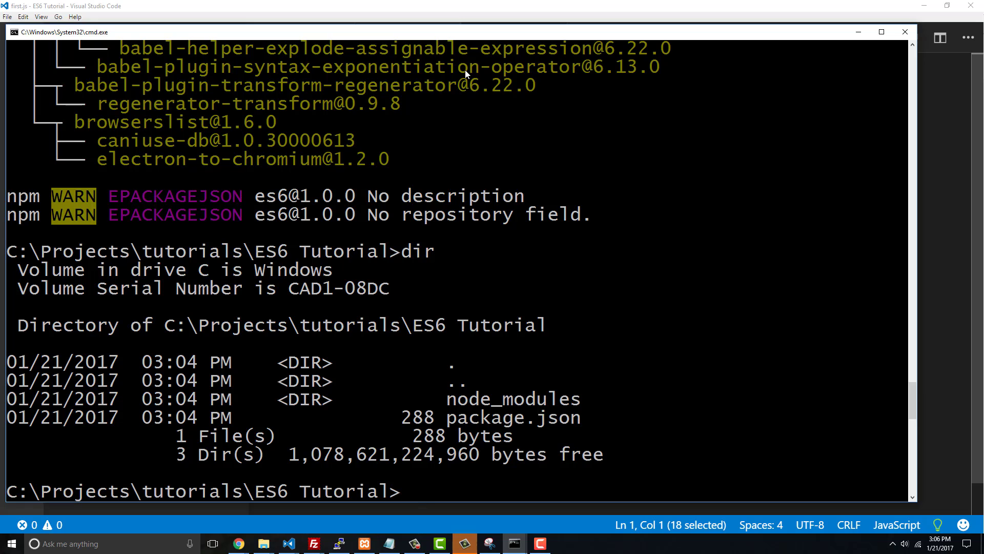
- Run 'npm run babel first.js -o bundle.js' in the project folder
text(npm run bab)
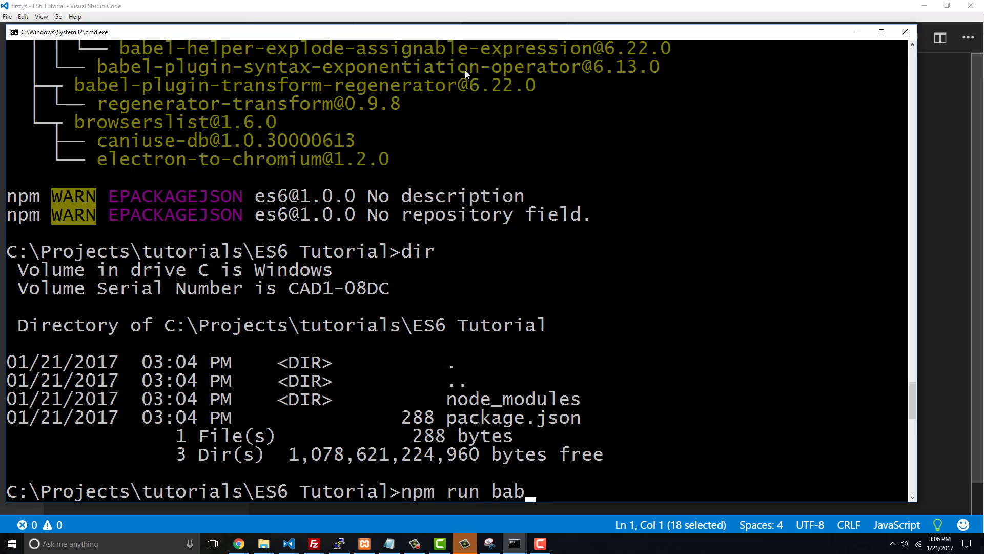
text(el)
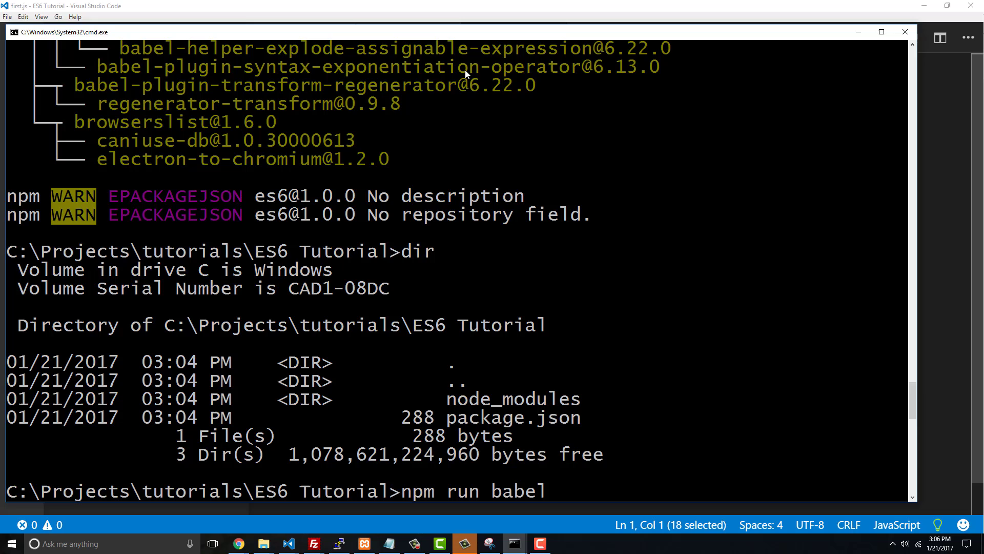
text(index.js)
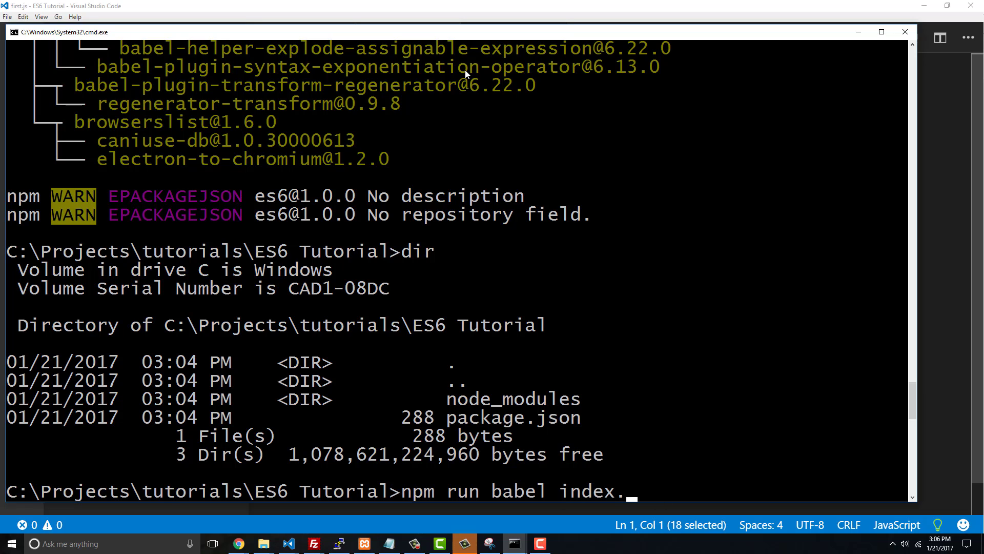
text(first.js)
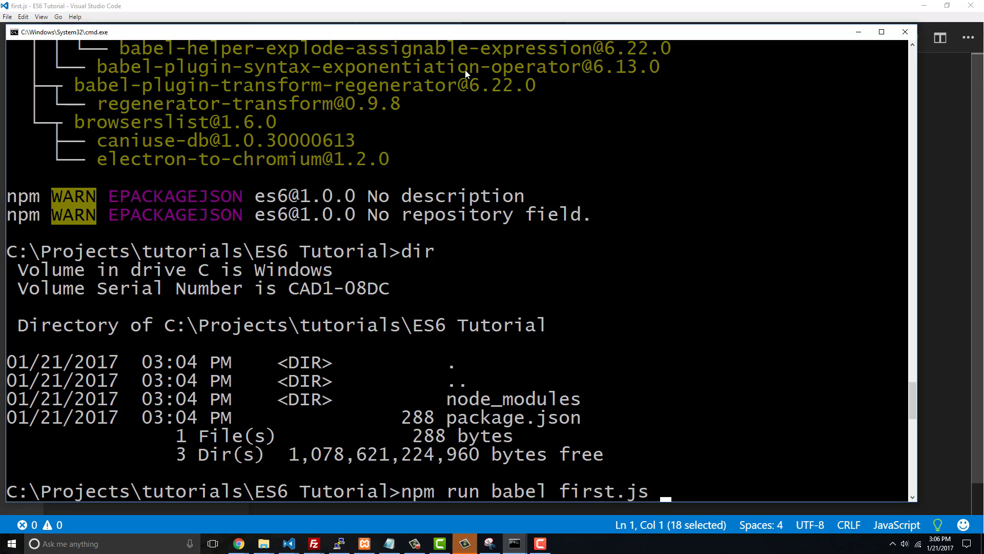
text(-o)
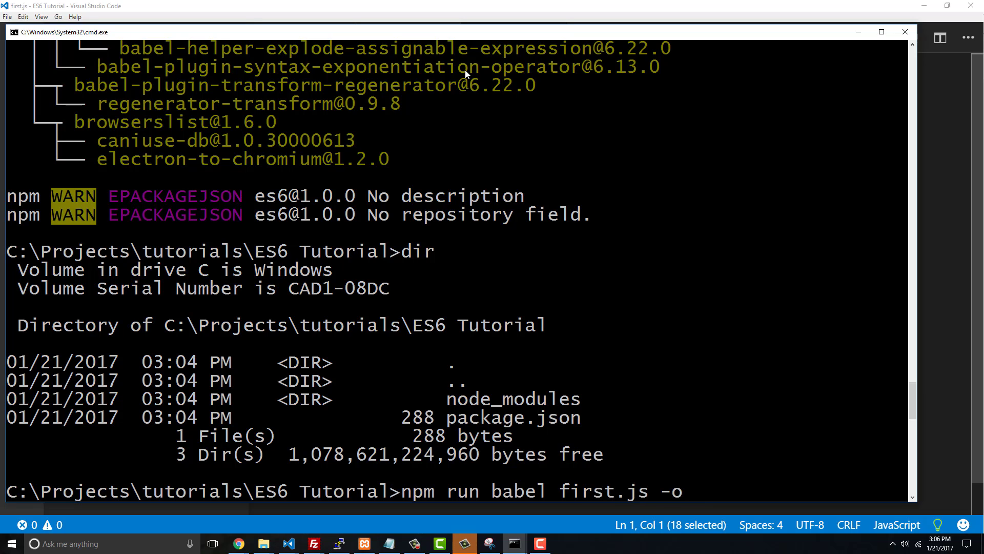
text(bundl)
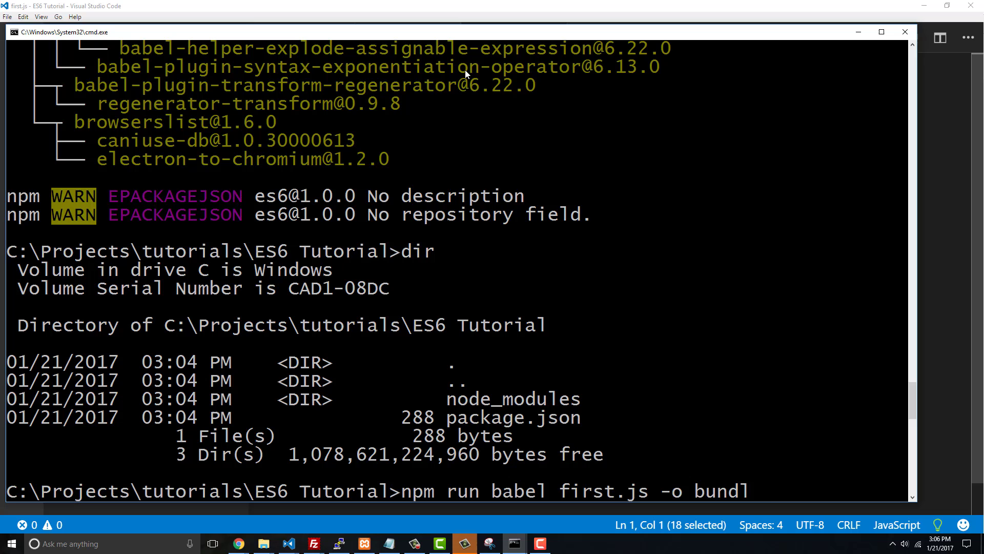
text(e.js)
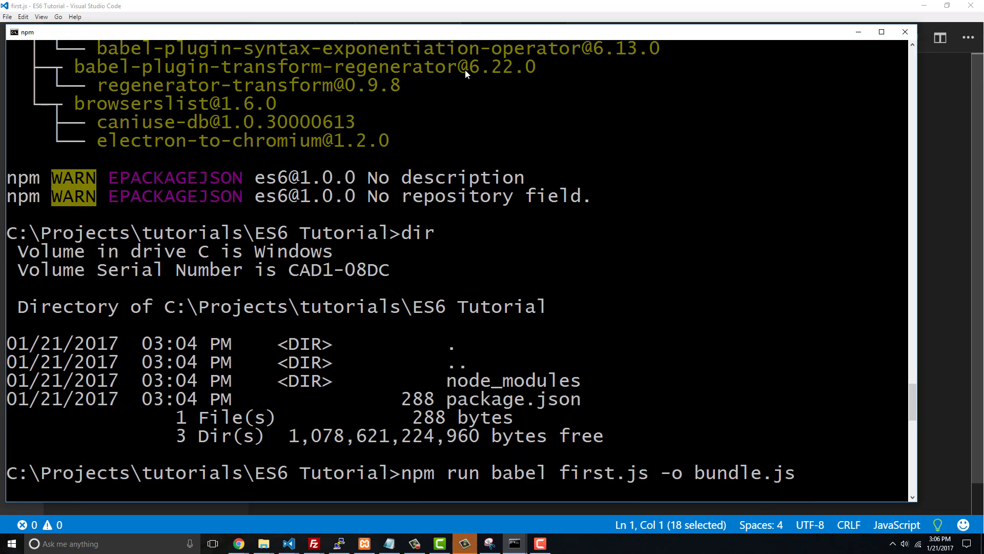
key(enter)
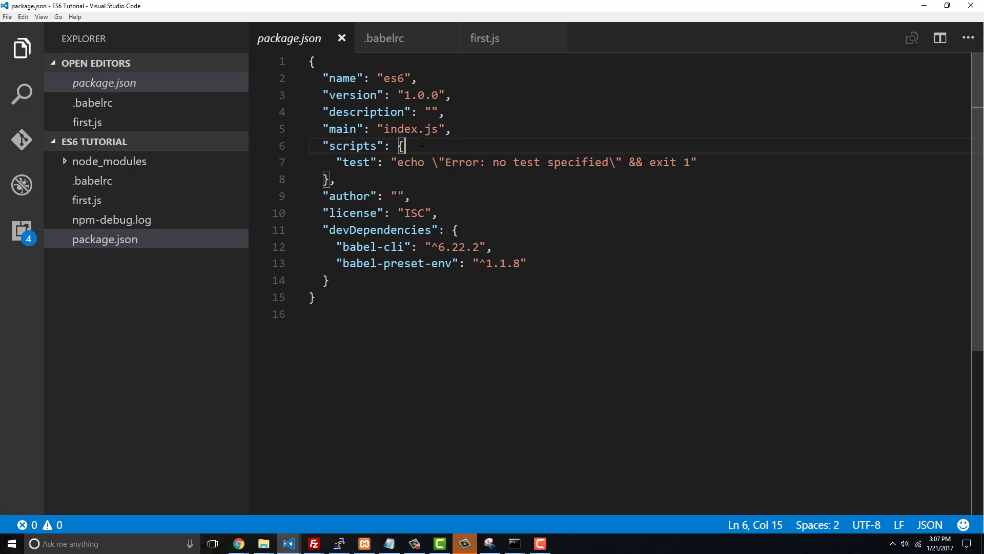
- Add "babel": "babel" to the scripts section of package.json and save it
text("b)
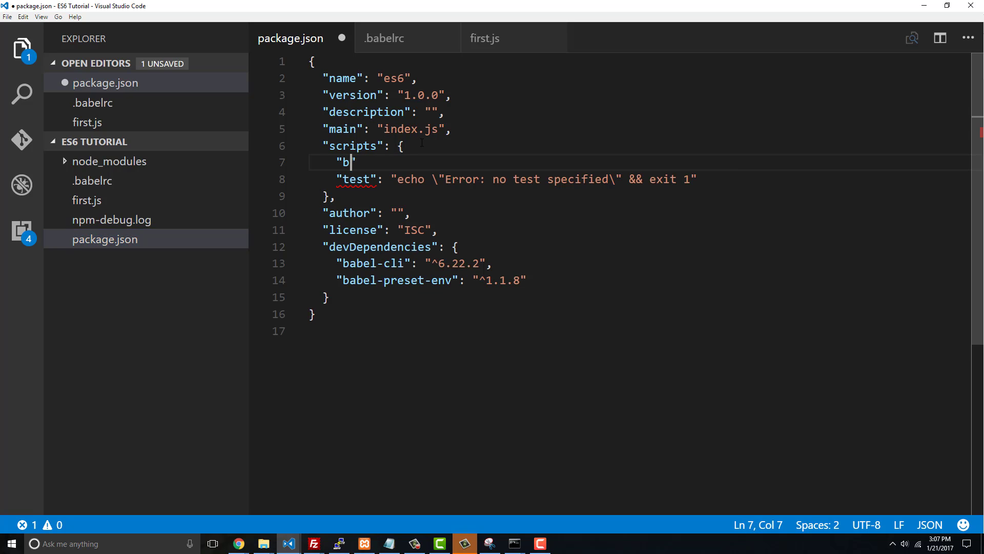
text(abel")
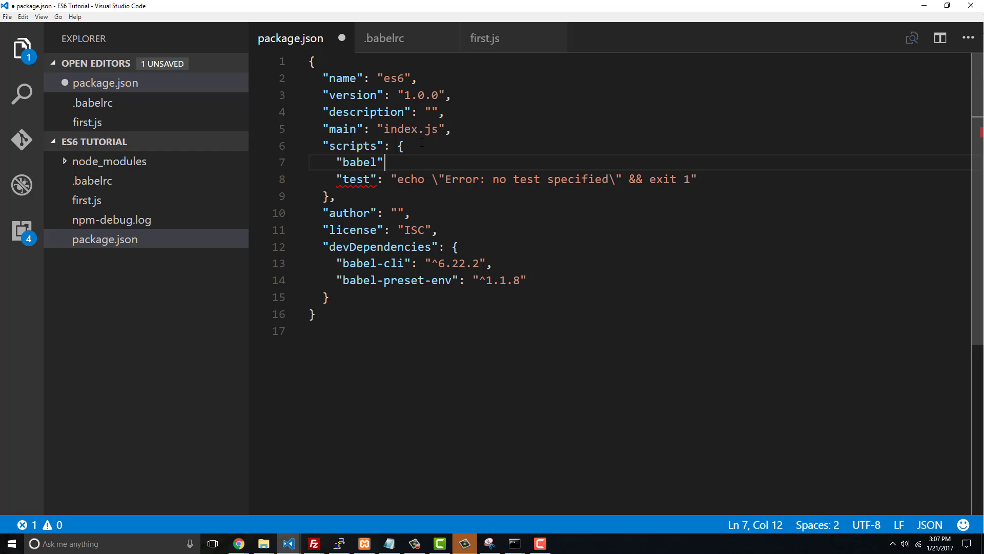
text(: "babel")
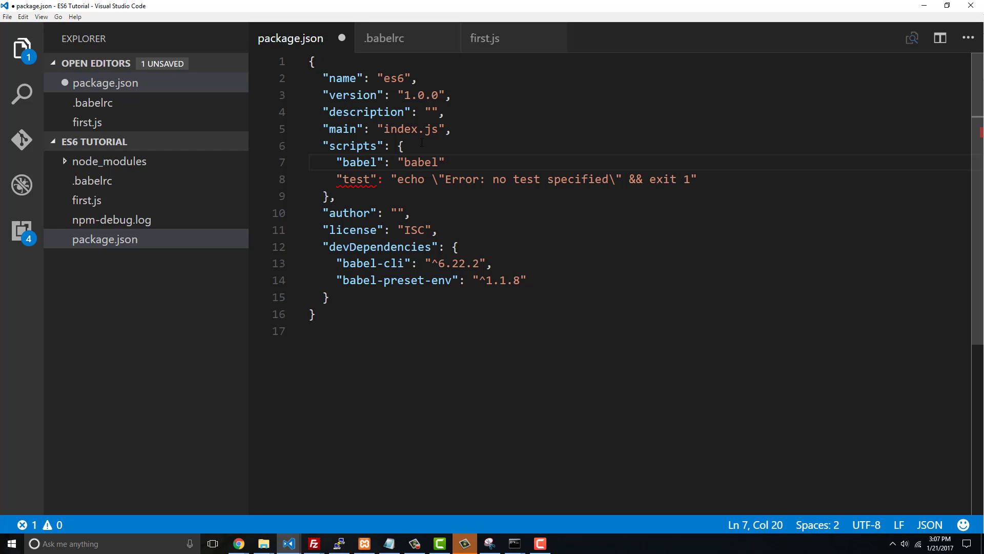
key(ctrl+s)
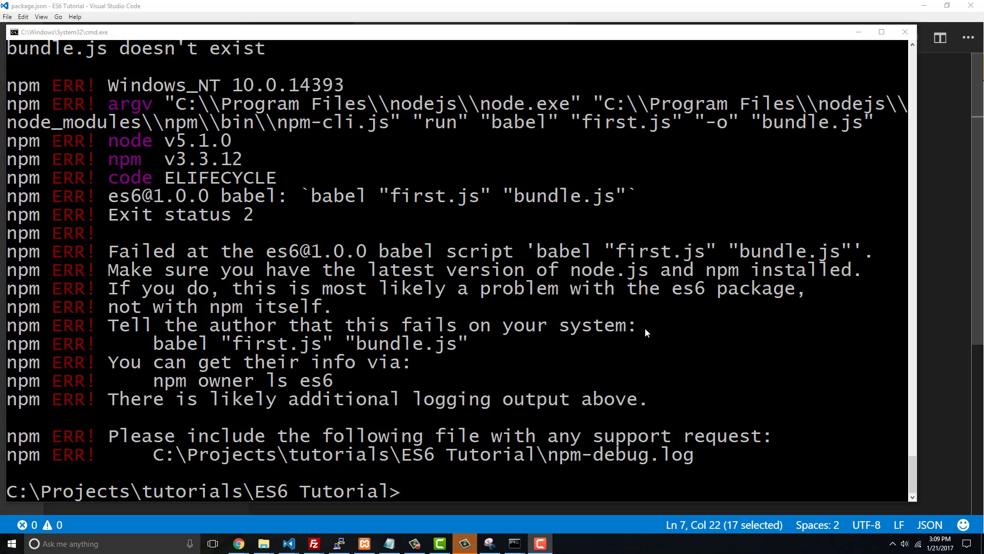
mouse_move(257, 182)
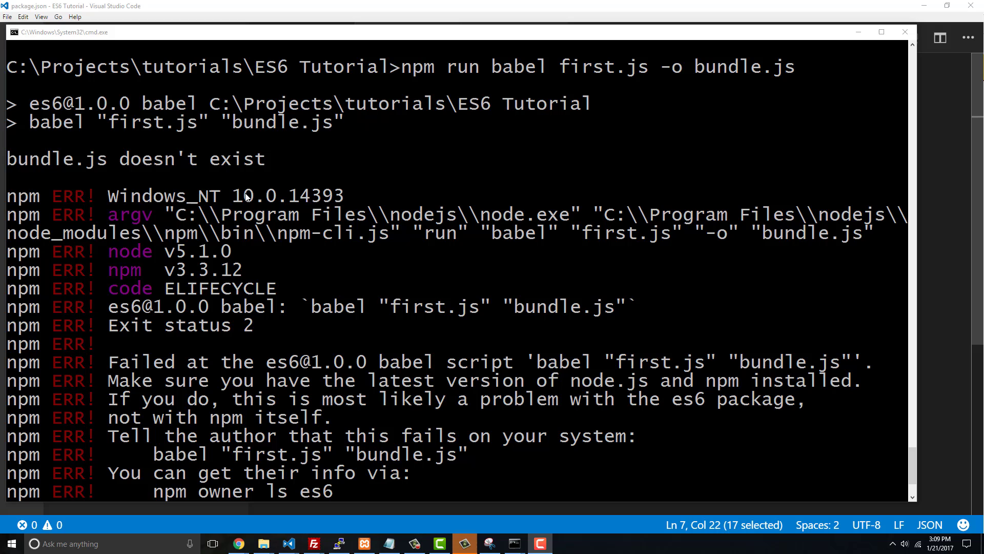
mouse_move(288, 253)
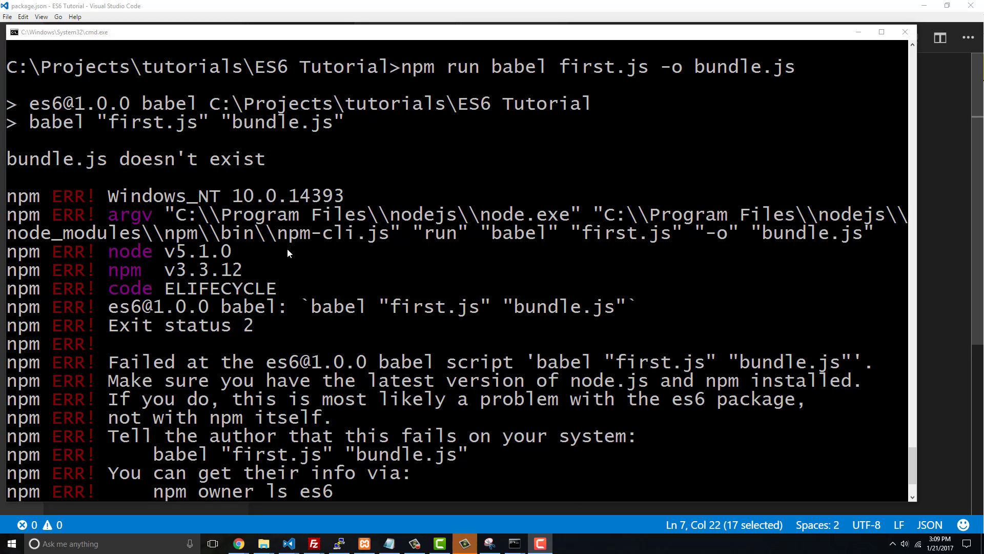
- Scroll through the npm ERR! output reporting that bundle.js doesn't exist
scroll(down, 3)
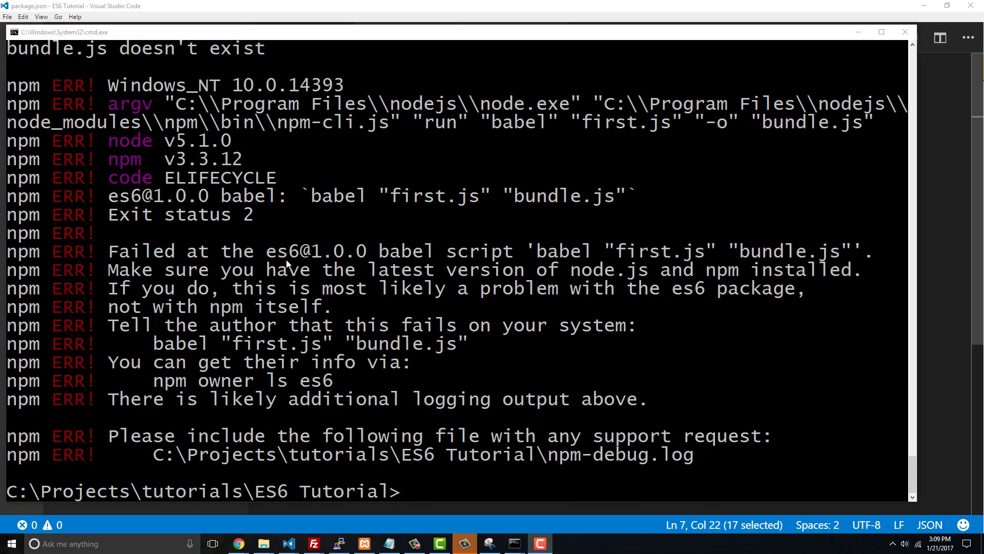
mouse_move(395, 392)
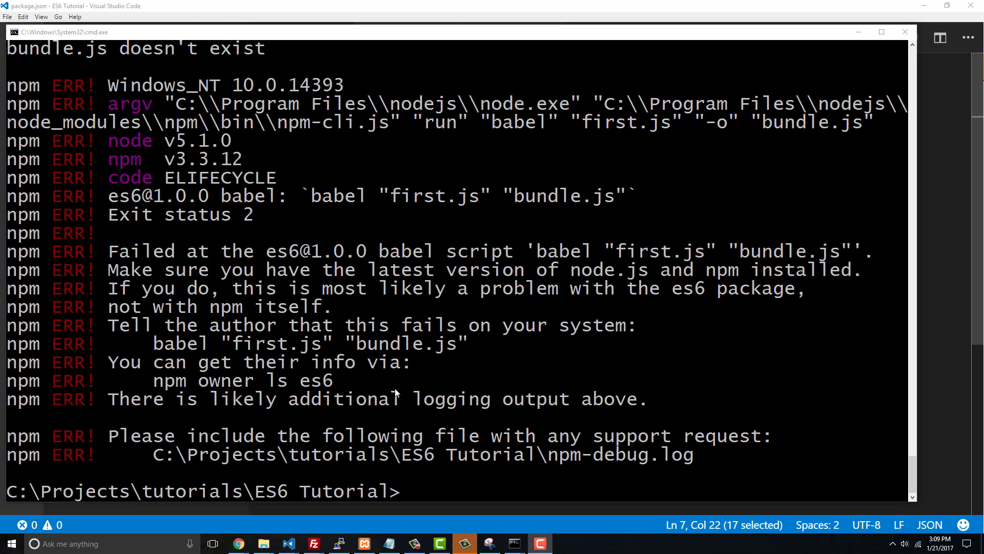
- Retype the compile as 'npm run babel -- first.js -o bundle.js' with the -- separator
text(npm run babel first.js -o bundle.js)
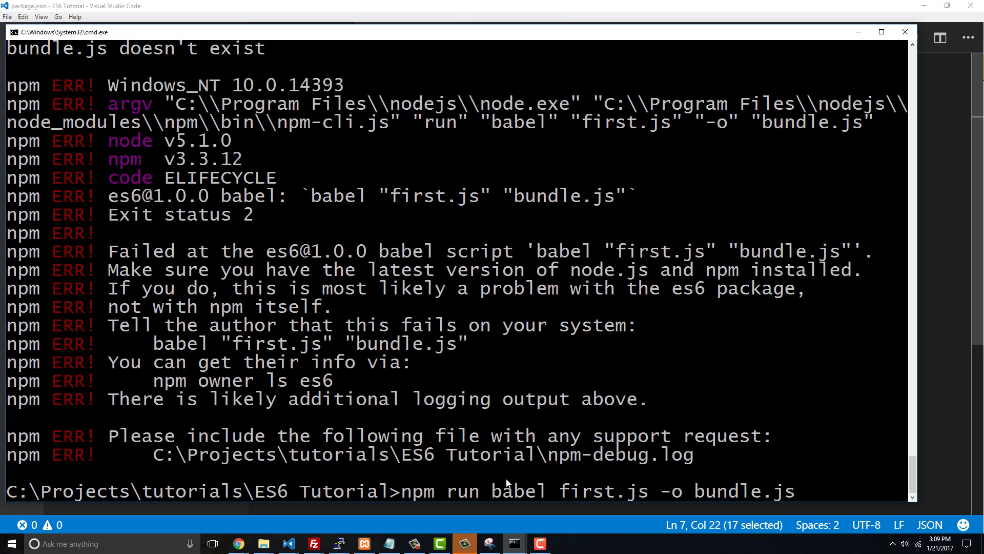
mouse_move(578, 498)
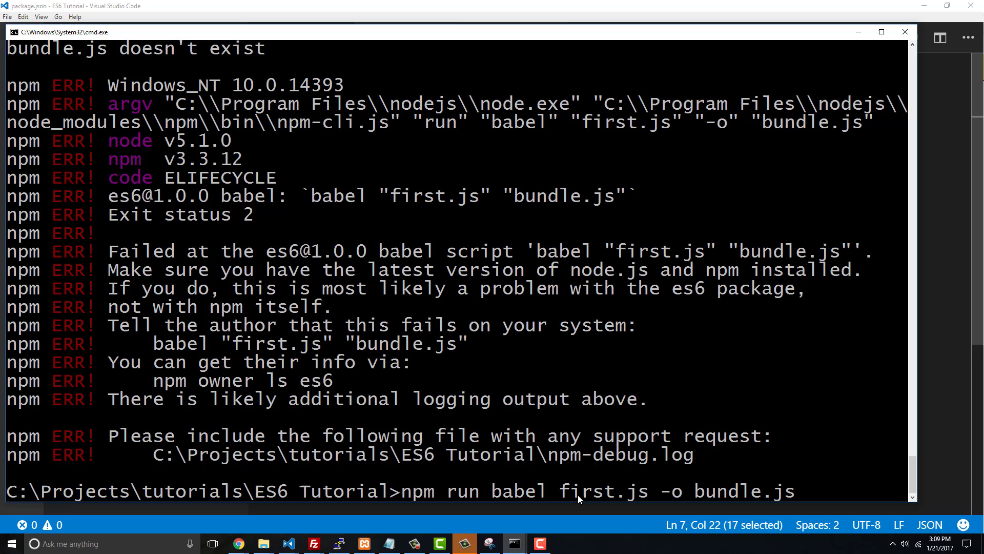
mouse_move(559, 495)
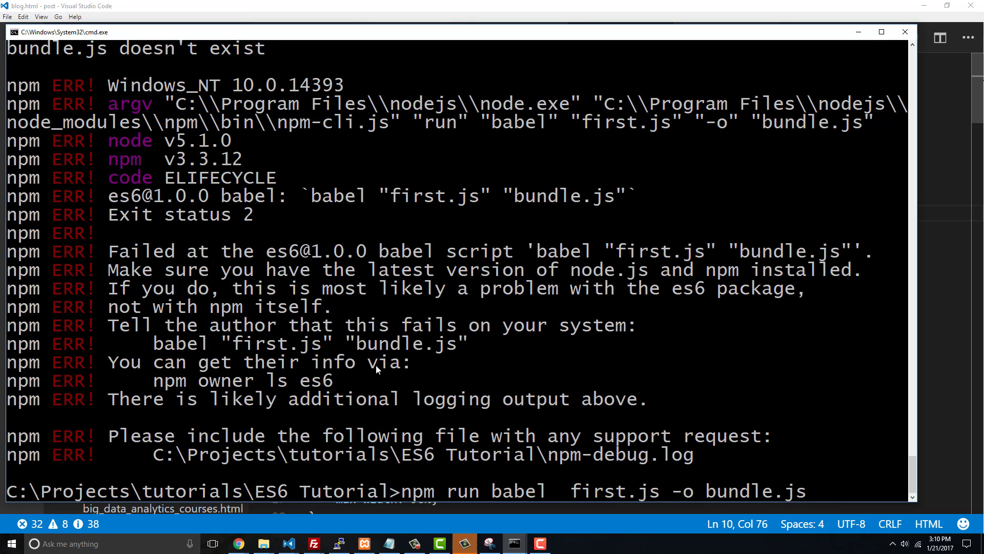
text(--)
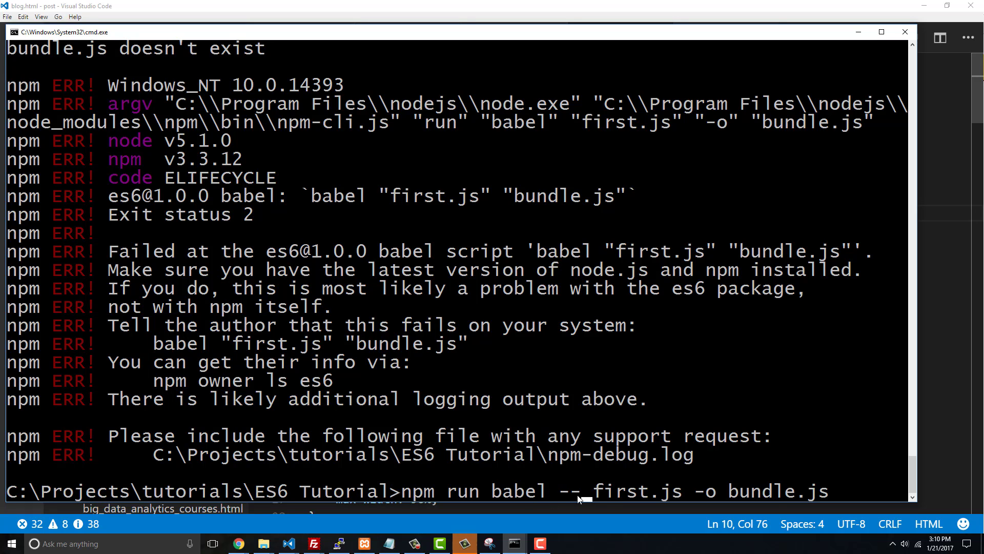
mouse_move(775, 496)
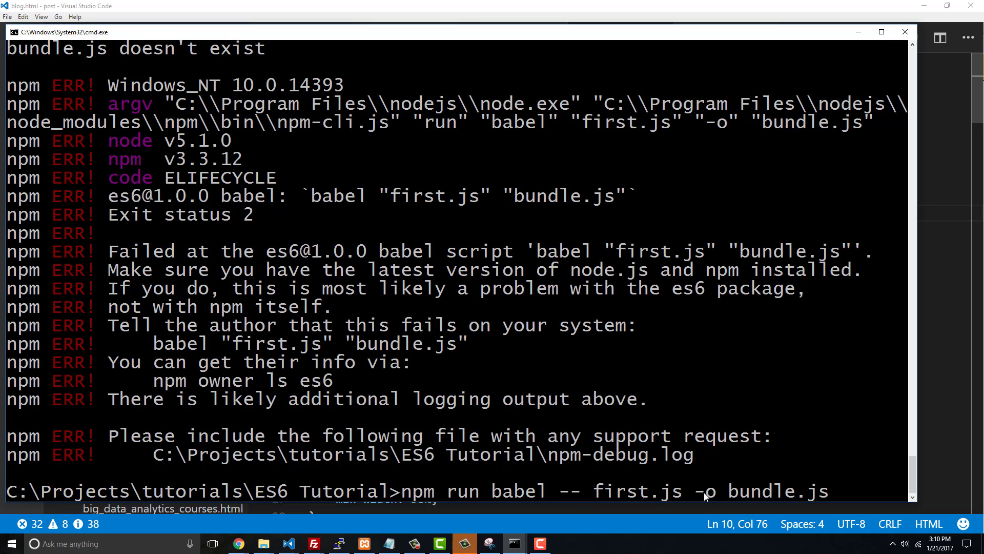
mouse_move(751, 495)
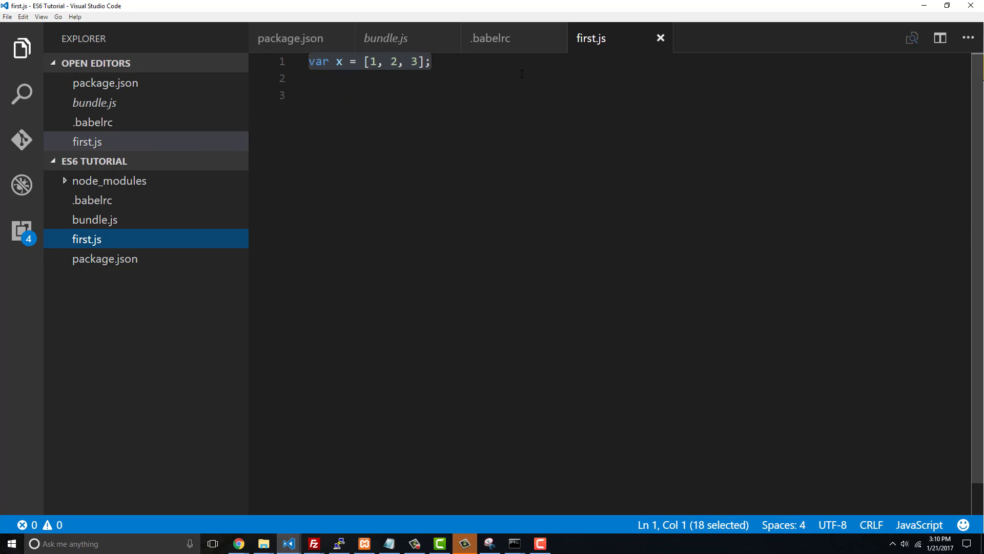
- View the newly compiled bundle.js output in the editor
click(386, 38)
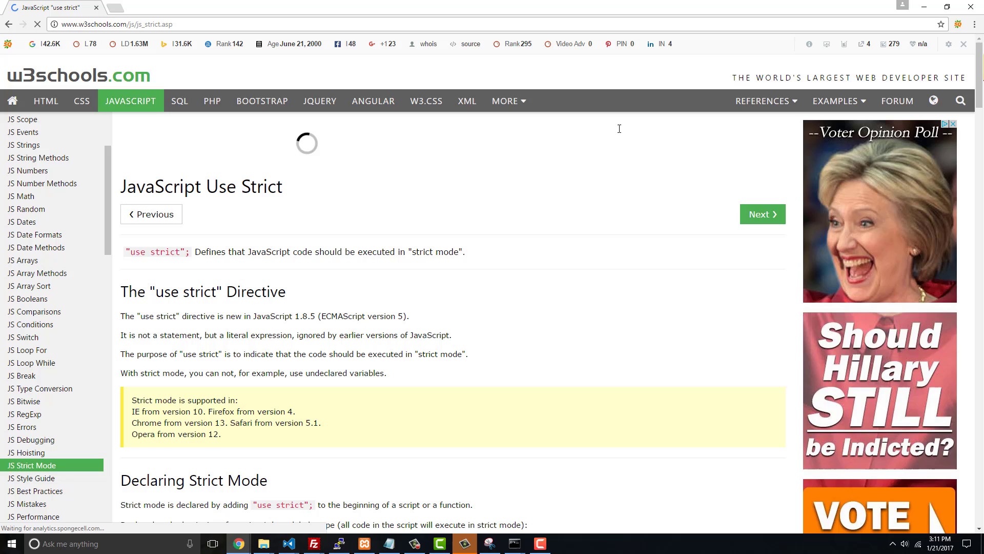
- Scroll the MDN Strict mode page down to 'Invoking strict mode'
scroll(down, 3)
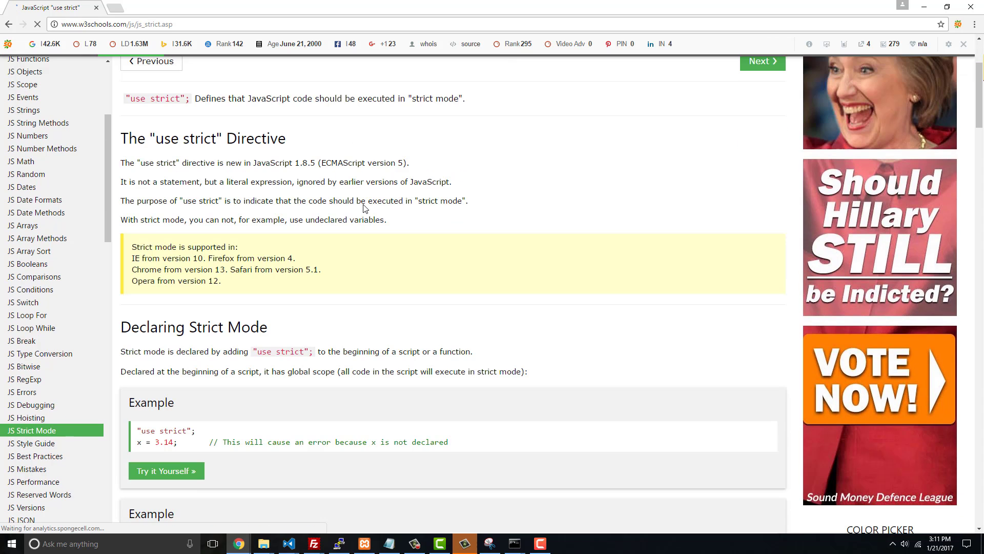
scroll(down, 3)
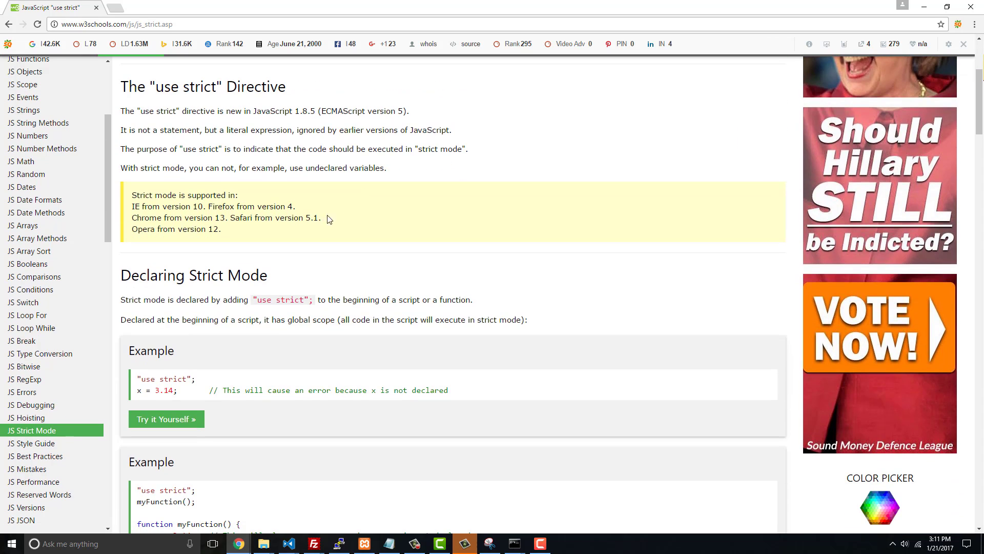
scroll(down, 3)
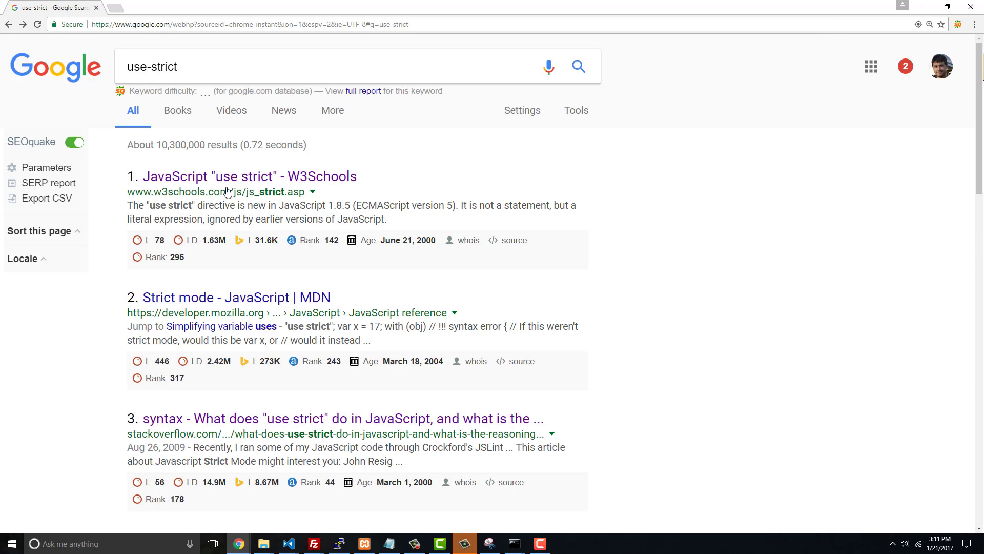
- Skim the W3Schools 'use strict' article, then minimize Chrome to return to VS Code
click(249, 176)
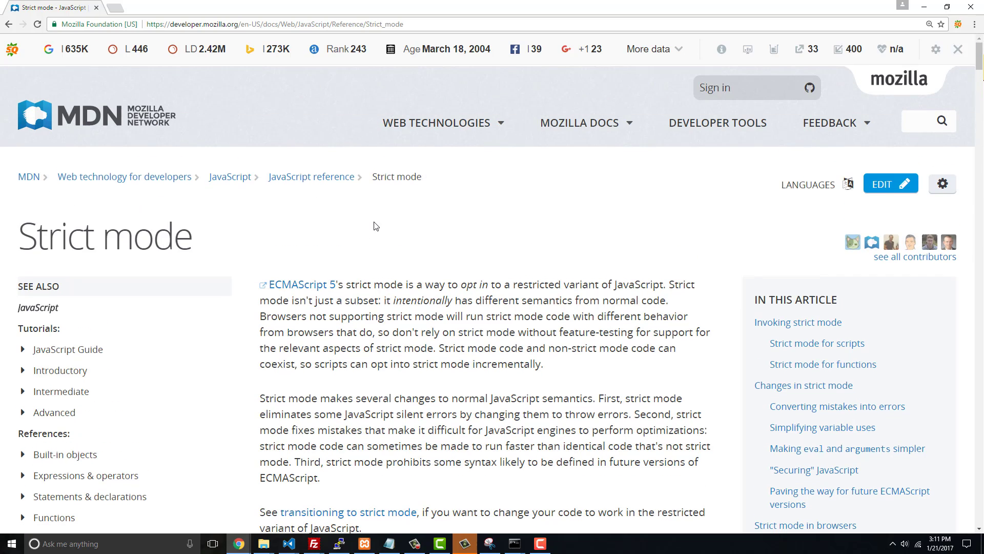
scroll(down, 3)
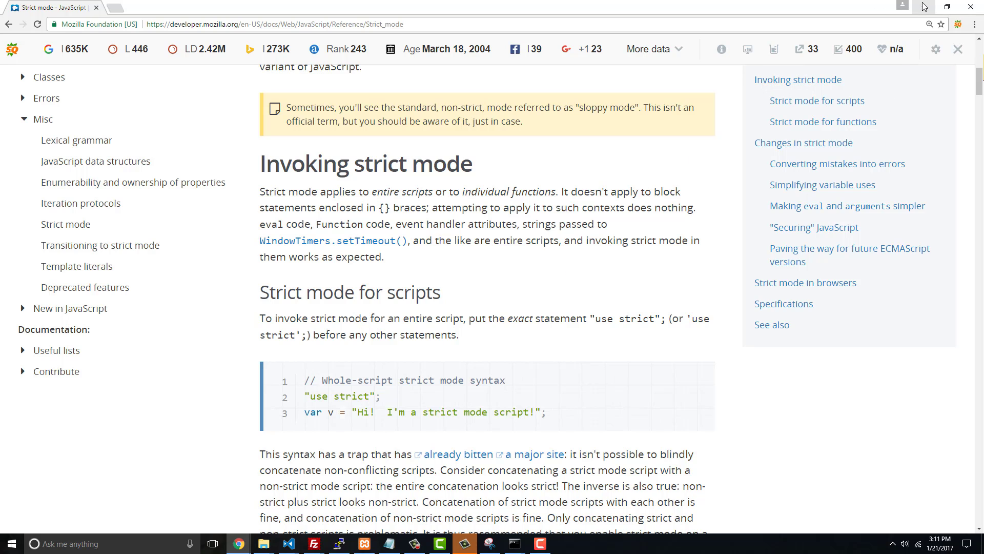
click(465, 543)
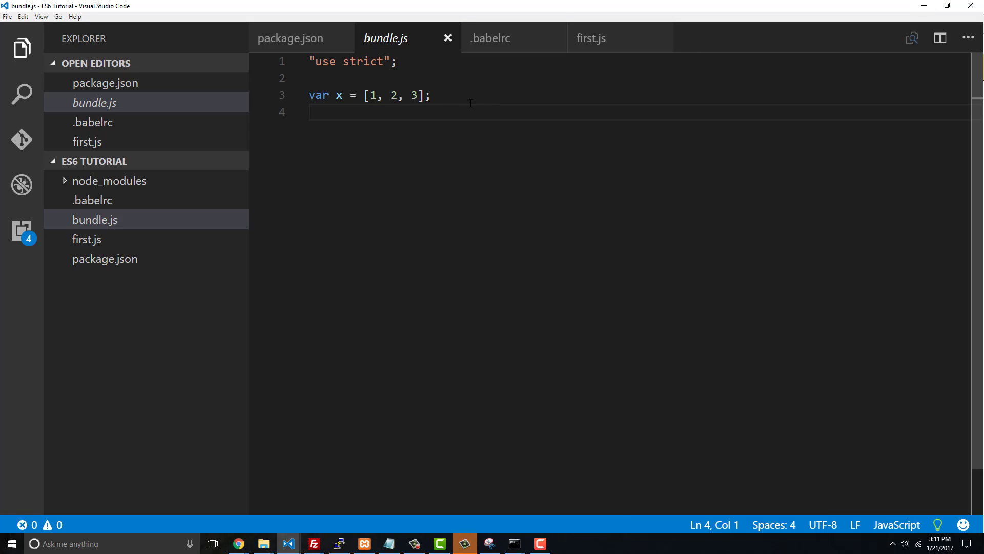
- Add the undeclared assignment y = "this is a script"; to first.js and select the string
key(enter)
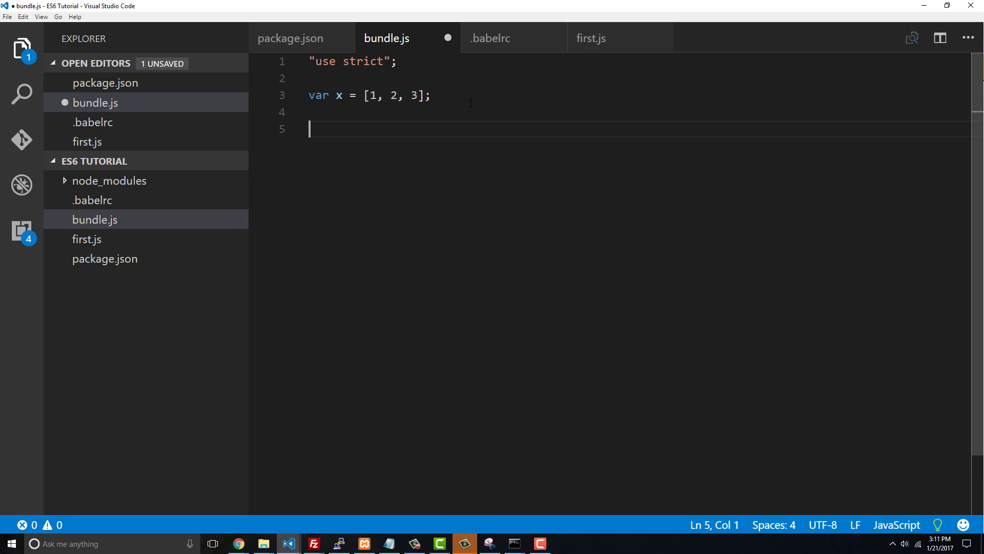
text(y = ")
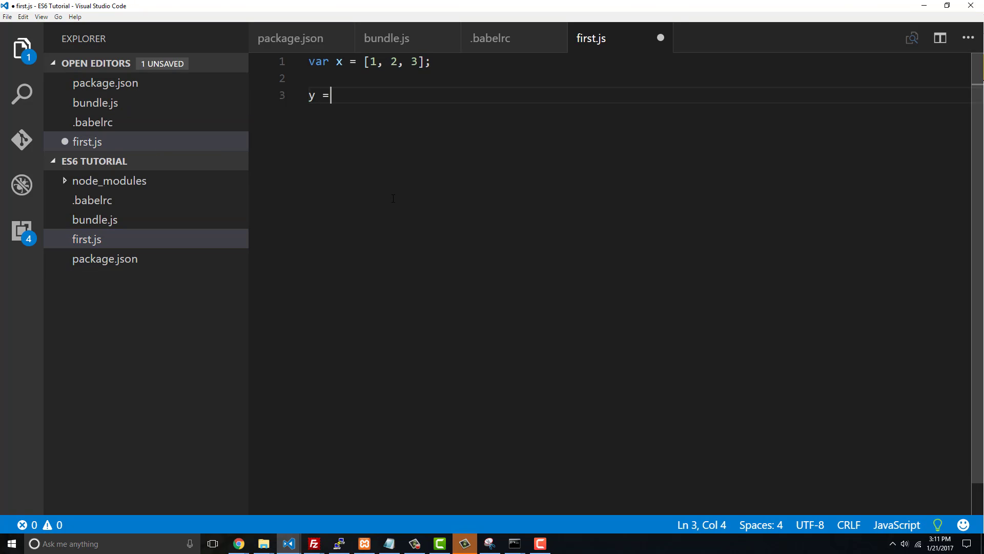
text("this is a script")
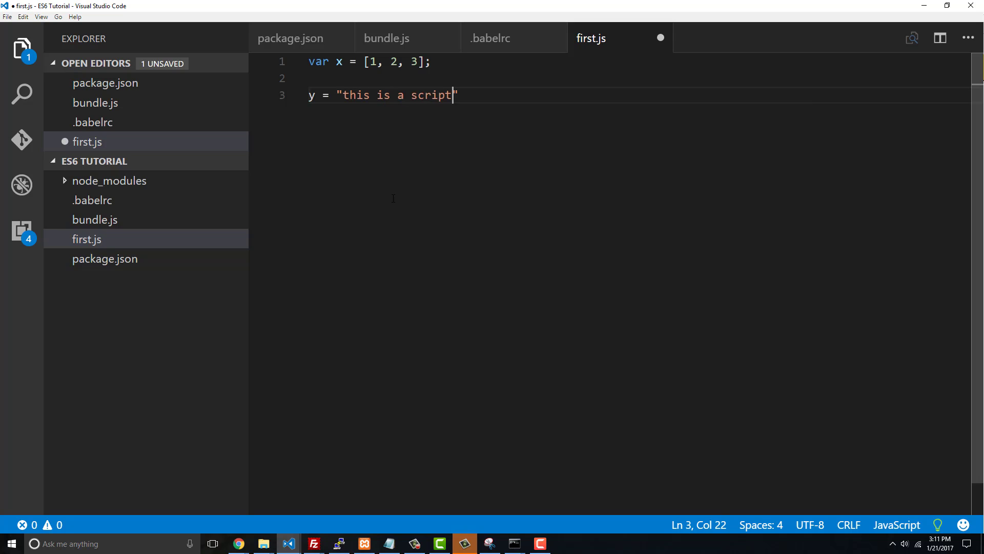
text(";)
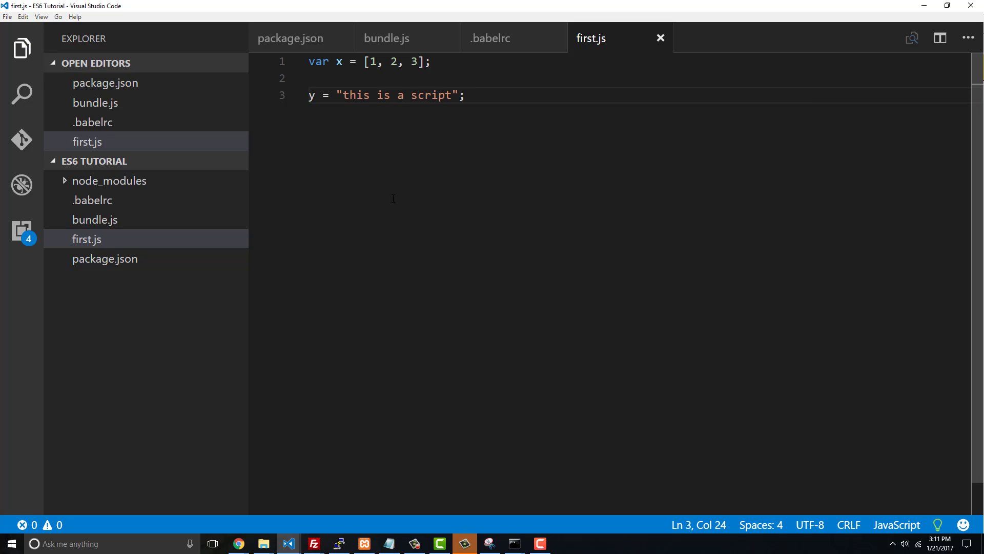
double_click(312, 95)
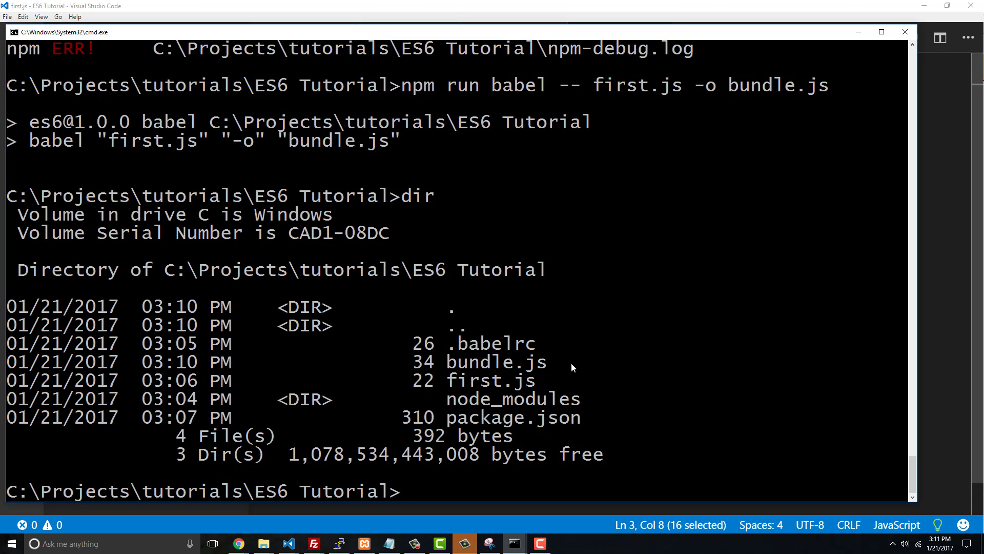
- List the project folder with dir in Command Prompt before recompiling
text(dir)
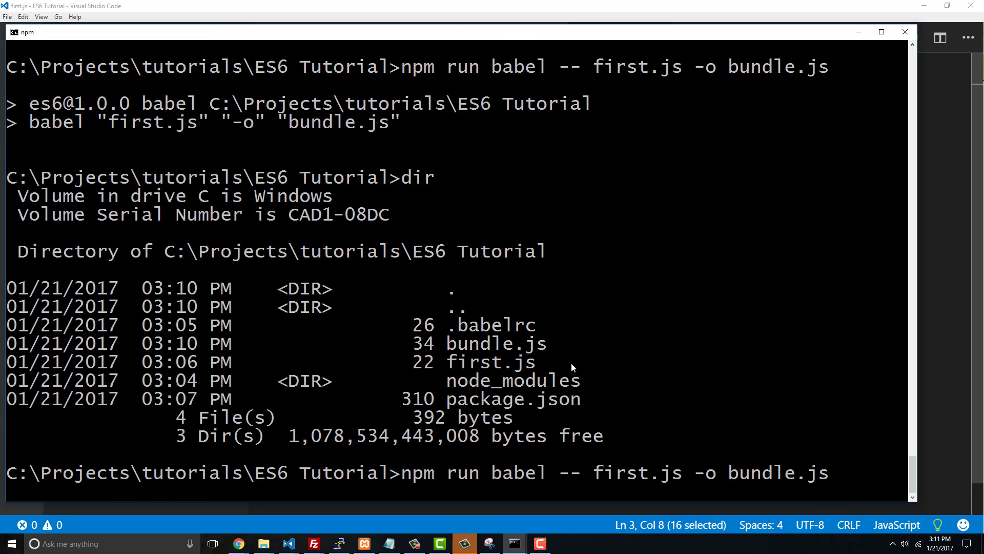
scroll(down, 3)
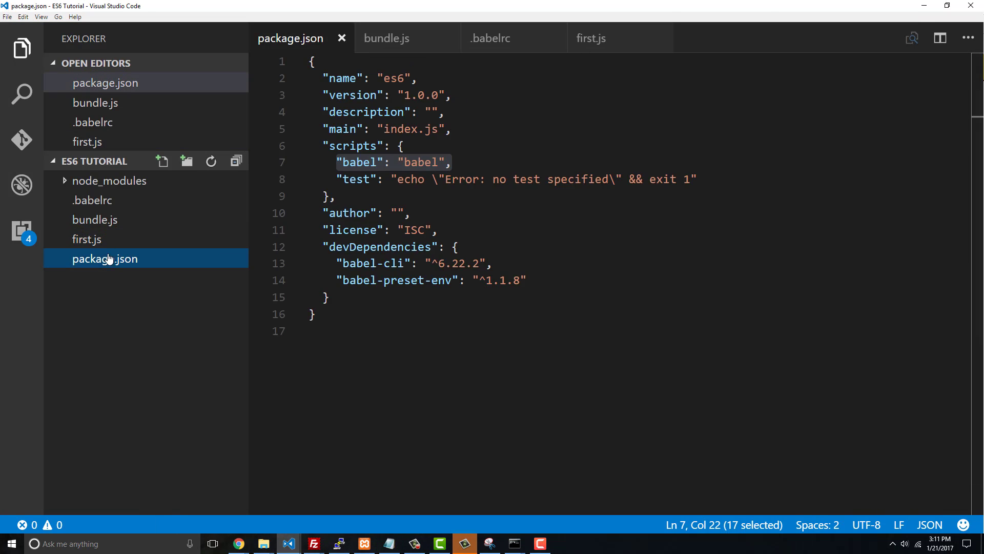
- Check the babel script in package.json, then return to first.js
click(386, 37)
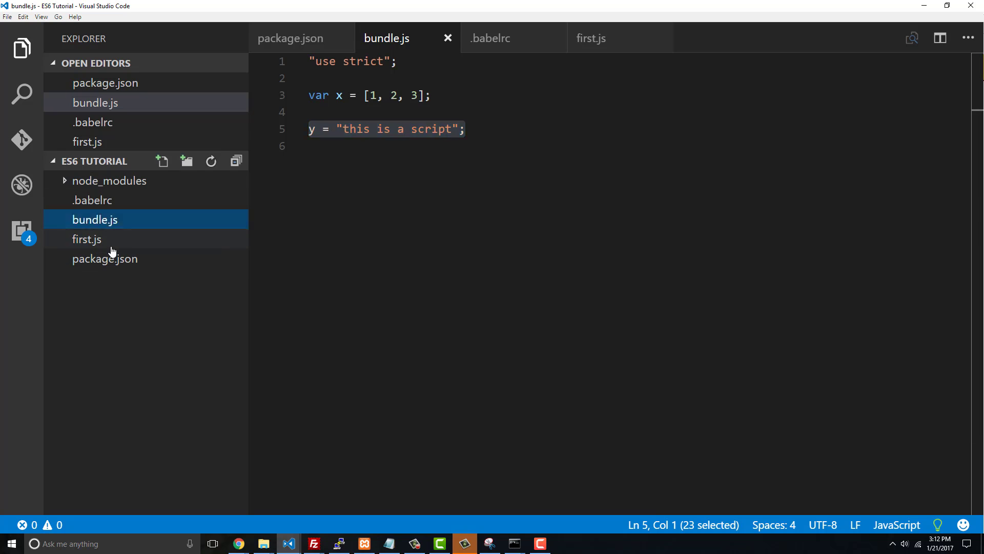
click(87, 239)
text(index.h)
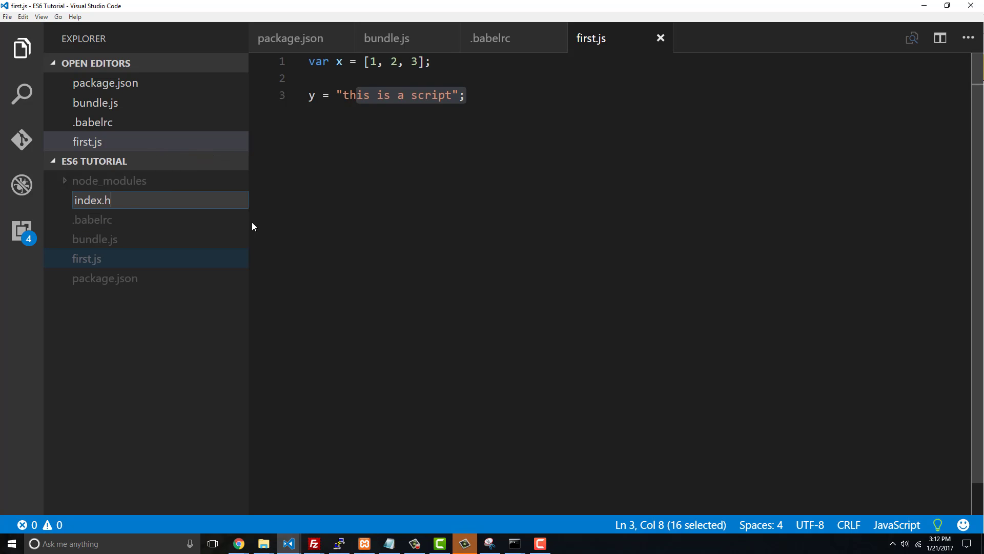
- Create index.html and type html, head and body tags
key(Enter)
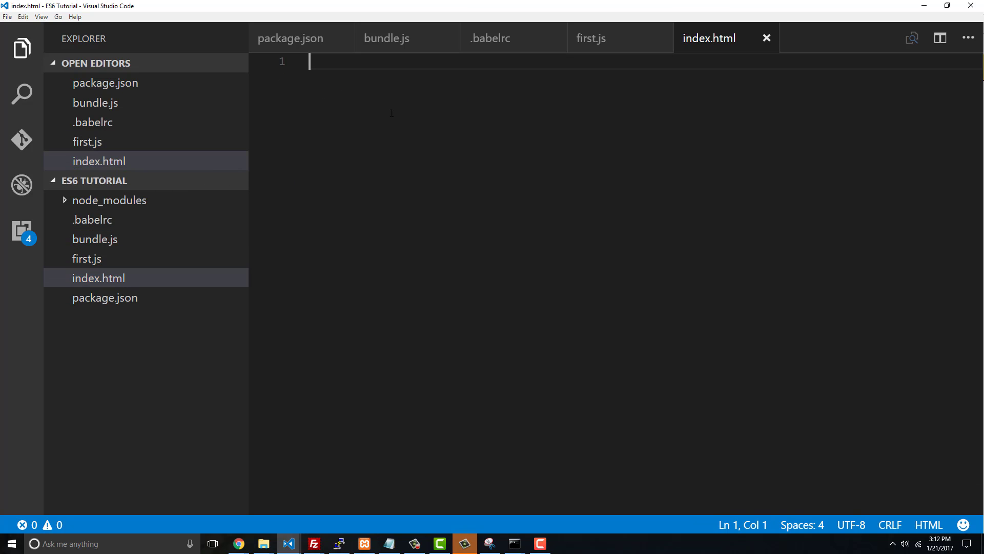
text(<html>)
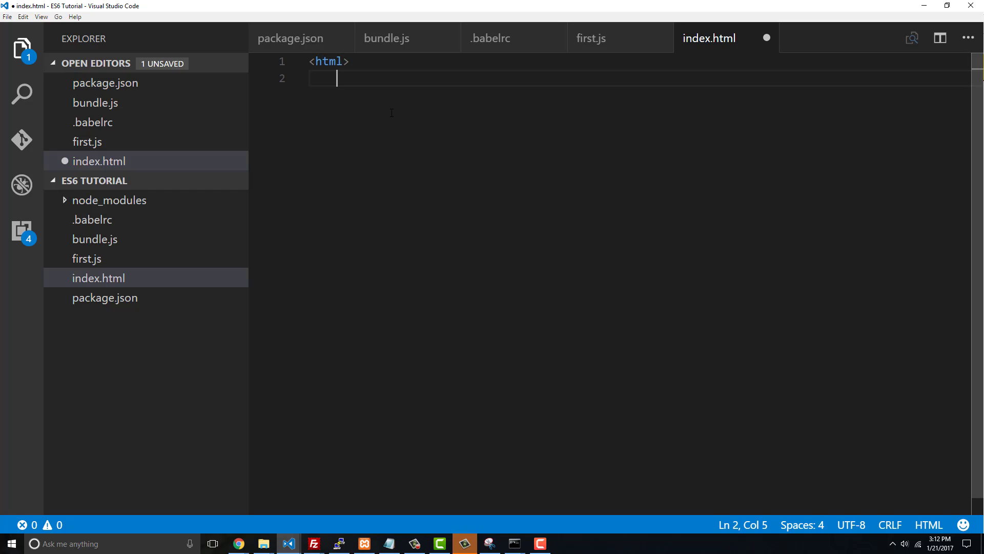
text(</html>)
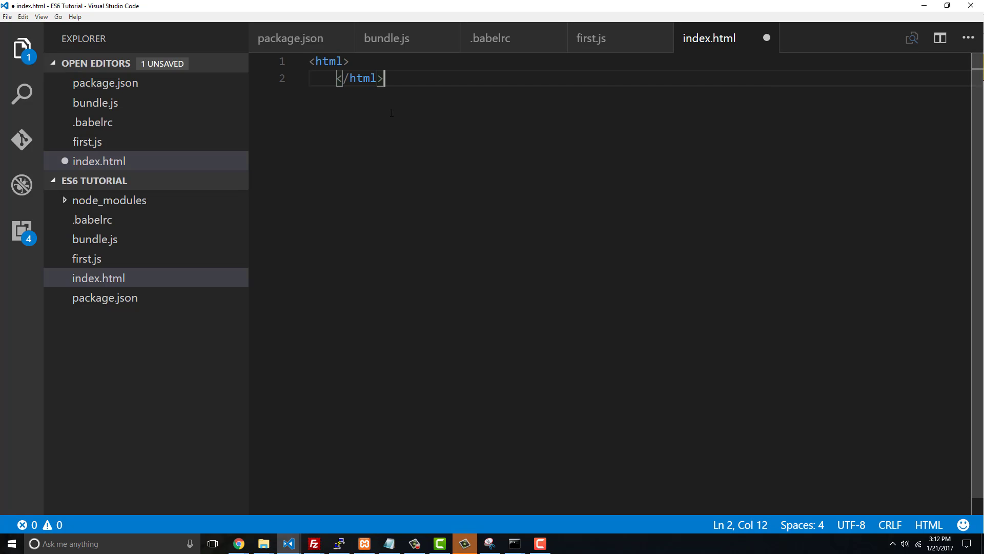
text(<head>)
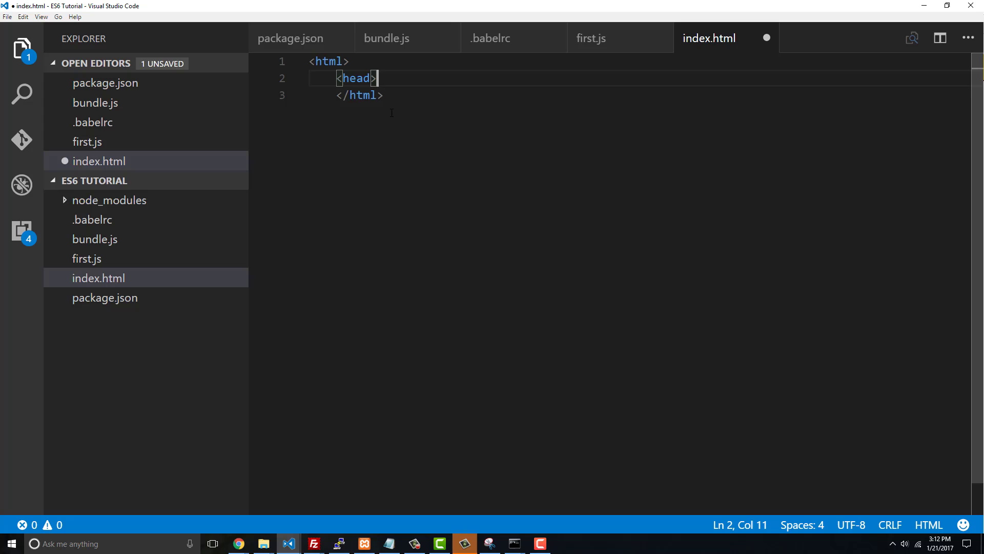
key(Enter)
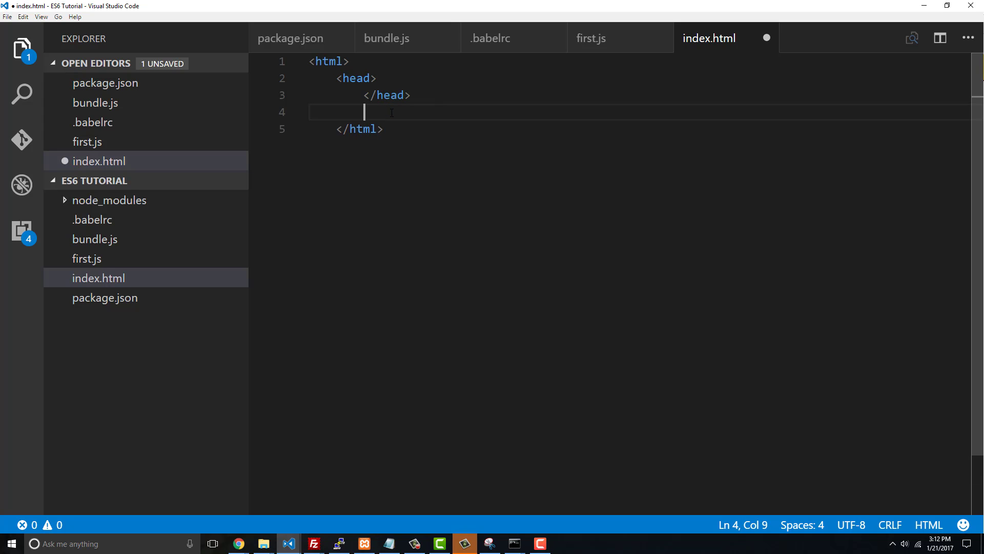
text(<body>)
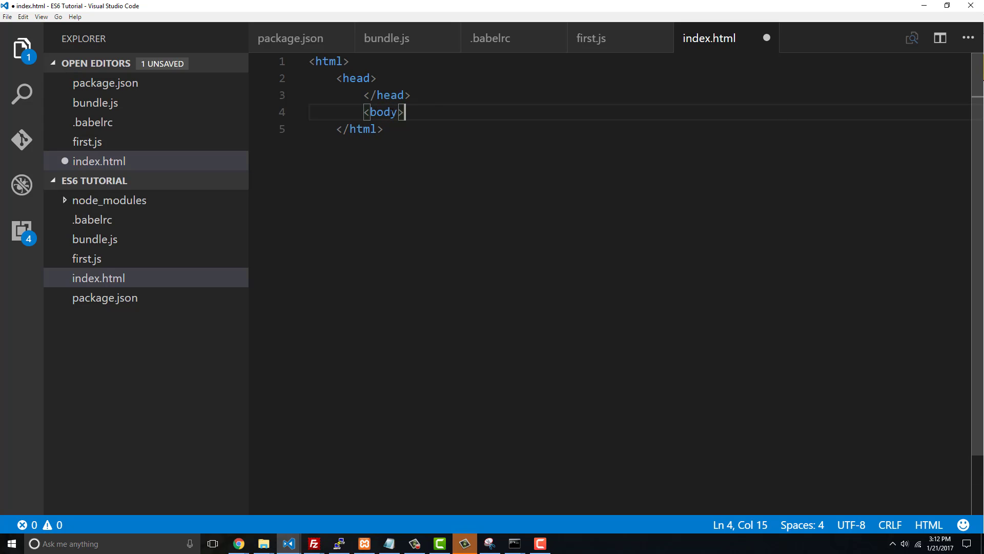
text(<?)
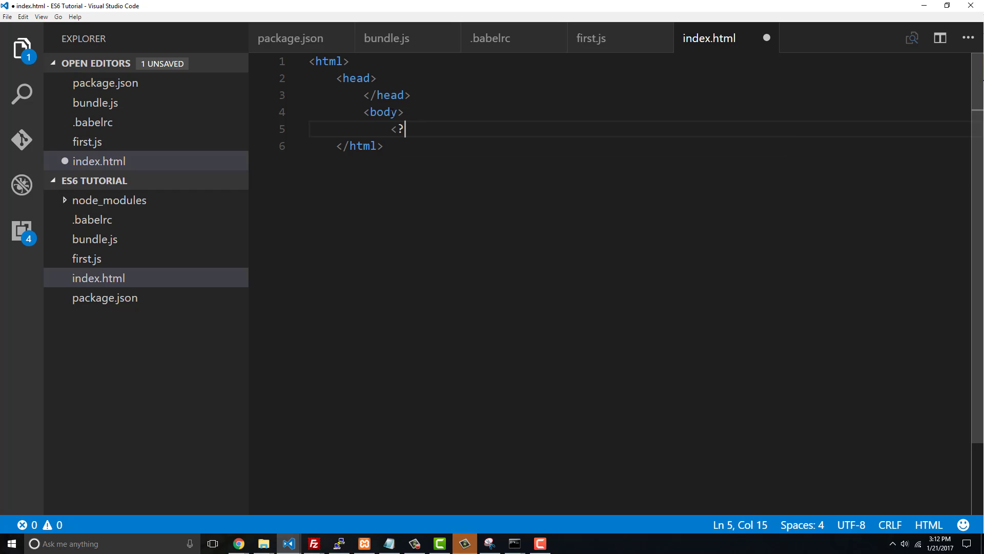
text(/body>)
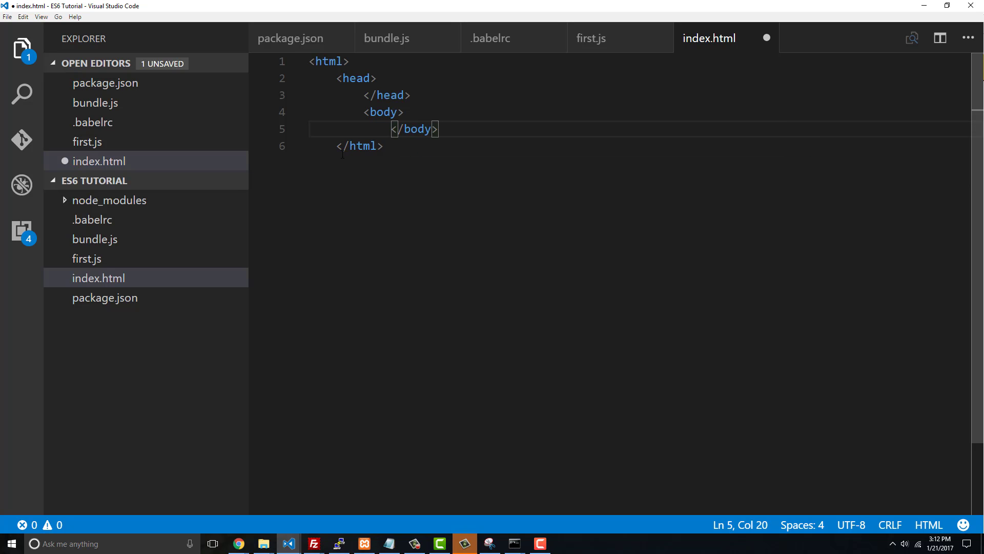
- Select all markup, toggle a comment on and off, and dismiss the Find widget
key(ctrl+a)
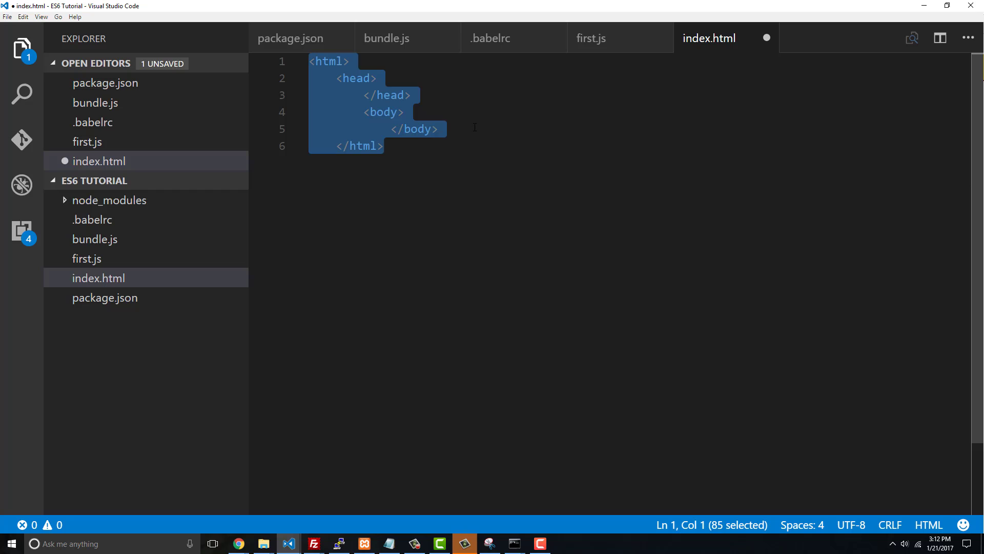
key(ctrl+/)
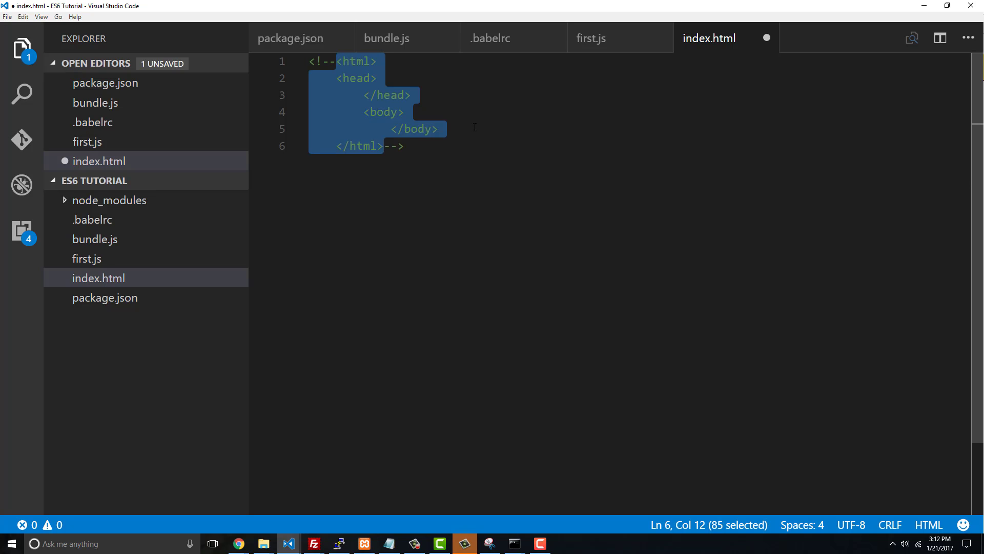
key(ctrl+/)
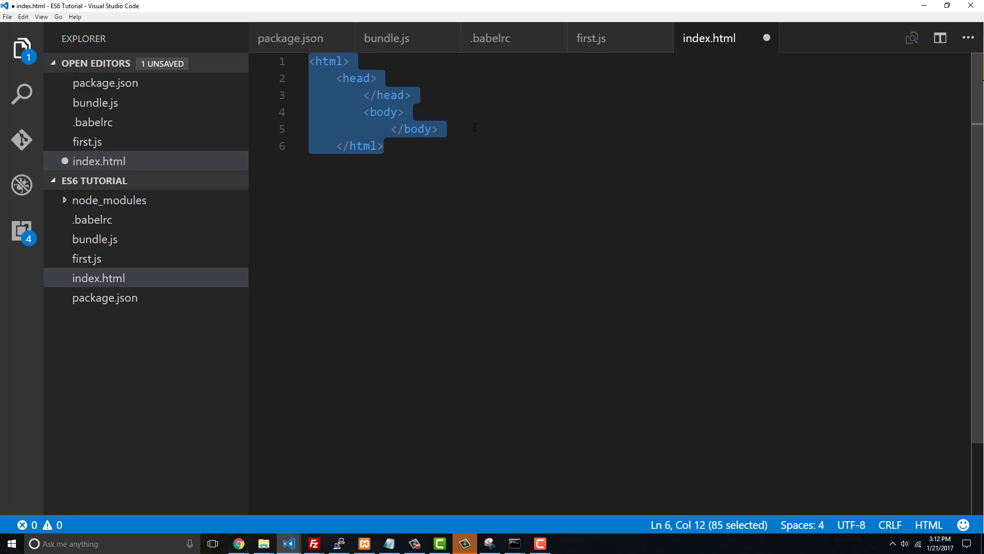
key(Ctrl+f)
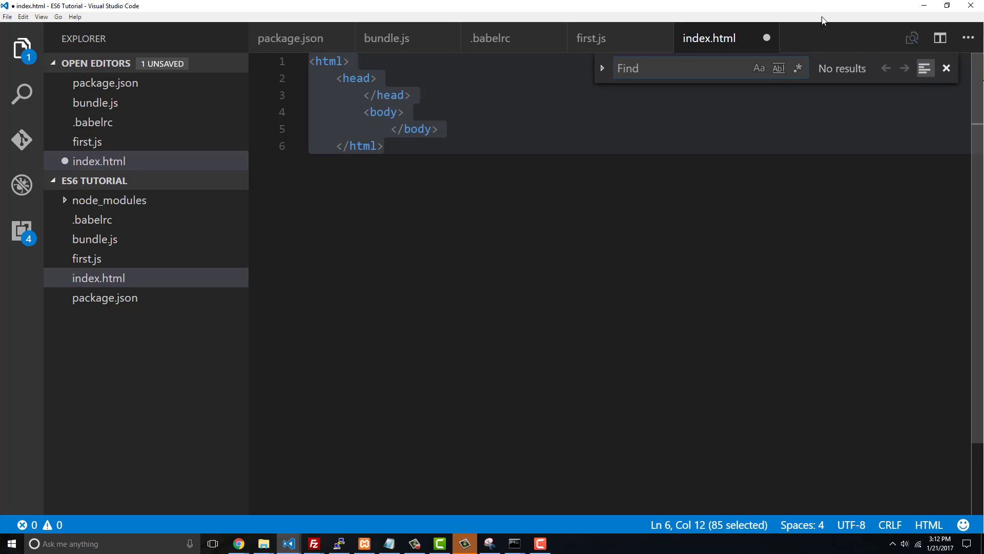
click(946, 68)
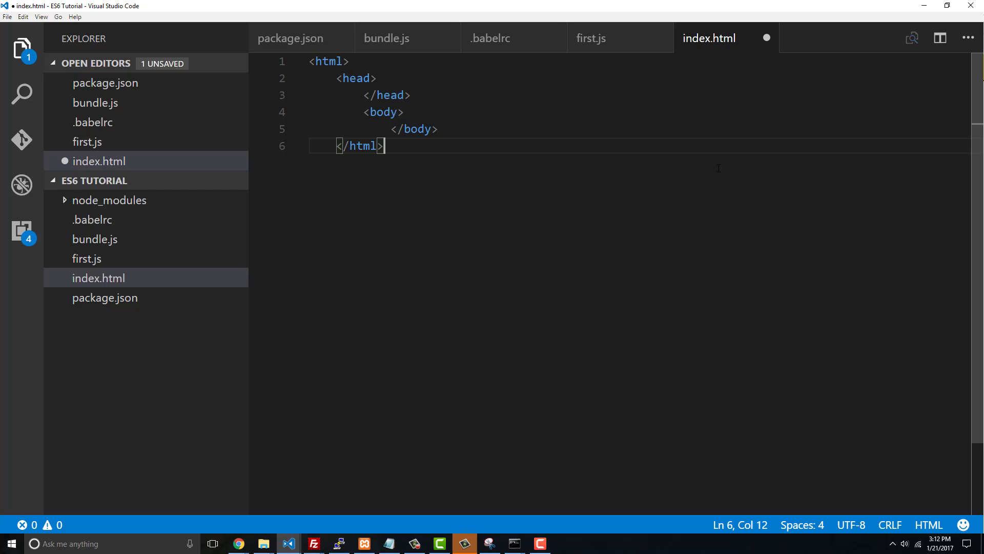
key(ctrl+a)
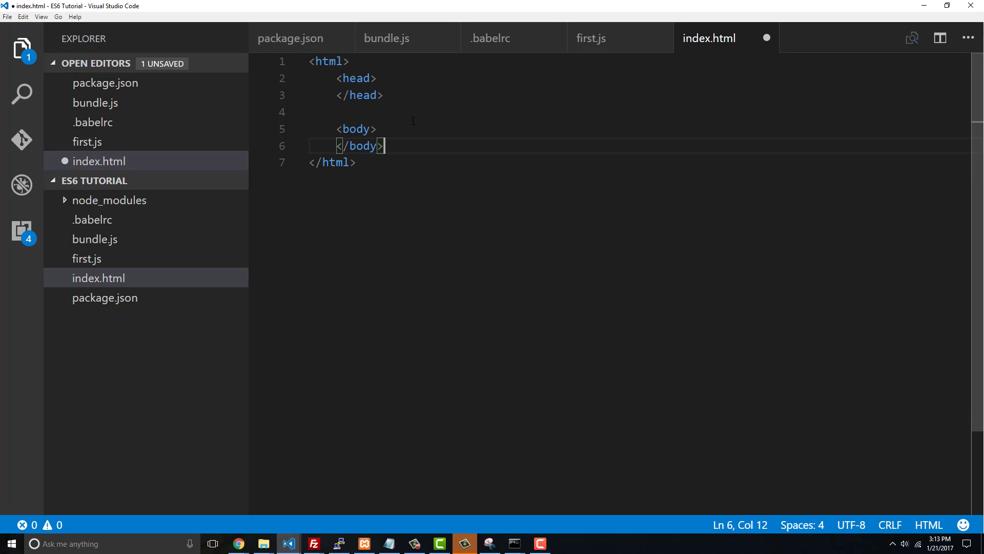
- Add <script src="./bundle.js"></script> on a new line inside the head of index.html
key(Enter)
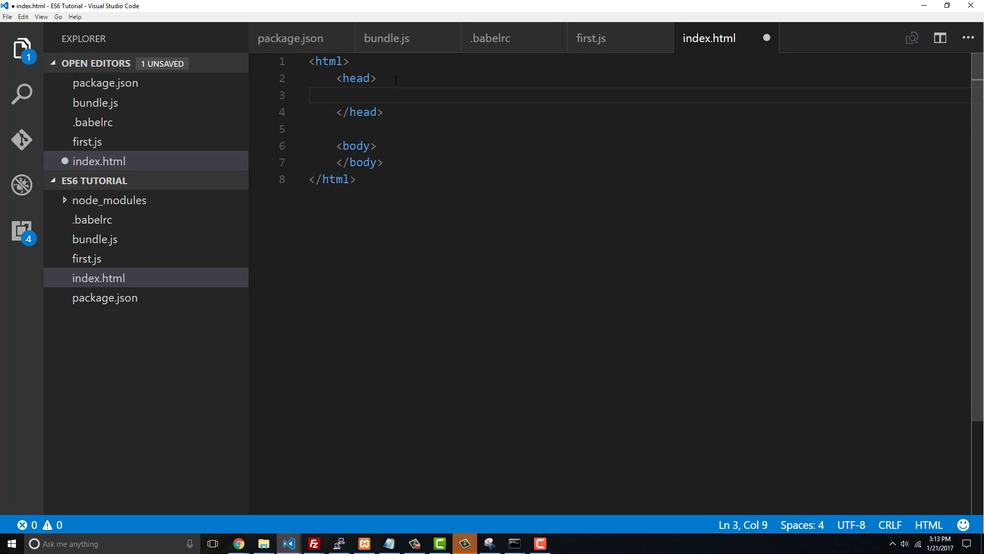
text(<scri)
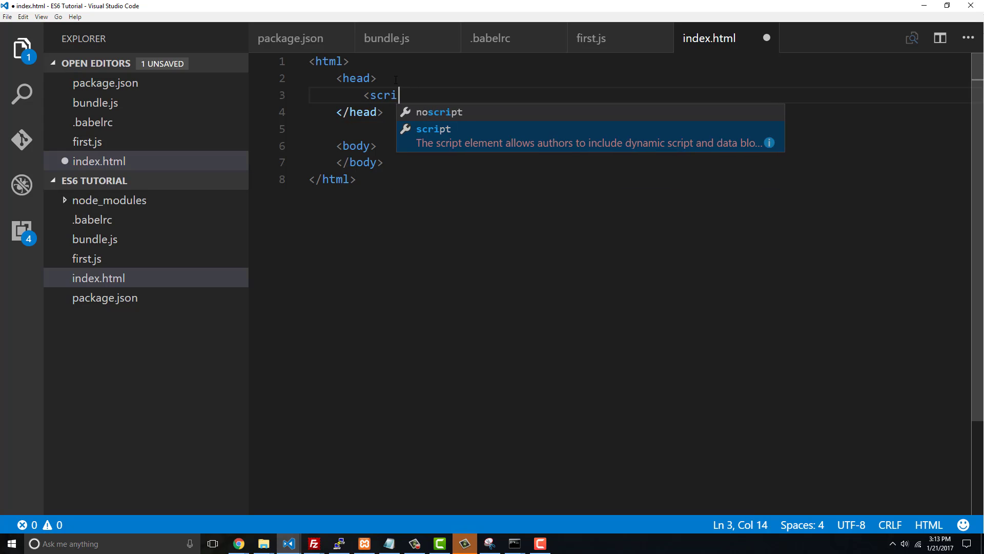
text(pt src)
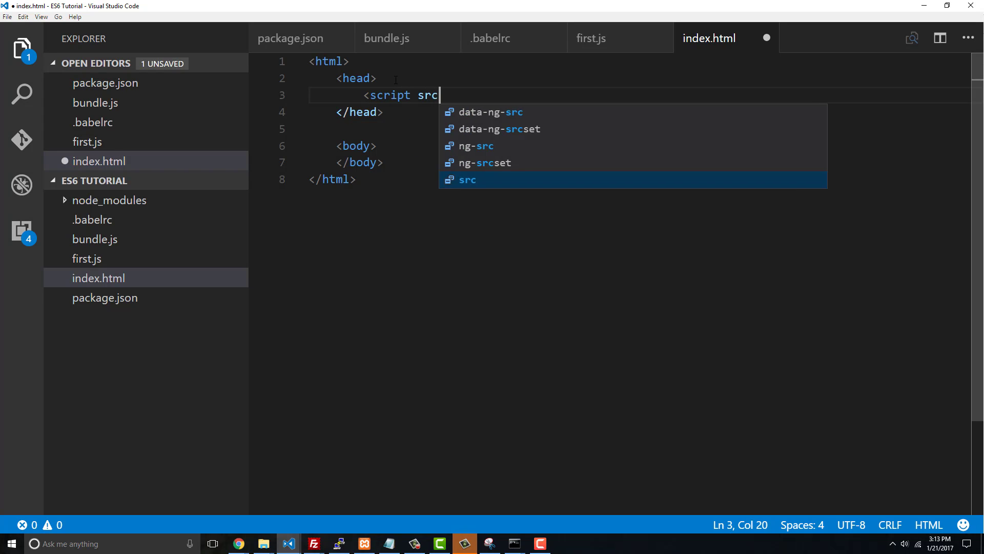
text(="./)
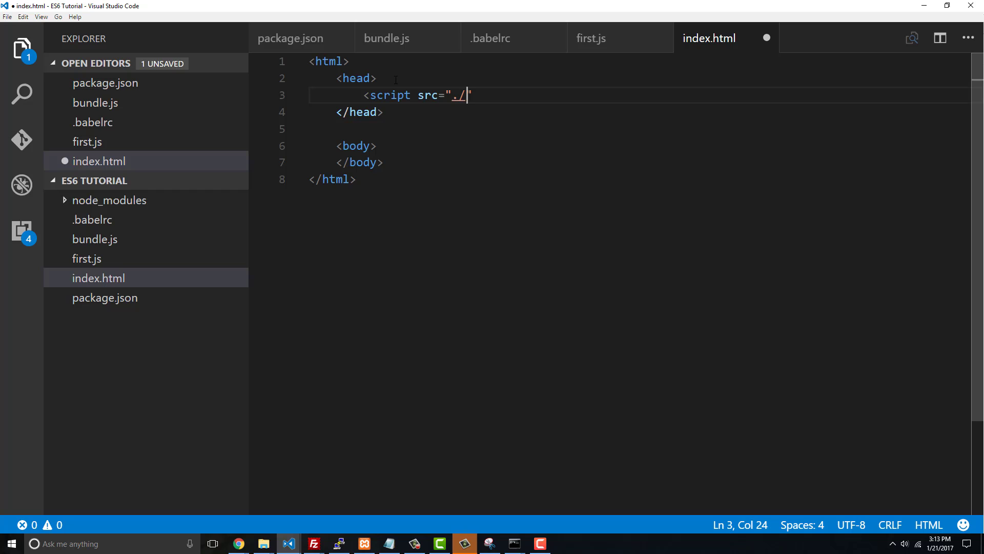
text(bi)
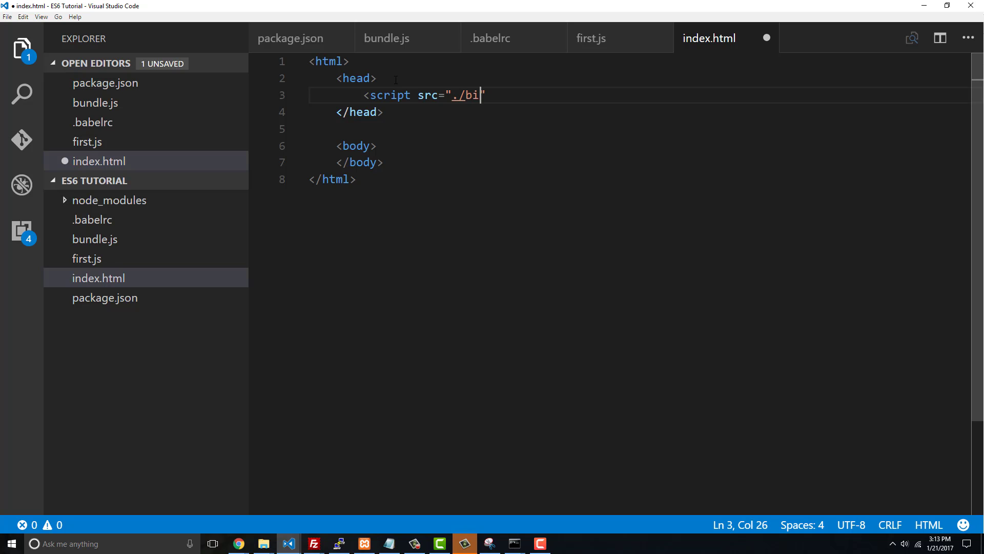
text(undle.js)
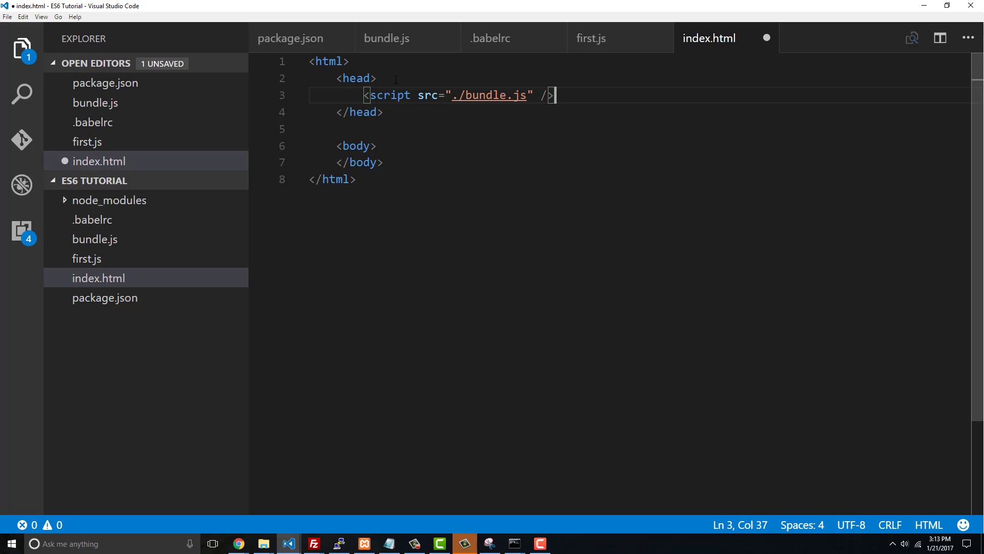
text(></s)
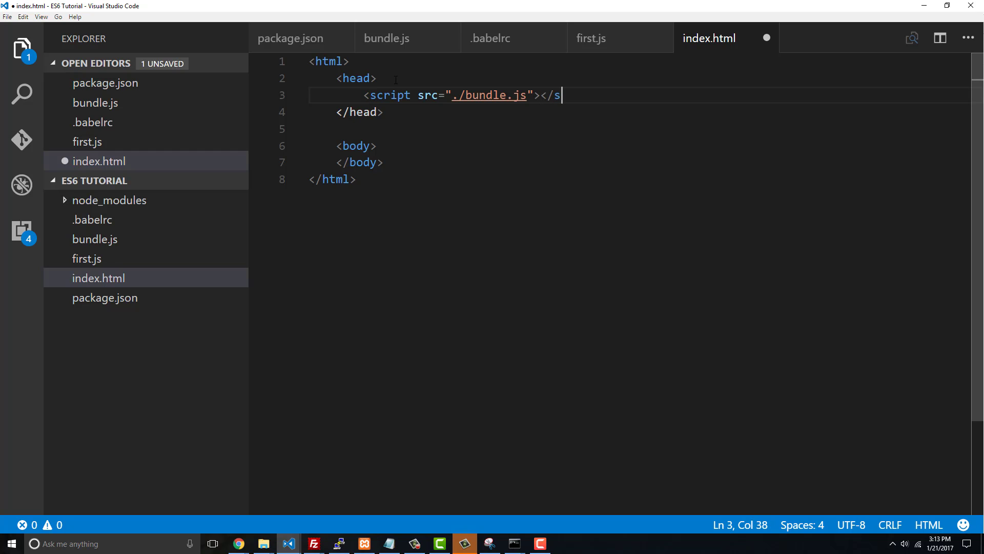
text(cript>)
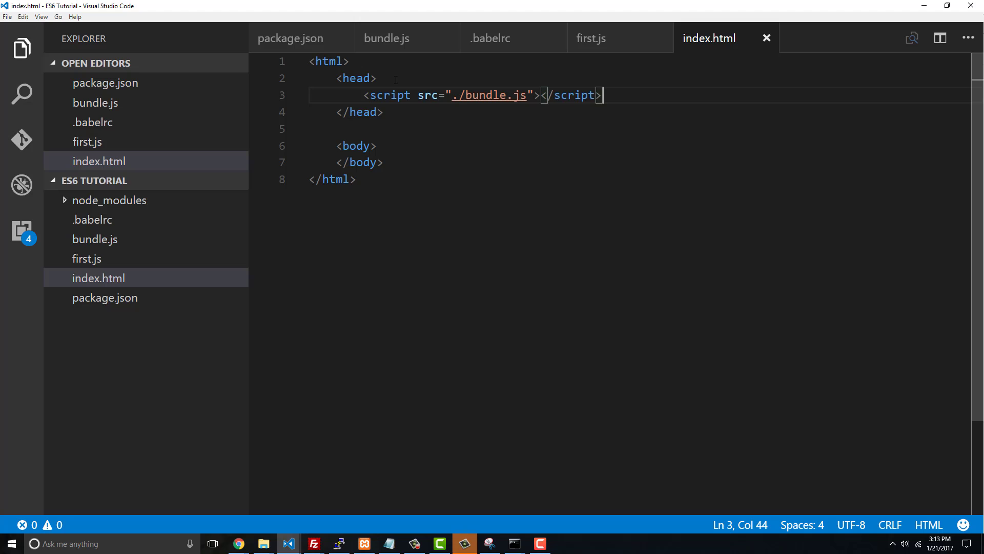
mouse_move(263, 544)
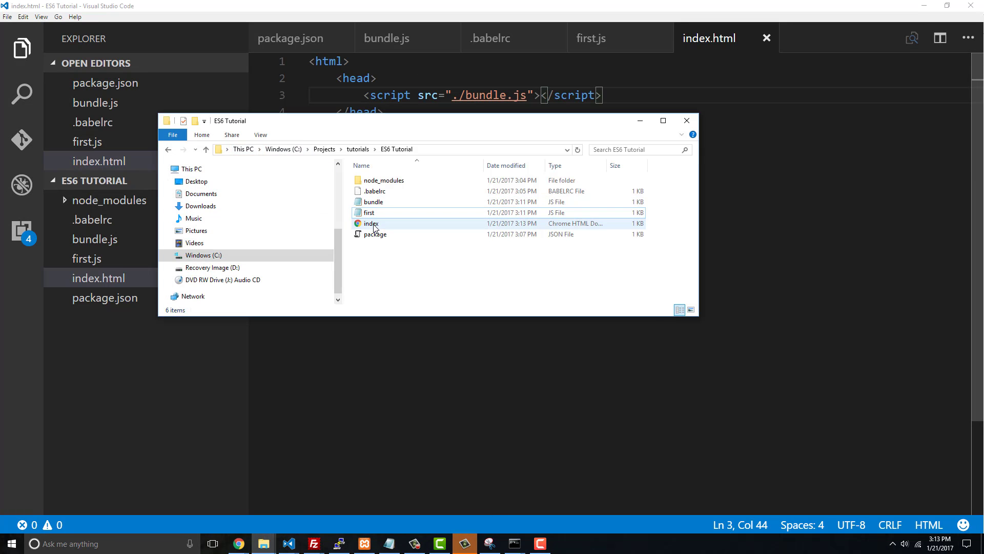
- Open index.html in Chrome, see the 'y is not defined' bundle.js error, then minimize
click(371, 223)
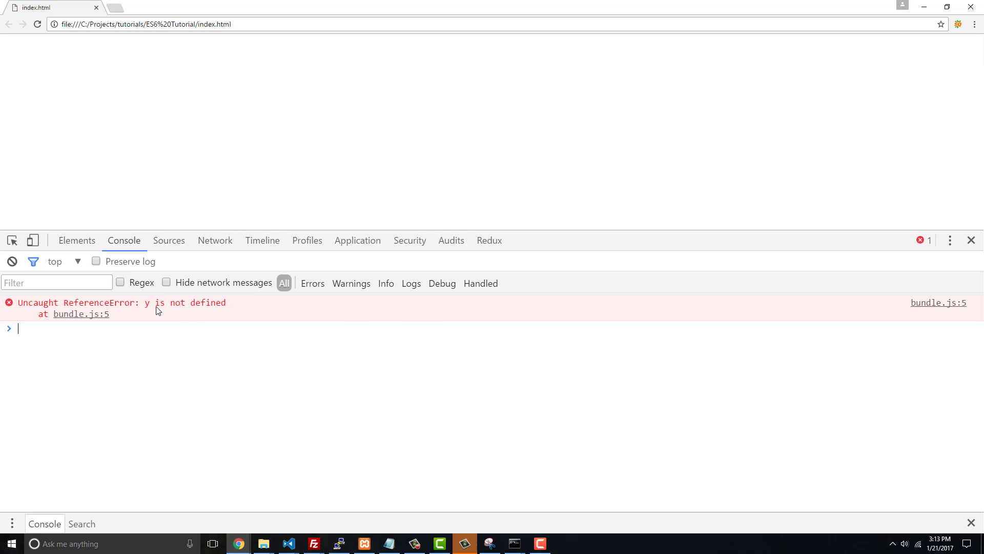
mouse_move(201, 308)
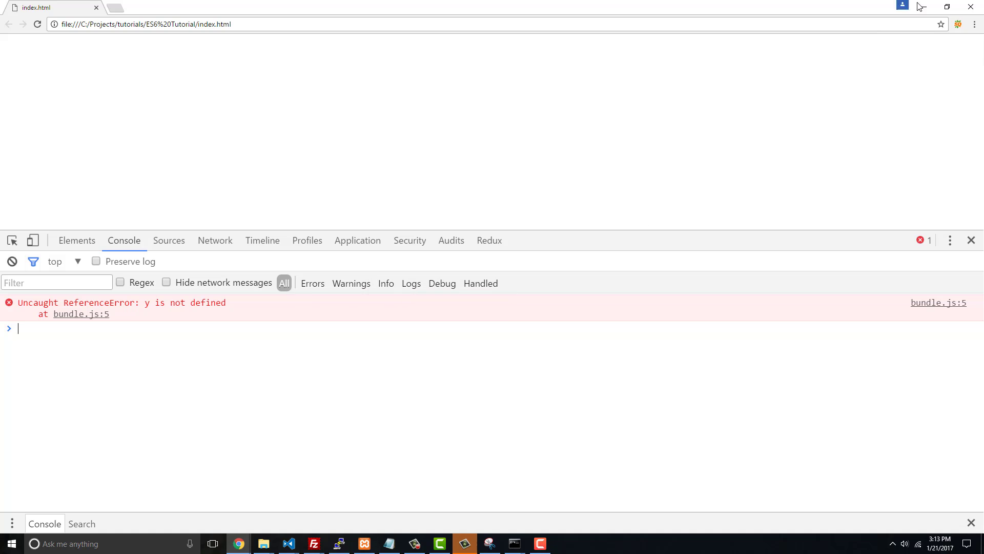
click(463, 543)
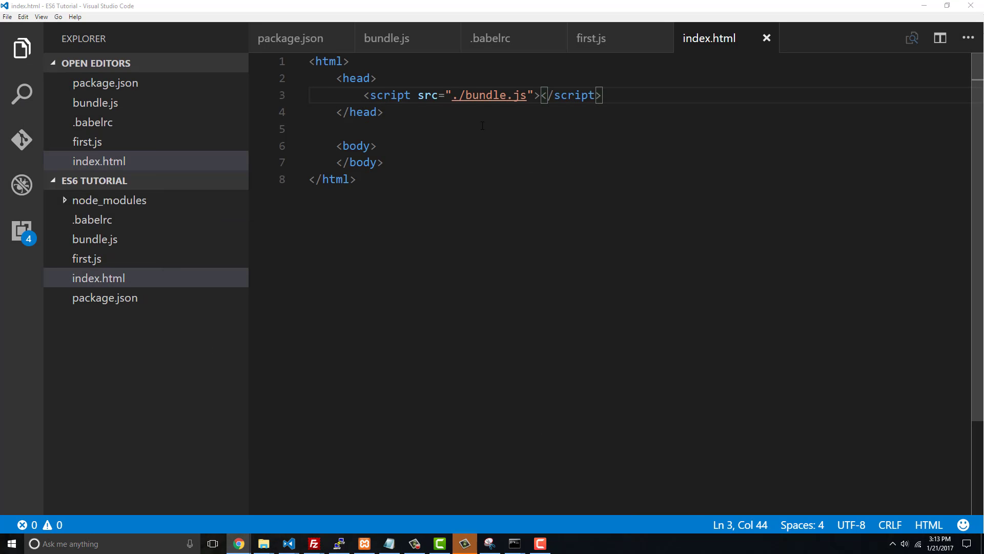
- Compare bundle.js with first.js, delete bundle.js's "use strict" line, and return to Chrome
click(95, 239)
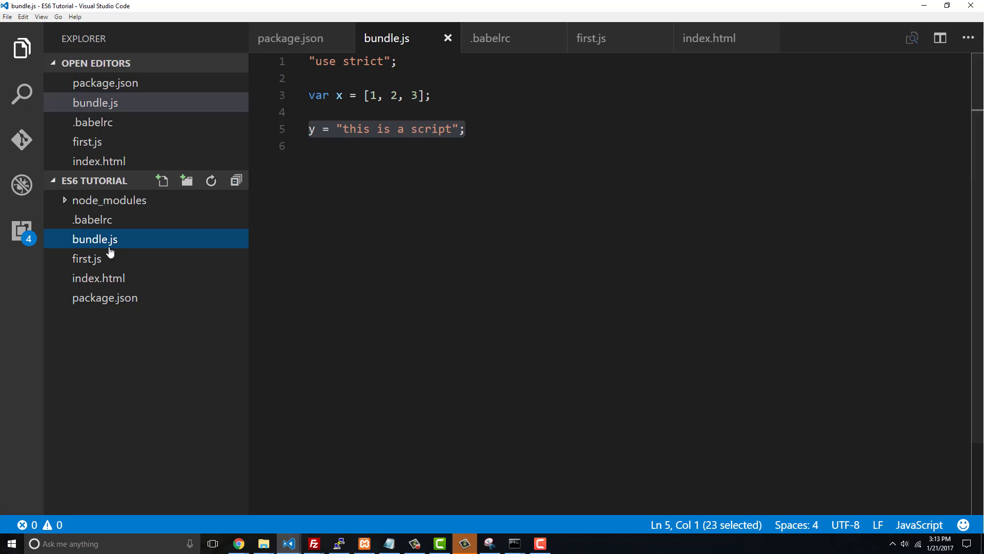
click(87, 258)
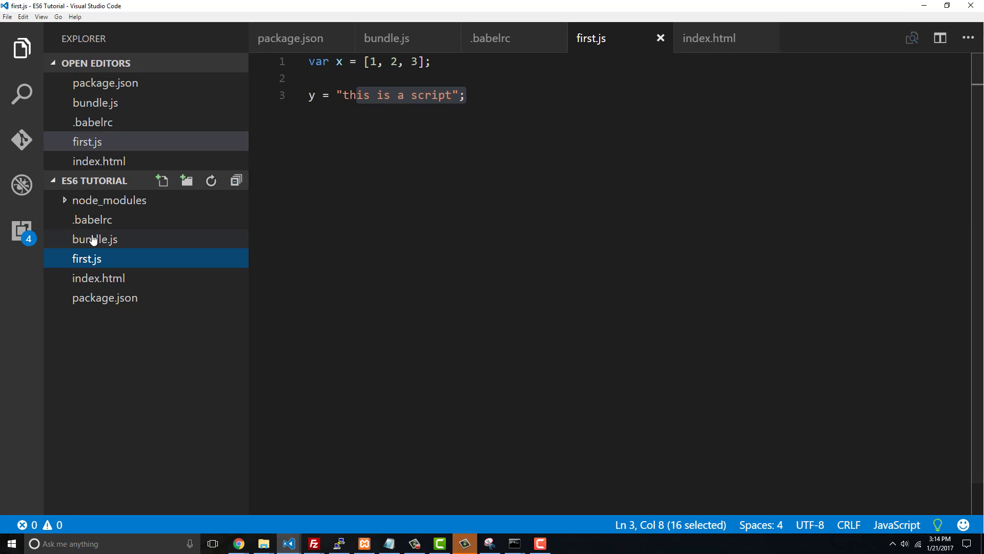
click(95, 240)
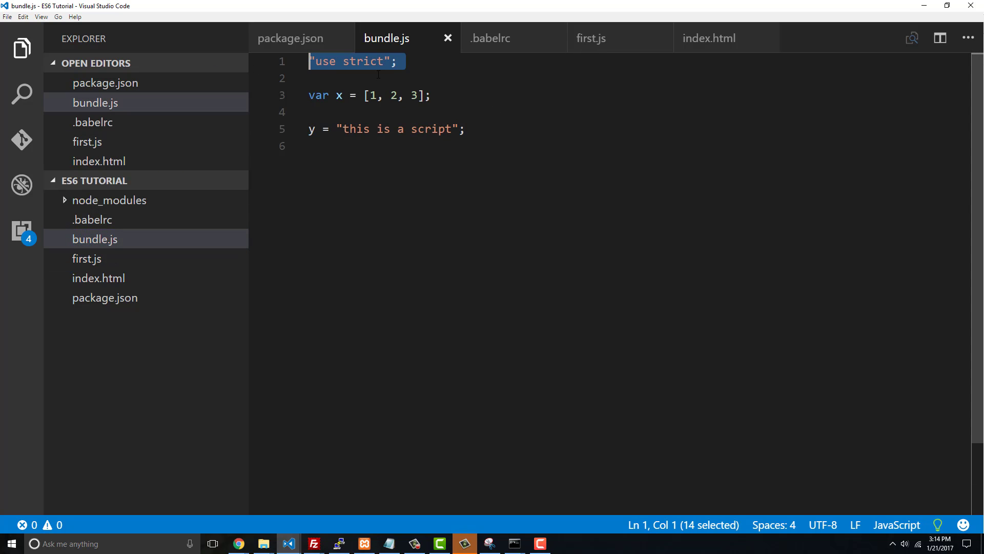
key(Delete)
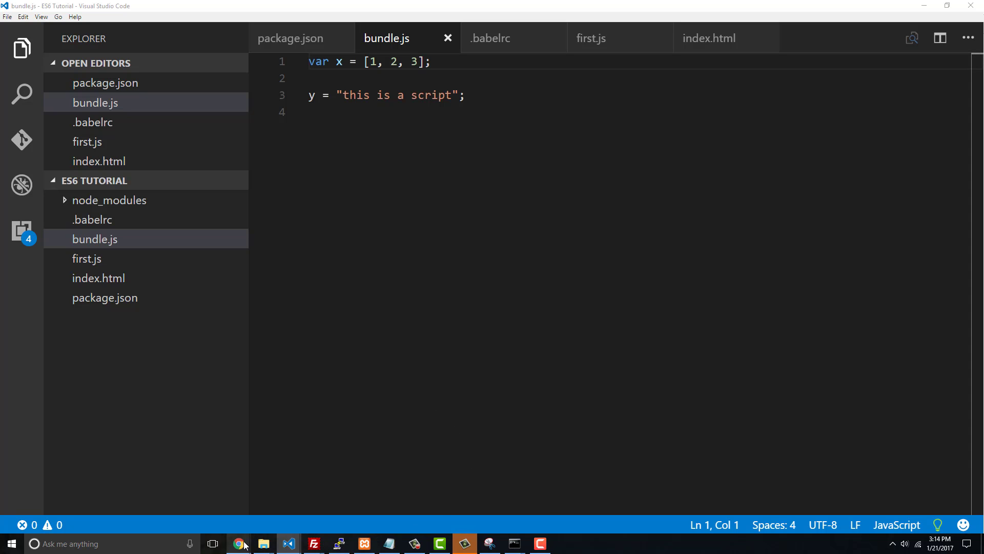
click(237, 543)
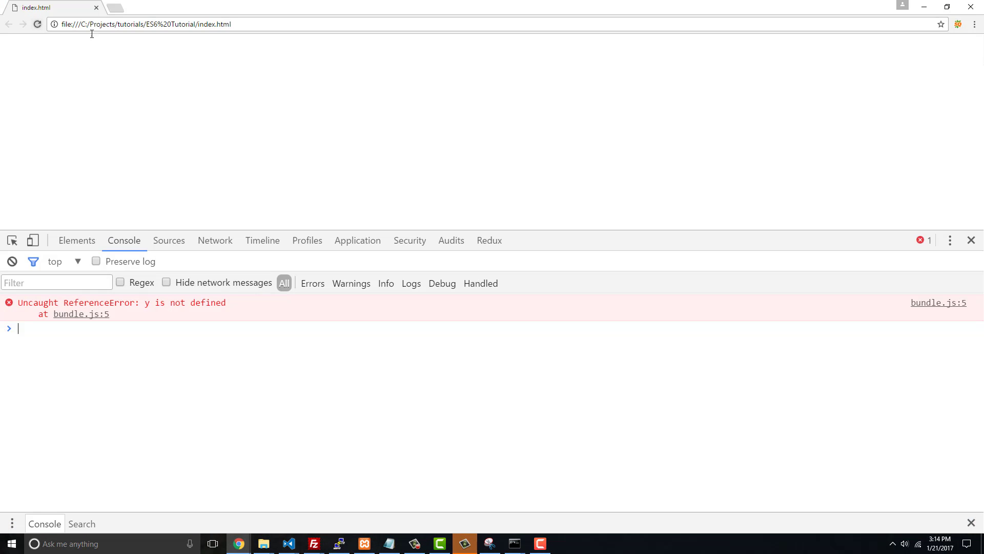
- Reload the page and check window.y returns "this is a script" in the console
click(37, 24)
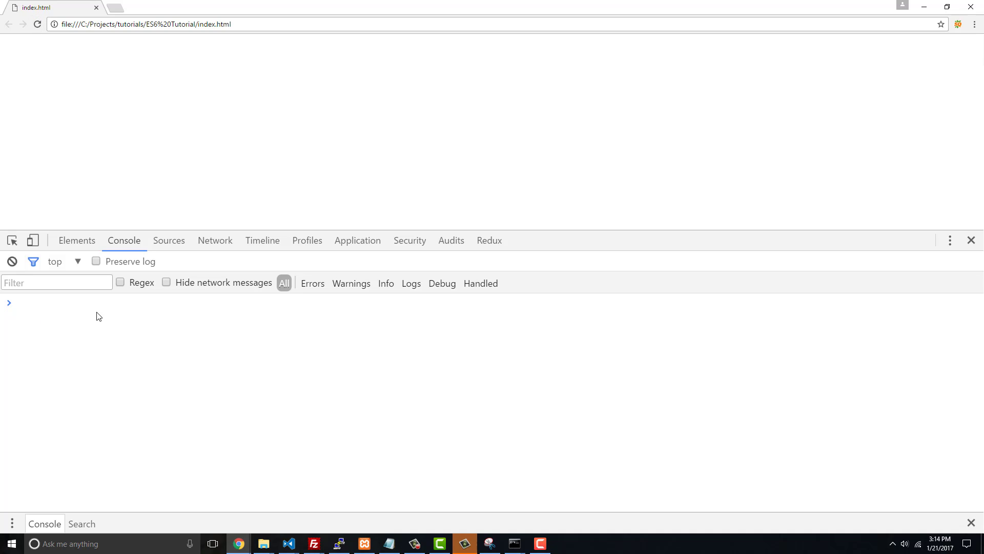
text(window)
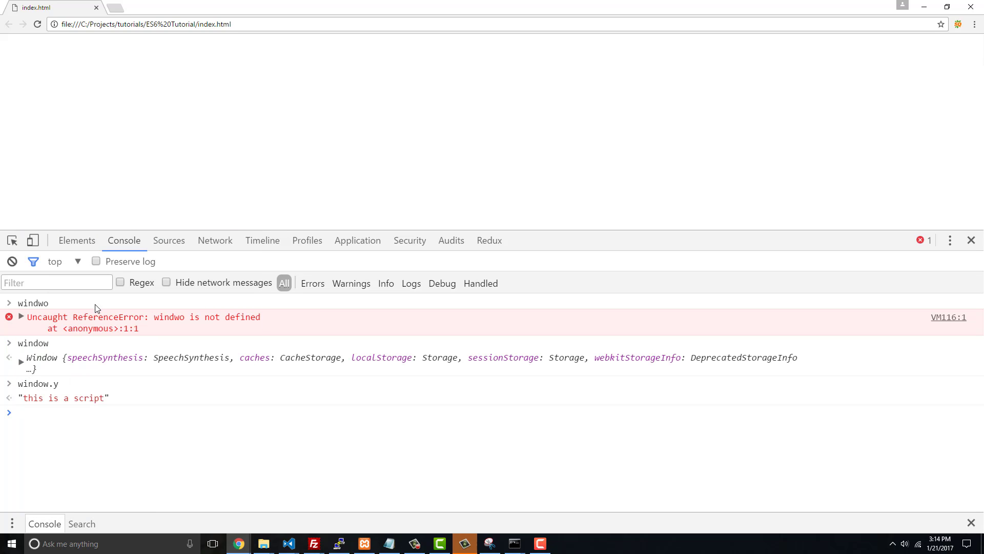
double_click(62, 397)
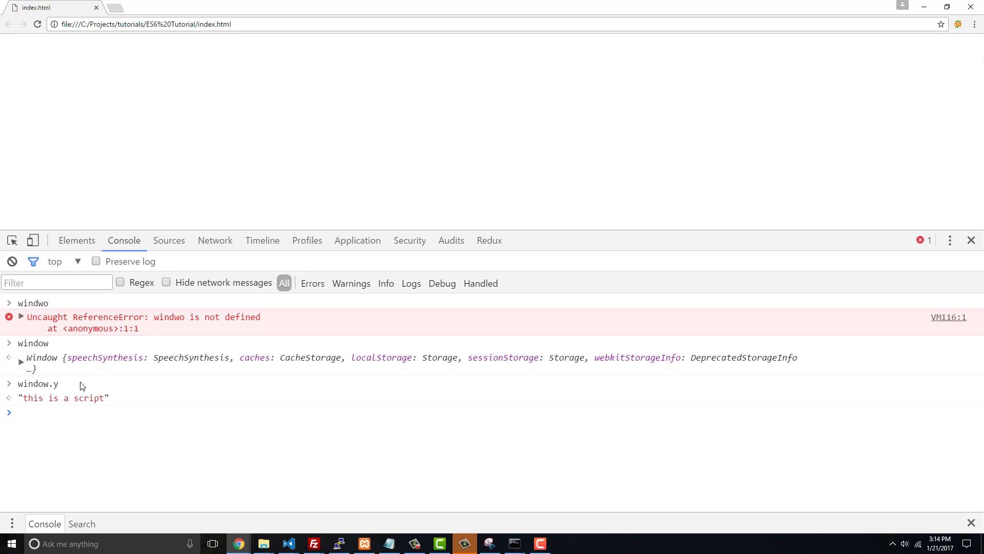
click(288, 543)
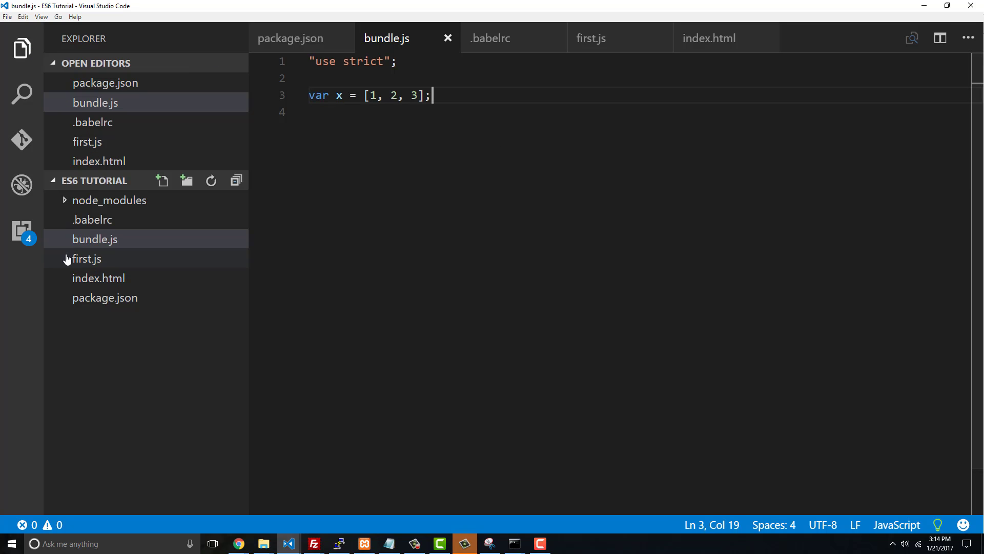
- Open first.js in the Explorer sidebar to edit its y assignment
click(87, 258)
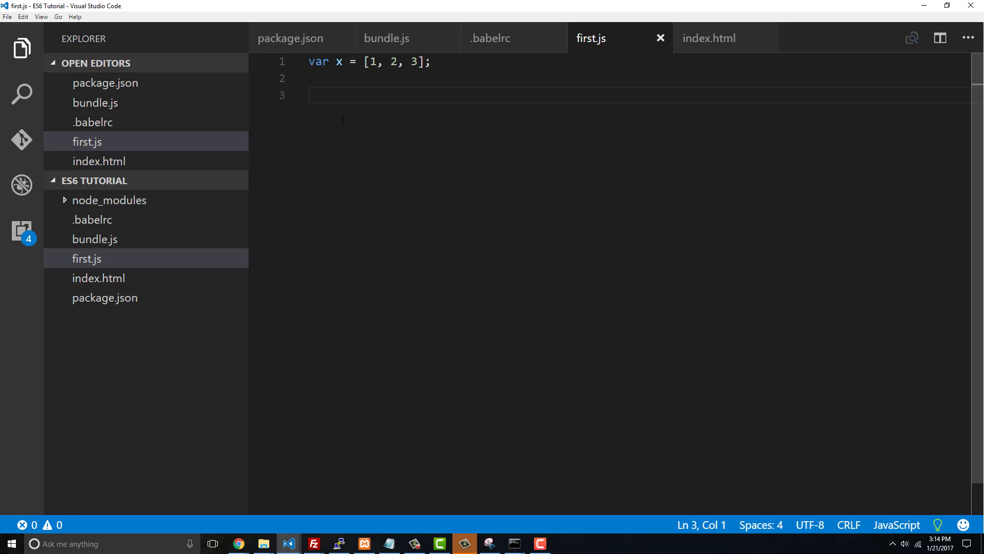
mouse_move(648, 37)
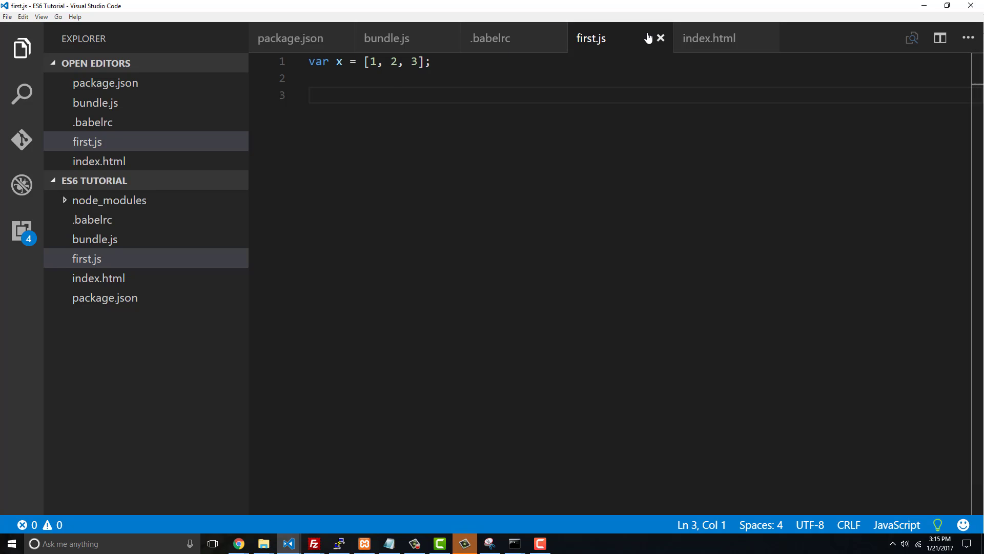
mouse_move(721, 114)
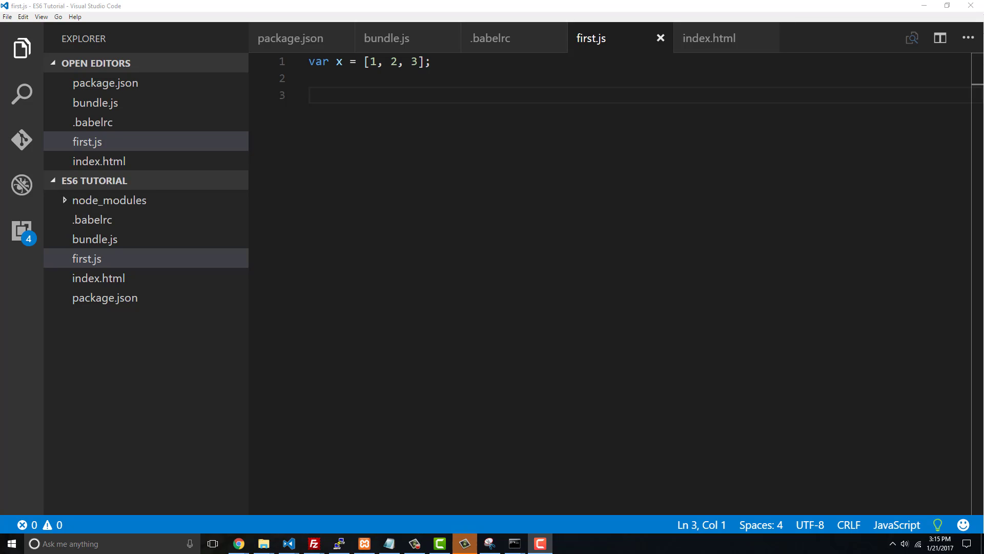
mouse_move(626, 299)
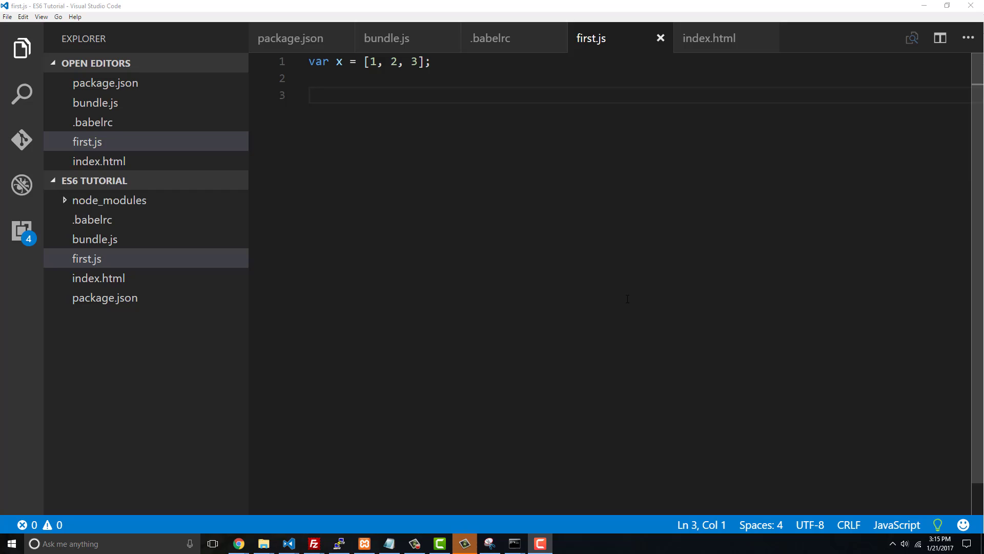
mouse_move(561, 333)
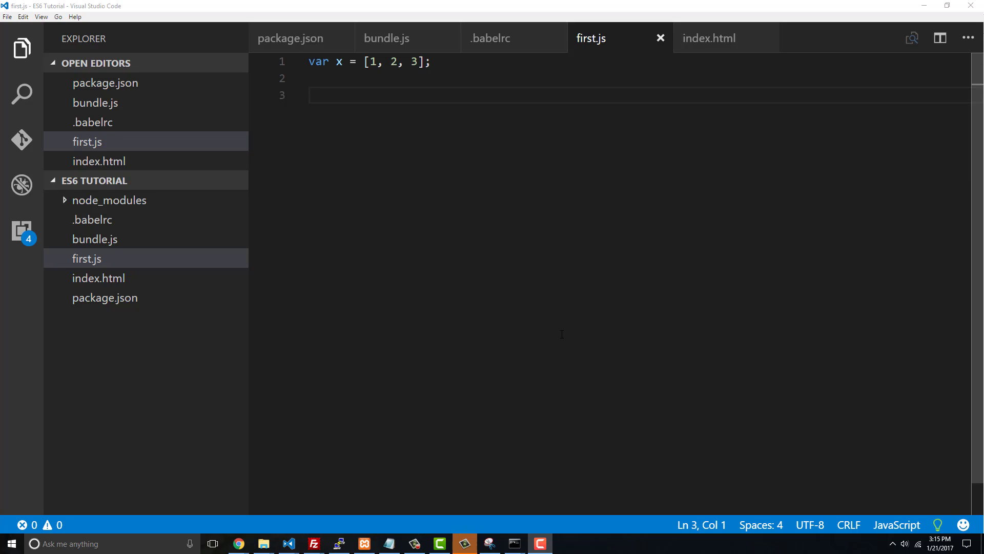
mouse_move(608, 328)
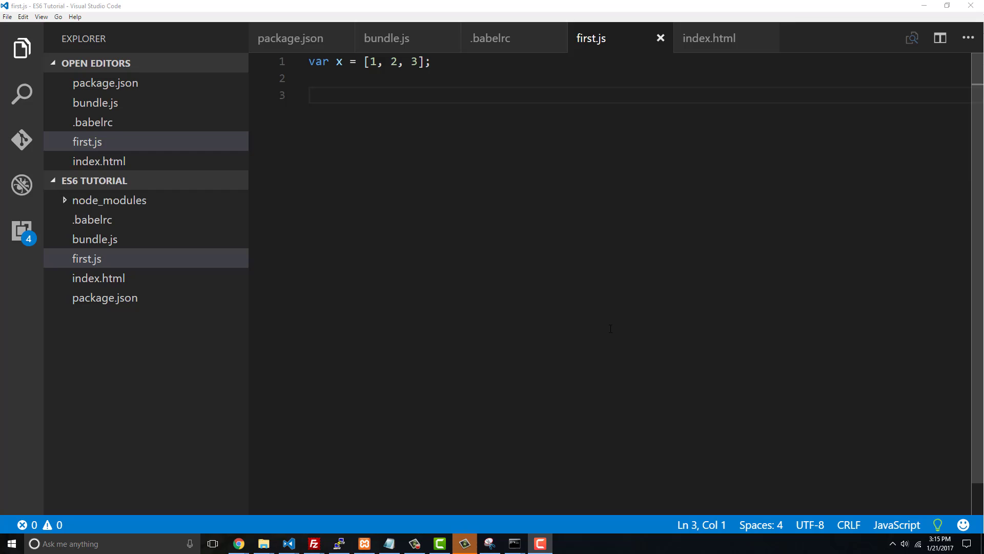
mouse_move(683, 238)
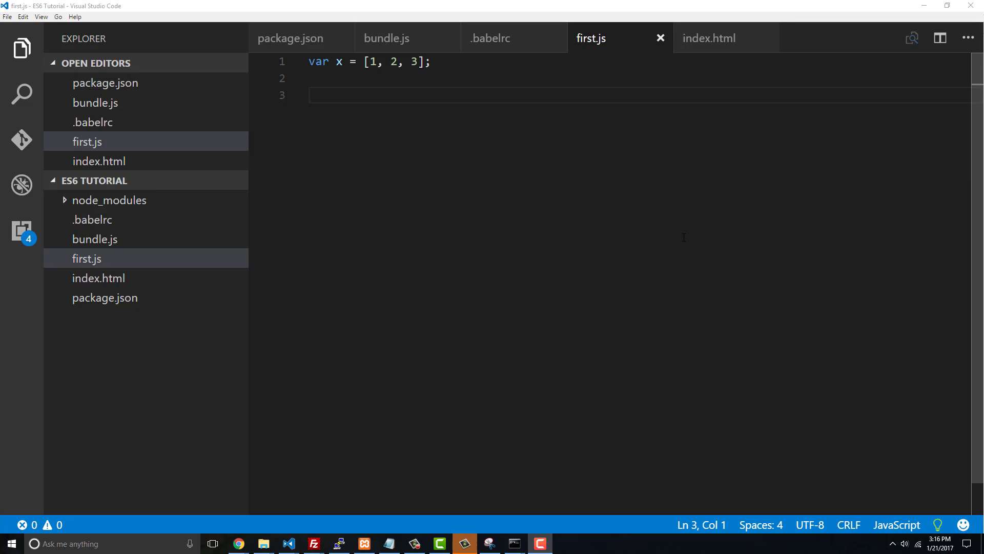